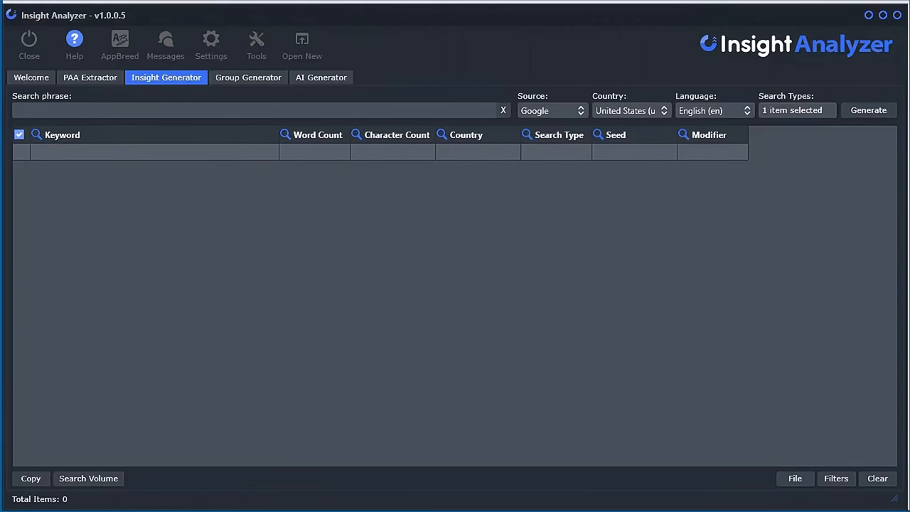
{"action": "mouse_move", "coordinate": [441, 288]}
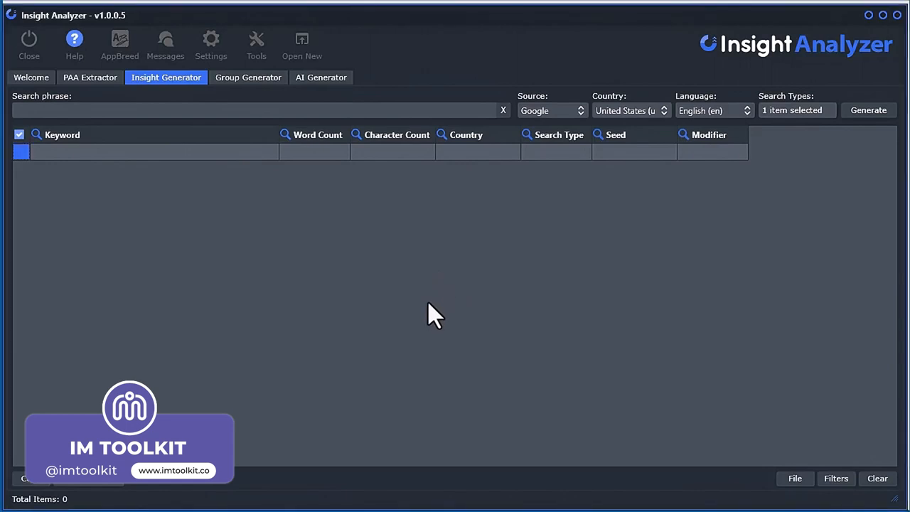
{"action": "mouse_move", "coordinate": [566, 155]}
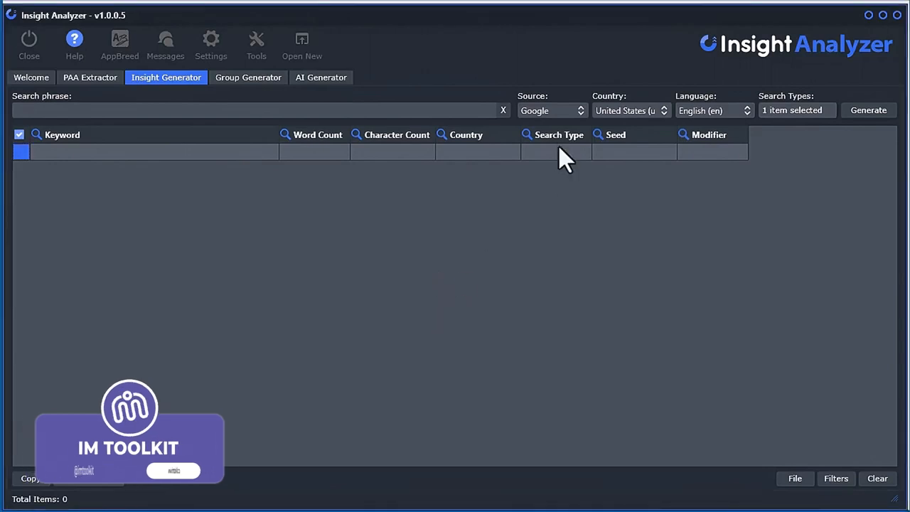
- Keep Google as the Insight Generator source and enter the misspelled search phrase 'puppy trinin'
{"action": "left_click", "coordinate": [552, 110]}
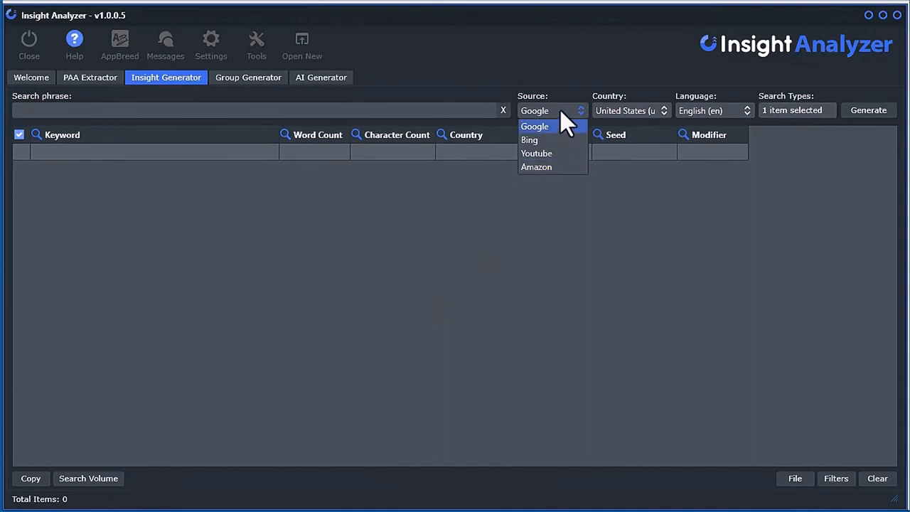
{"action": "left_click", "coordinate": [534, 126]}
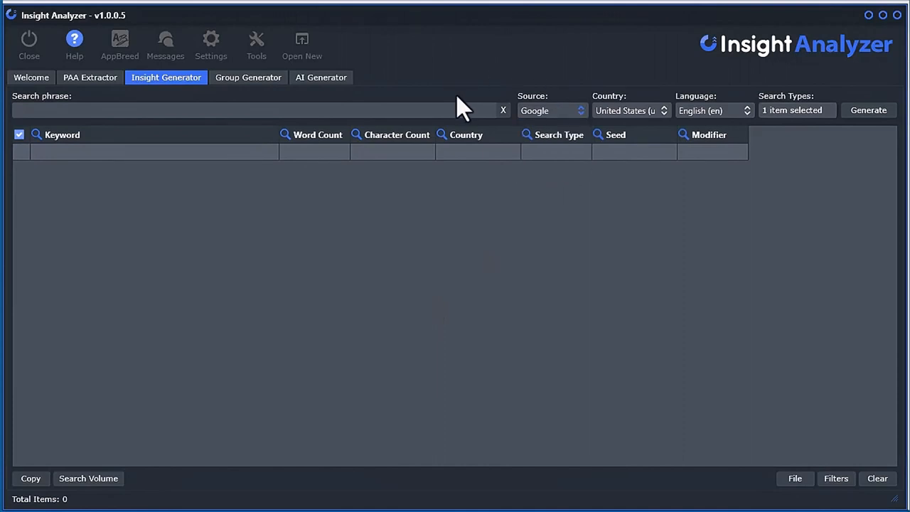
{"action": "type", "text": "p"}
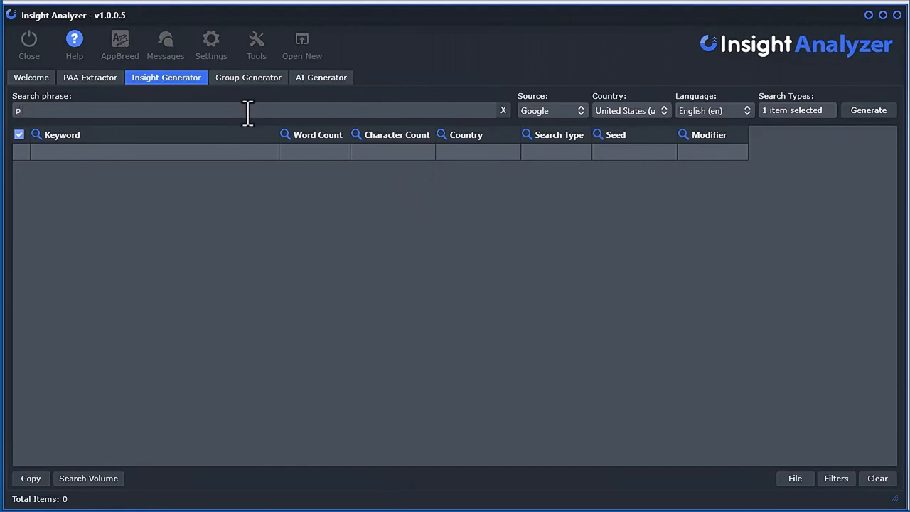
{"action": "type", "text": "uppy trinining"}
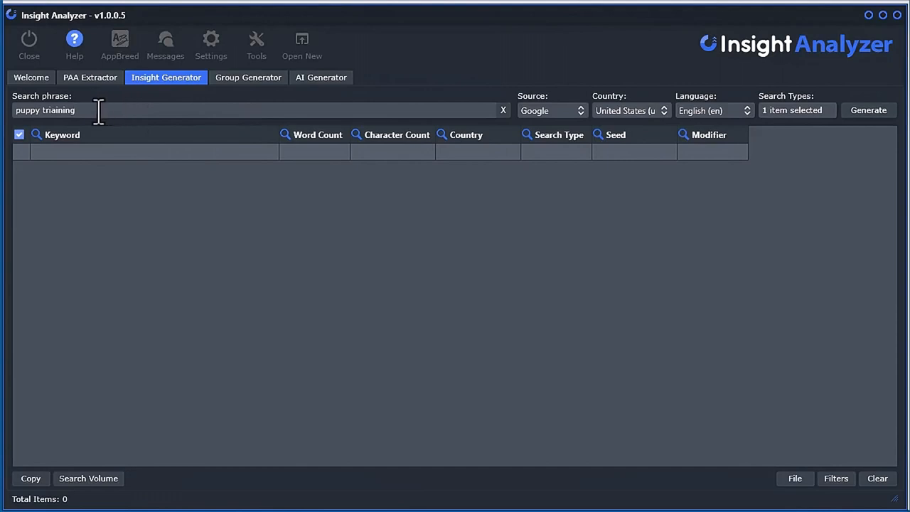
{"action": "mouse_move", "coordinate": [15, 124]}
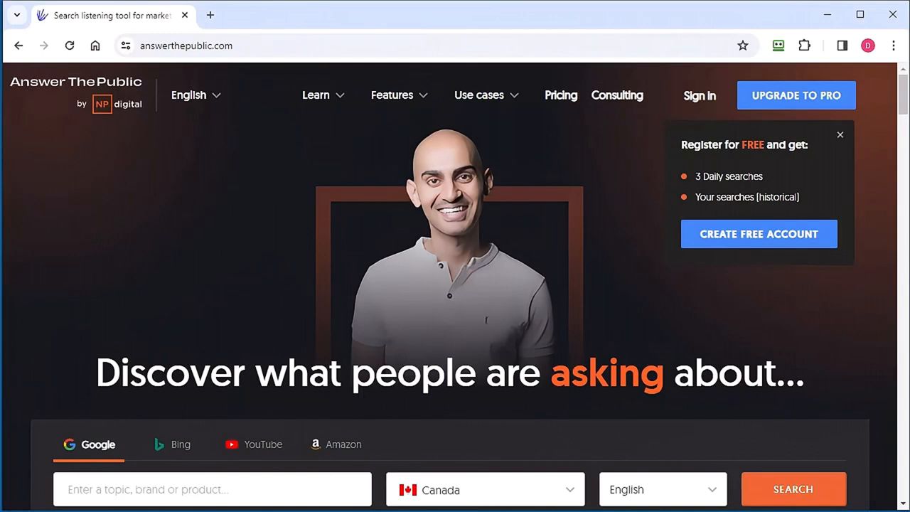
{"action": "mouse_move", "coordinate": [181, 270]}
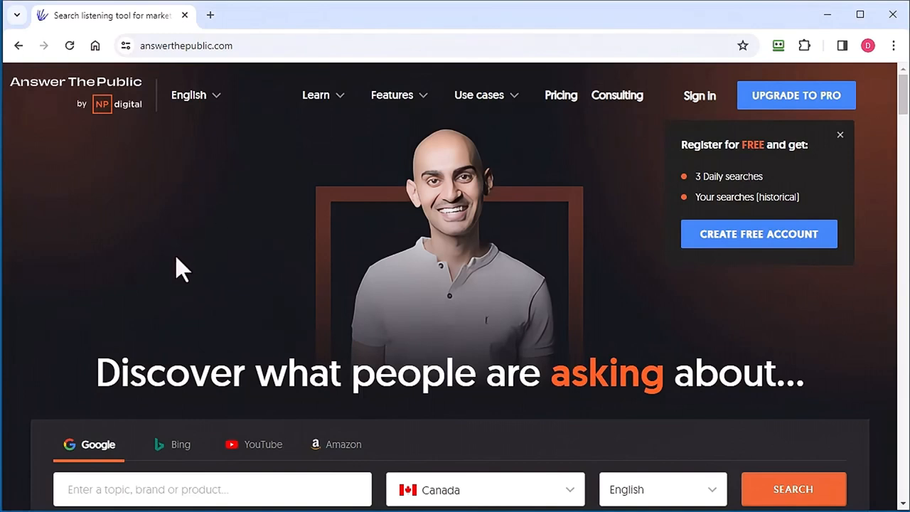
{"action": "mouse_move", "coordinate": [178, 257]}
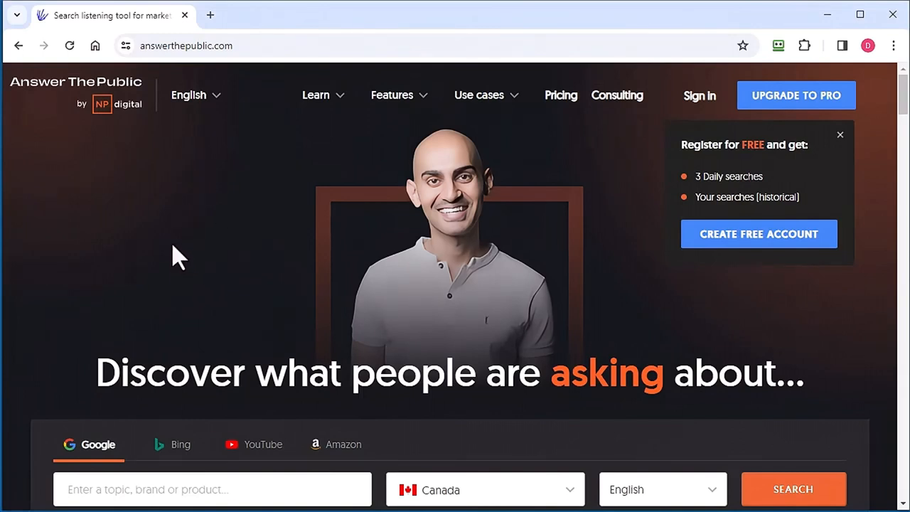
{"action": "mouse_move", "coordinate": [170, 267]}
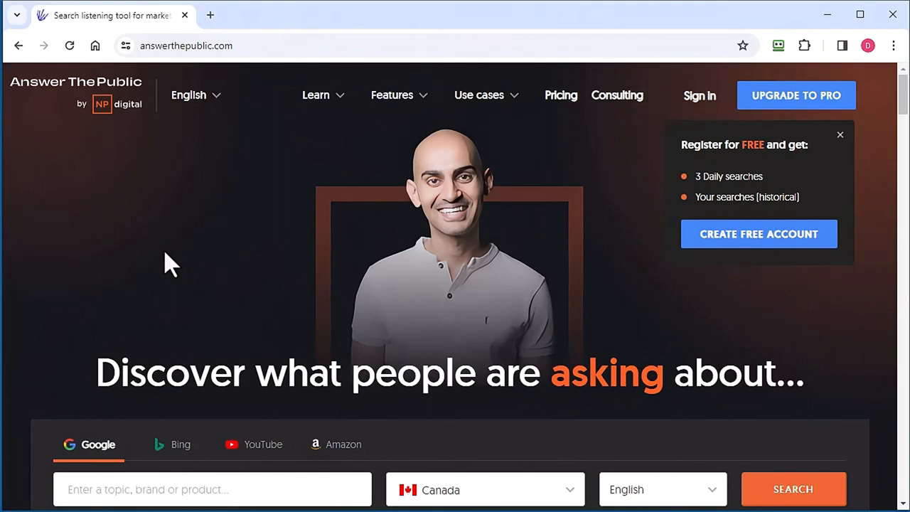
{"action": "mouse_move", "coordinate": [132, 263]}
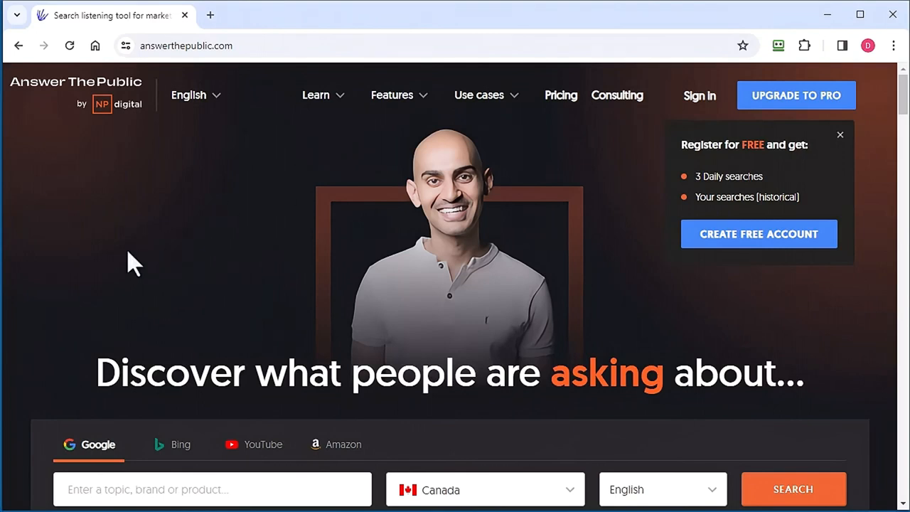
{"action": "mouse_move", "coordinate": [156, 256]}
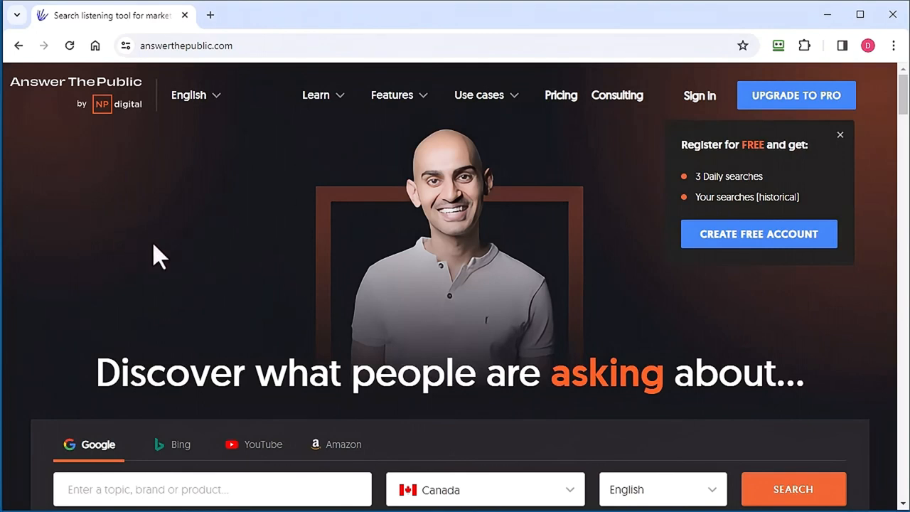
{"action": "mouse_move", "coordinate": [184, 258]}
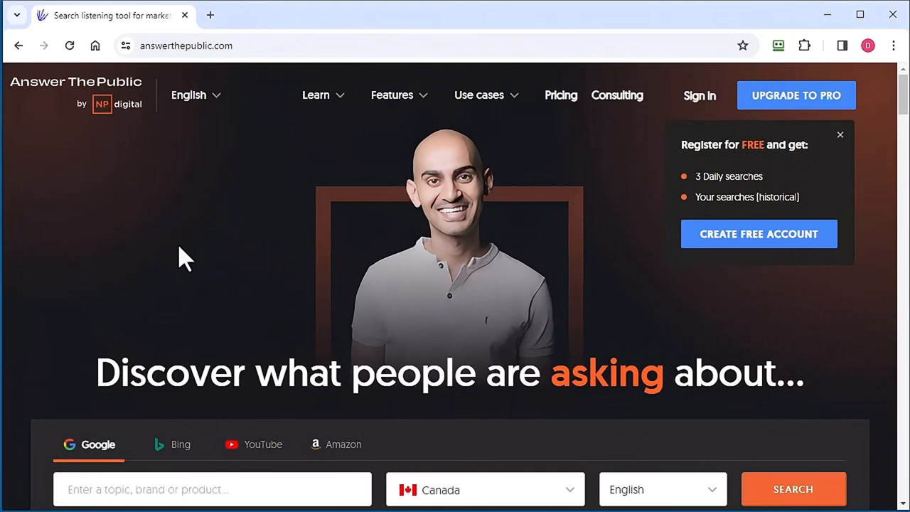
- Set Answer The Public's country to United States and type 'pupp' into the topic box
{"action": "scroll", "scroll_direction": "down", "scroll_amount": 3}
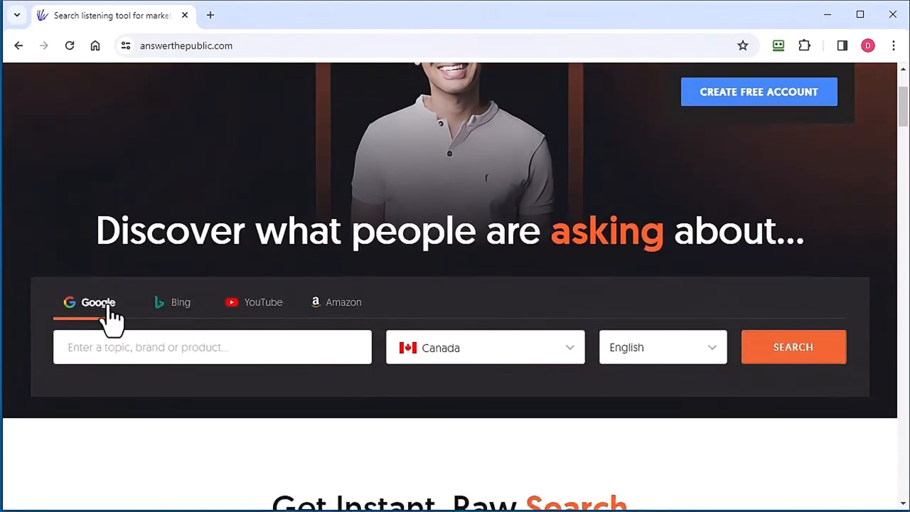
{"action": "mouse_move", "coordinate": [67, 107]}
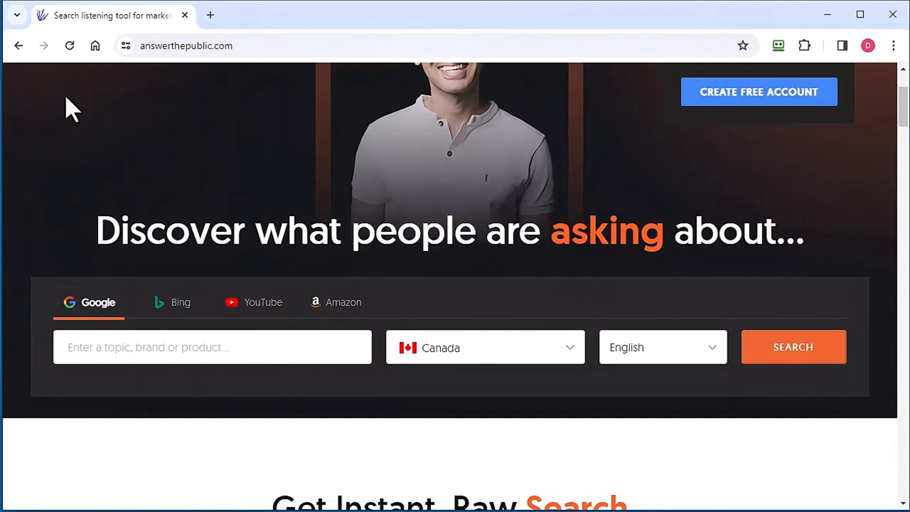
{"action": "left_click", "coordinate": [486, 347]}
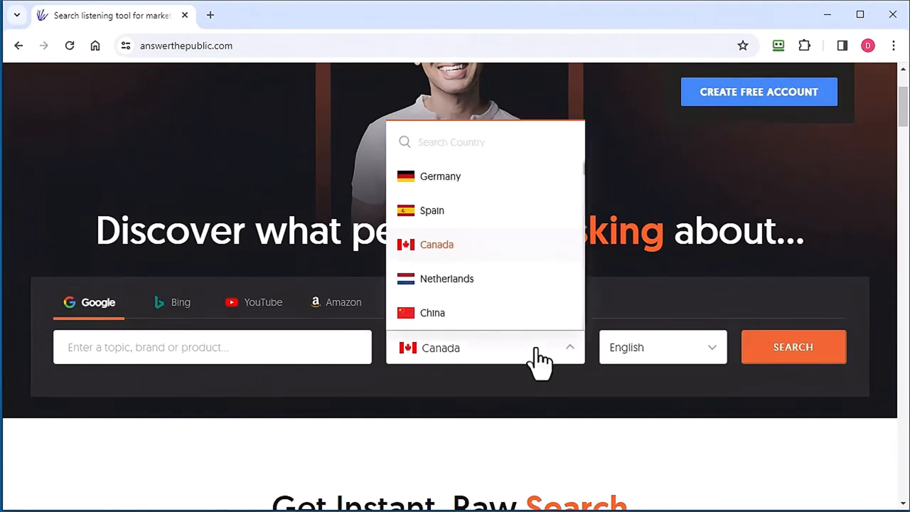
{"action": "scroll", "scroll_direction": "down", "scroll_amount": 3}
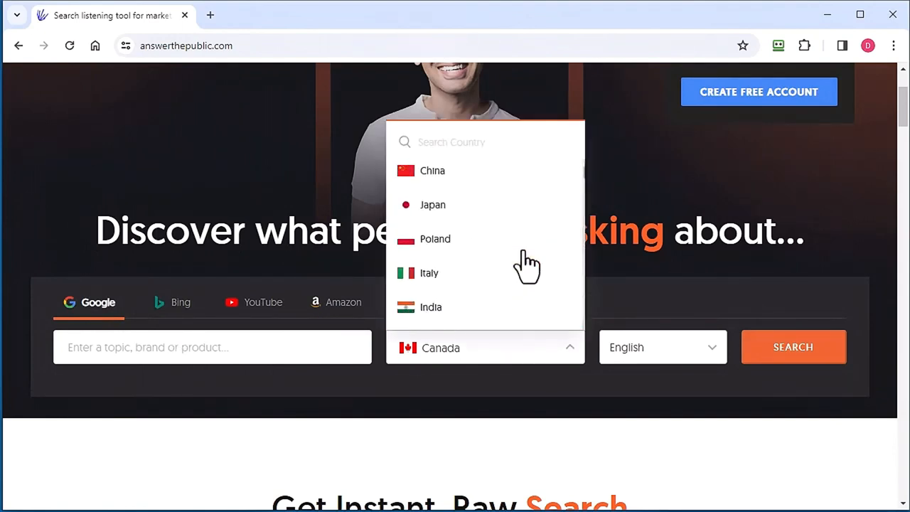
{"action": "scroll", "scroll_direction": "up", "scroll_amount": 3}
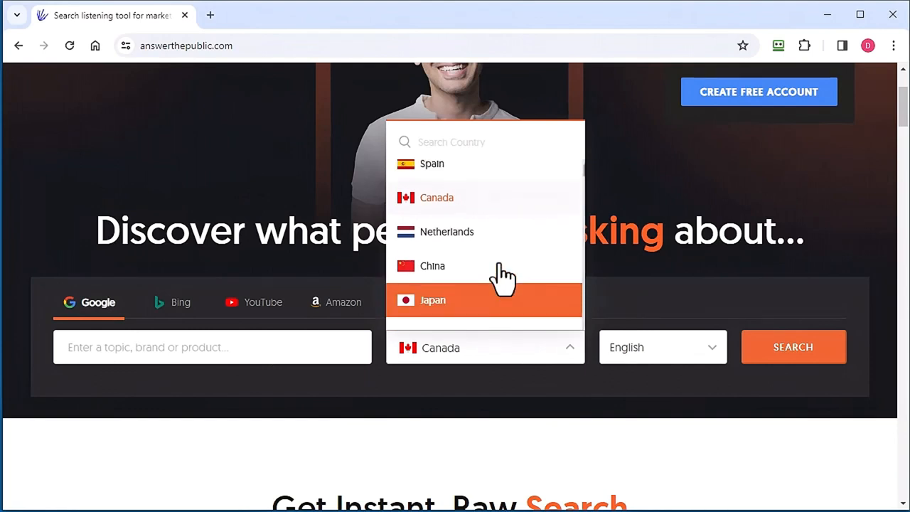
{"action": "scroll", "scroll_direction": "up", "scroll_amount": 3}
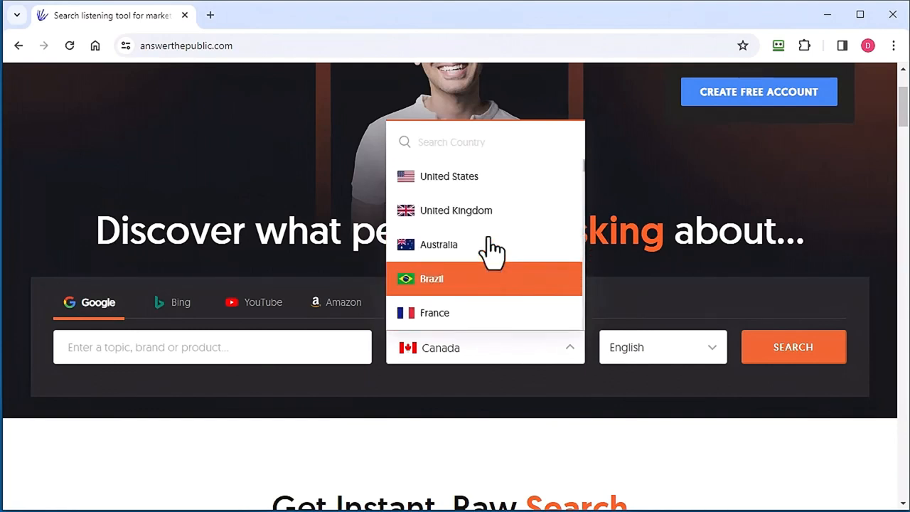
{"action": "left_click", "coordinate": [449, 175]}
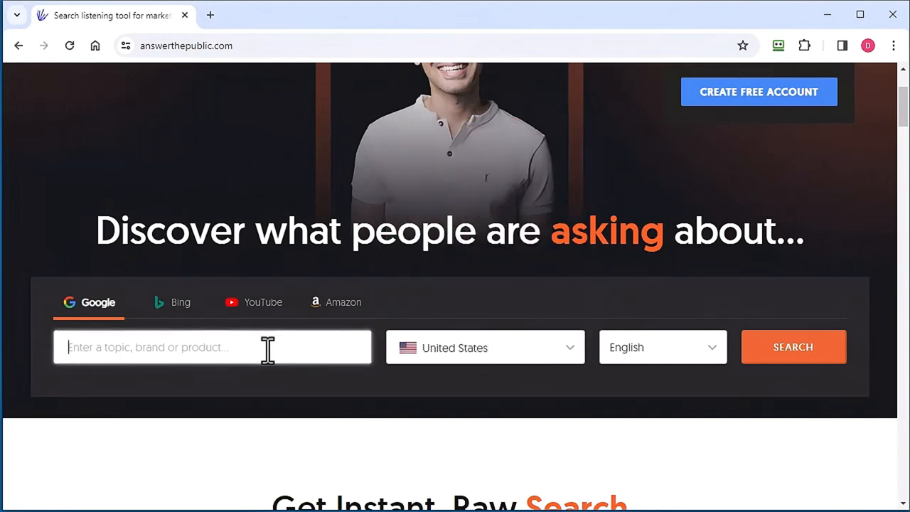
{"action": "type", "text": "puppy training"}
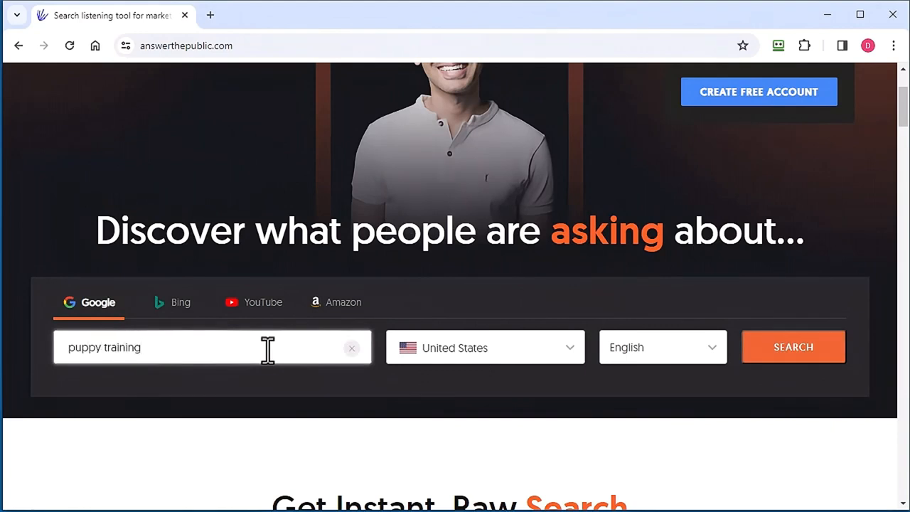
{"action": "scroll", "scroll_direction": "up", "scroll_amount": 3}
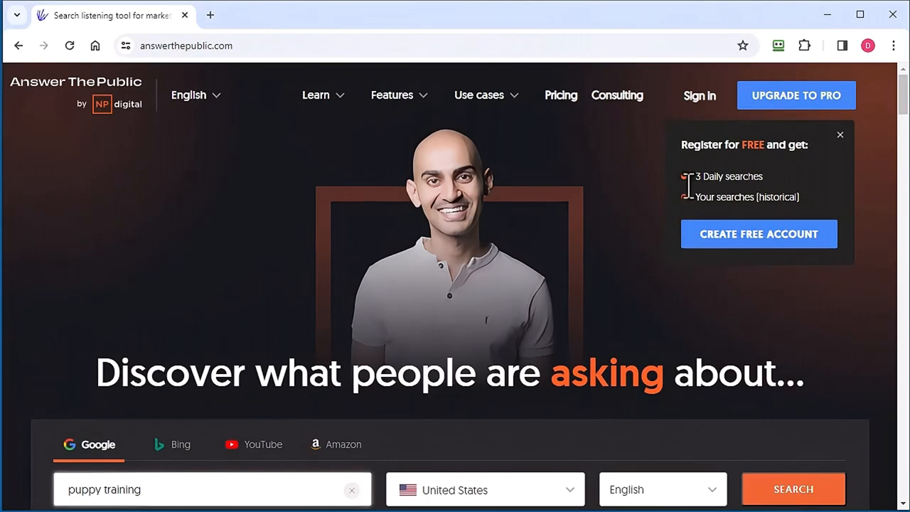
{"action": "scroll", "scroll_direction": "down", "scroll_amount": 3}
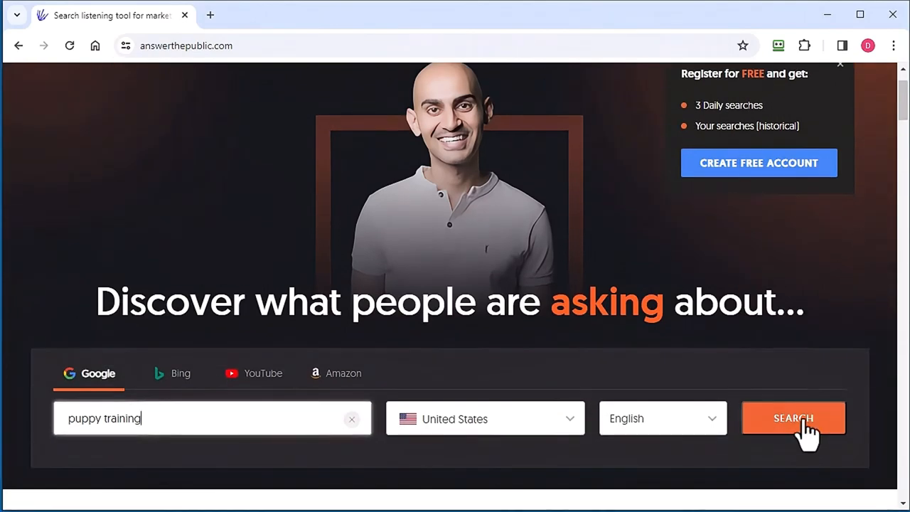
- Run the puppy training search, dismiss the announcement, and view the 512 results as a keyword list
{"action": "left_click", "coordinate": [793, 418]}
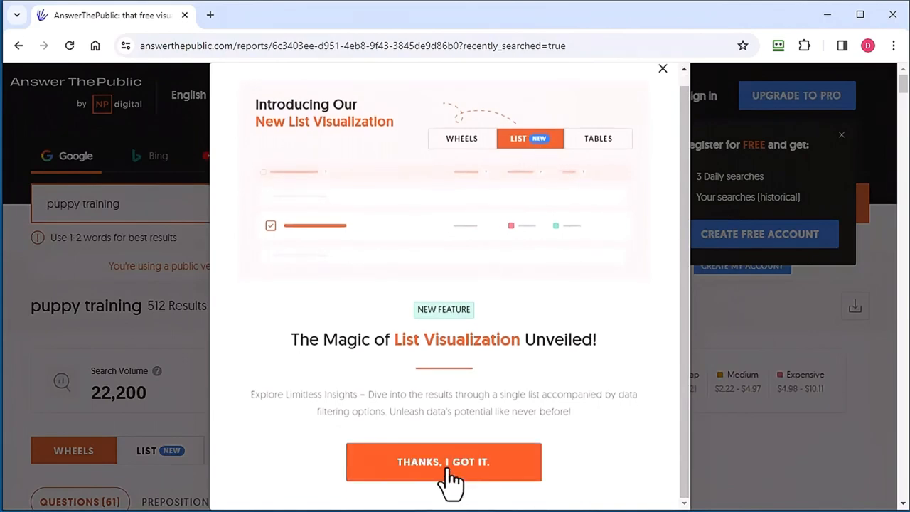
{"action": "left_click", "coordinate": [443, 461]}
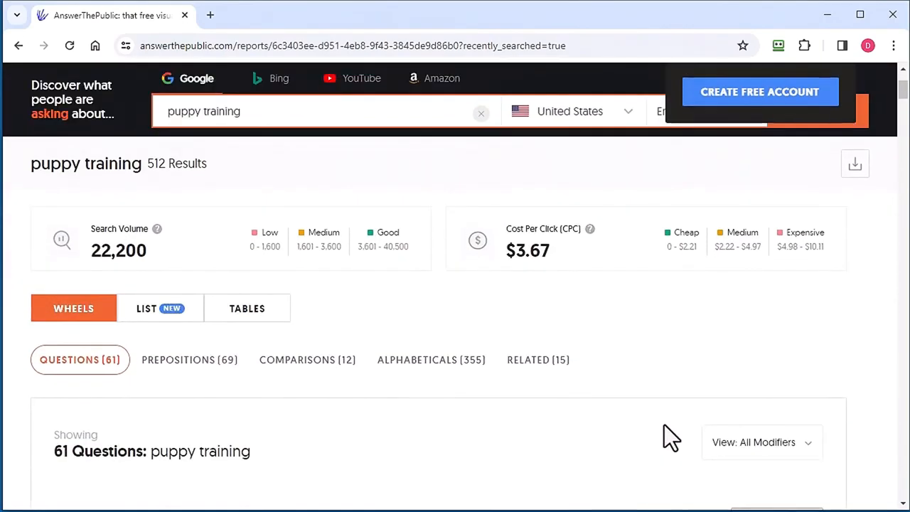
{"action": "scroll", "scroll_direction": "down", "scroll_amount": 3}
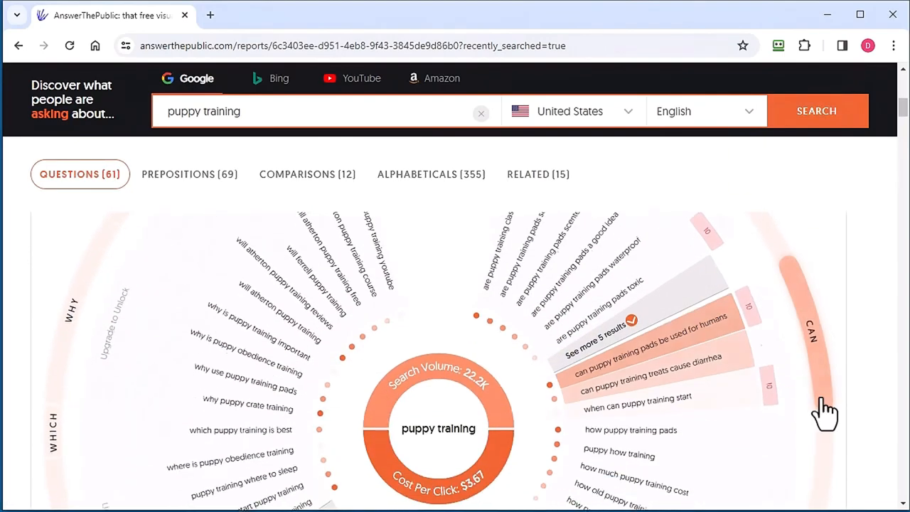
{"action": "scroll", "scroll_direction": "down", "scroll_amount": 3}
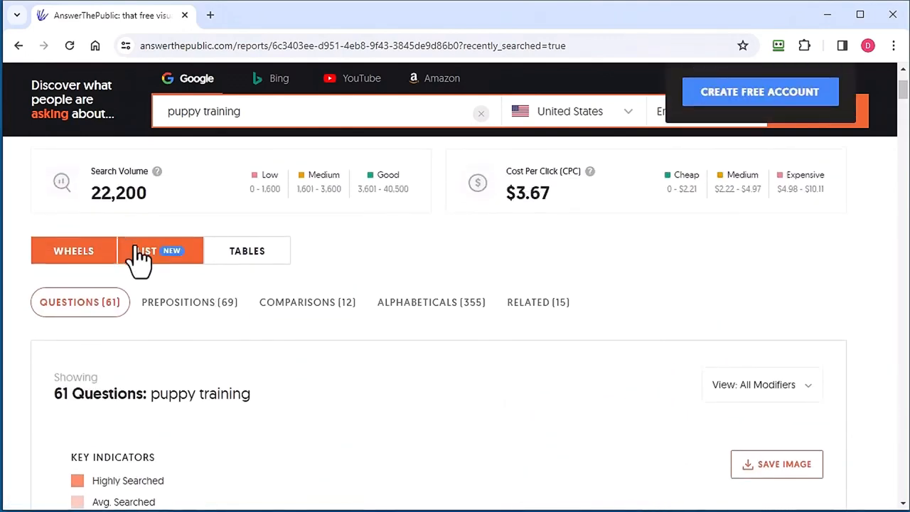
{"action": "left_click", "coordinate": [145, 251]}
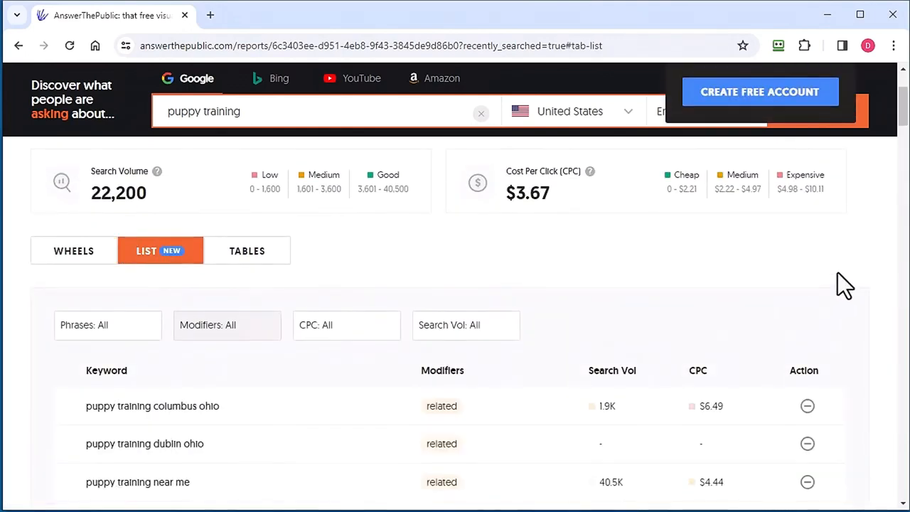
{"action": "scroll", "scroll_direction": "down", "scroll_amount": 3}
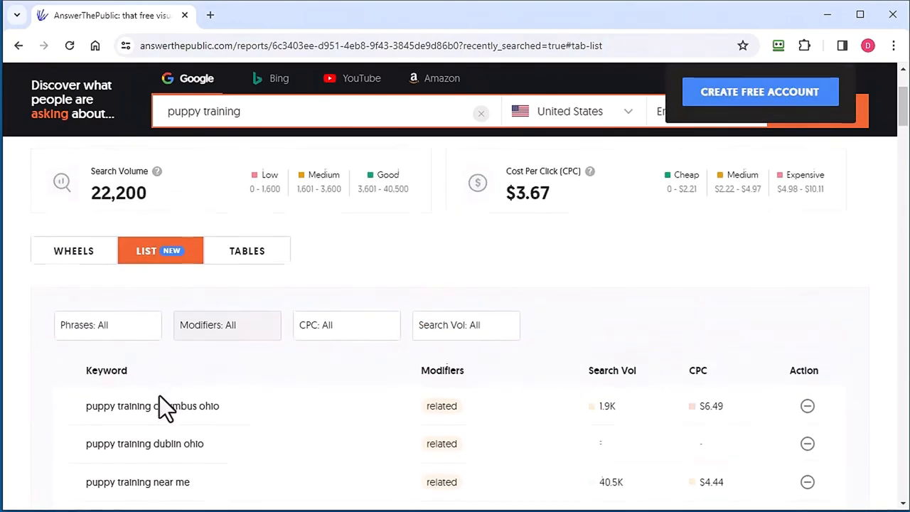
{"action": "scroll", "scroll_direction": "down", "scroll_amount": 3}
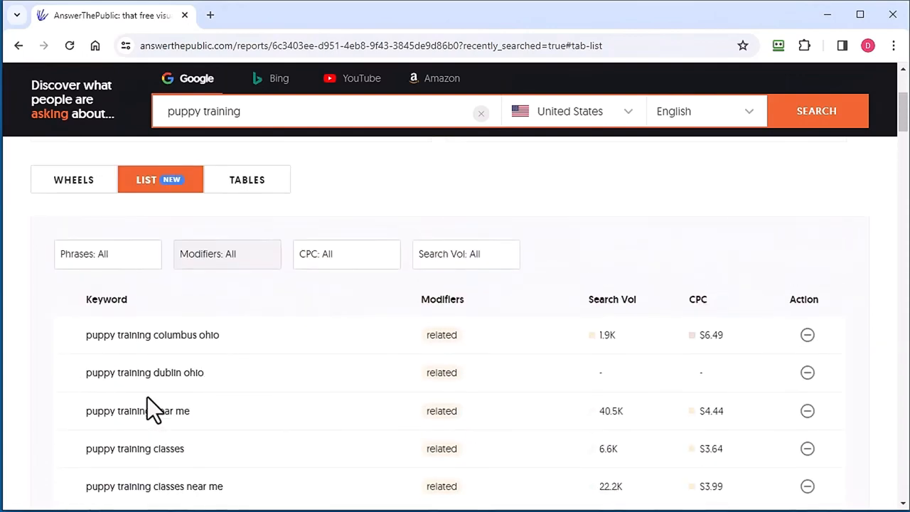
{"action": "left_click", "coordinate": [74, 179]}
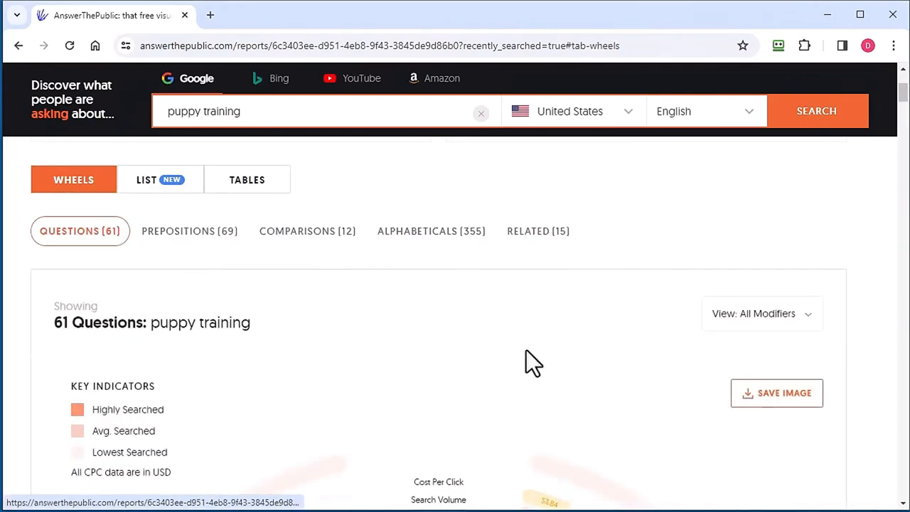
{"action": "mouse_move", "coordinate": [269, 323]}
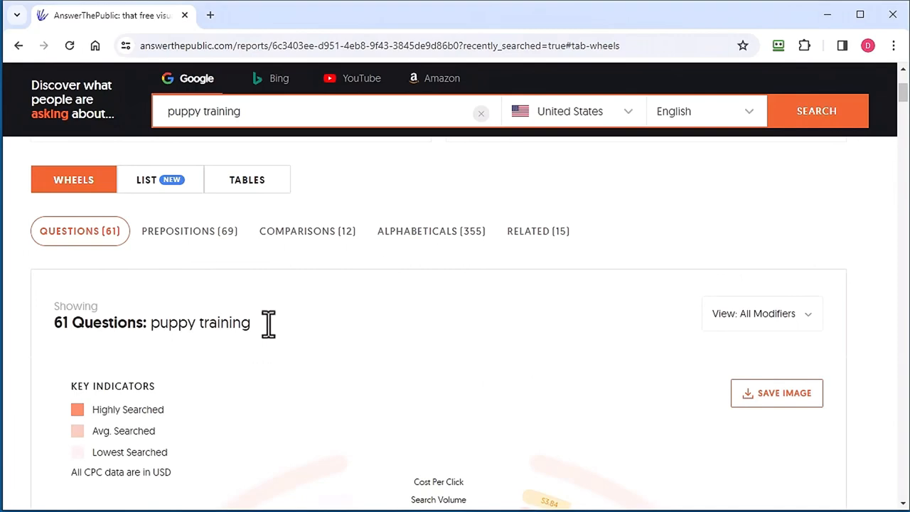
{"action": "scroll", "scroll_direction": "down", "scroll_amount": 3}
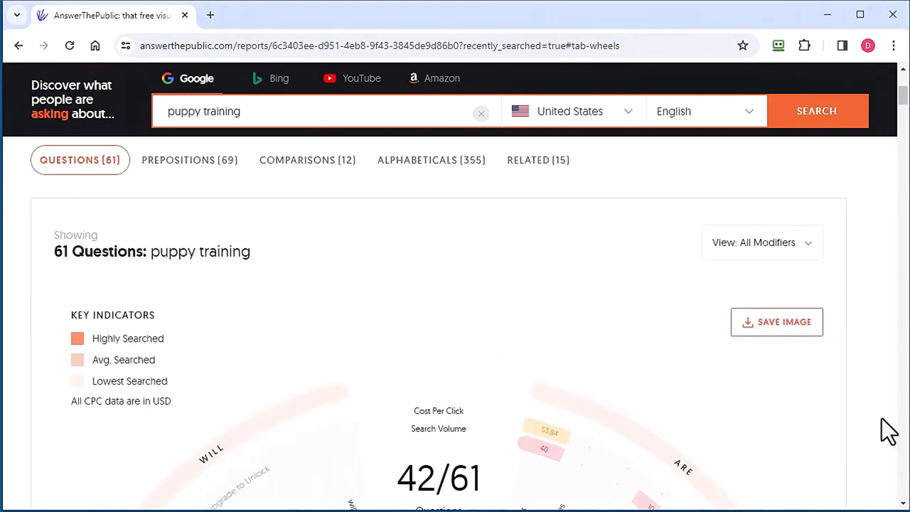
{"action": "mouse_move", "coordinate": [190, 160]}
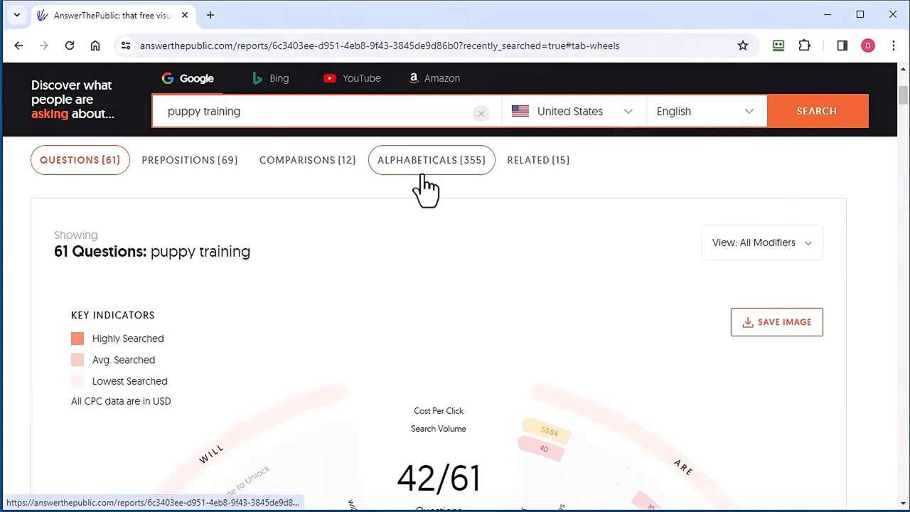
{"action": "mouse_move", "coordinate": [849, 439]}
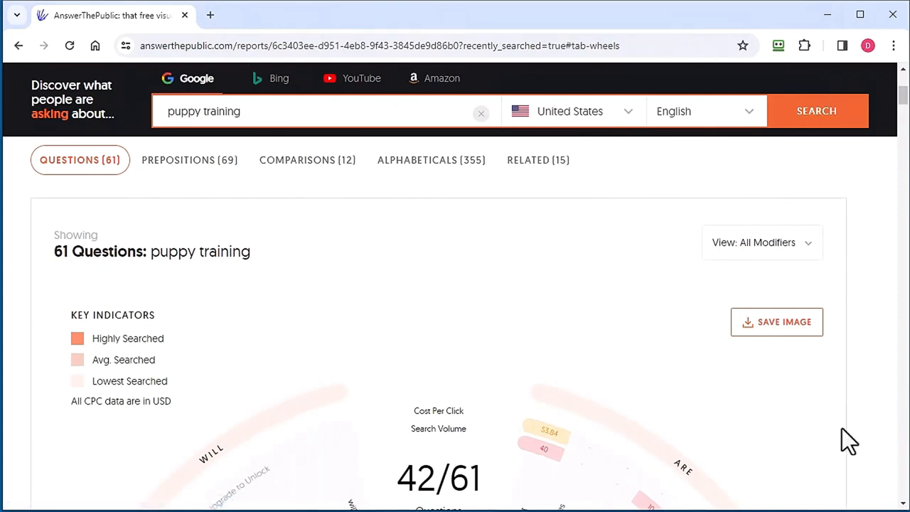
{"action": "left_click", "coordinate": [189, 159]}
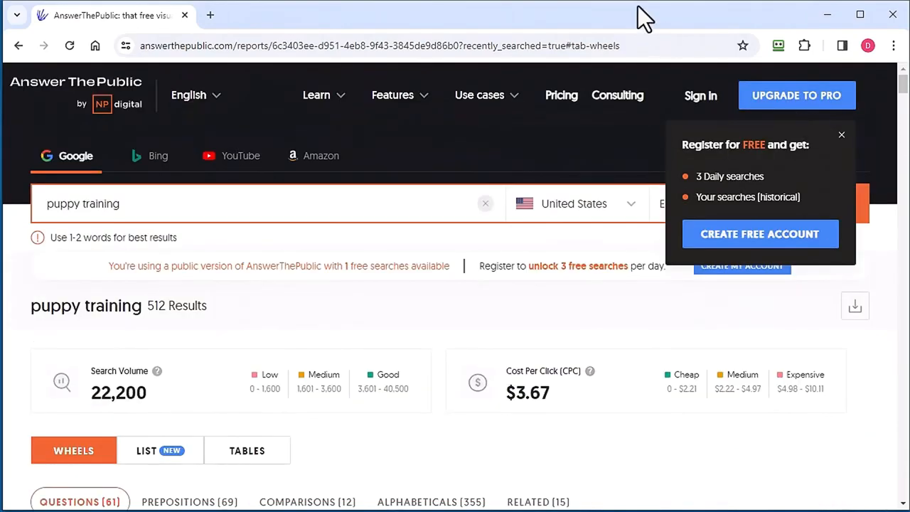
{"action": "mouse_move", "coordinate": [636, 25]}
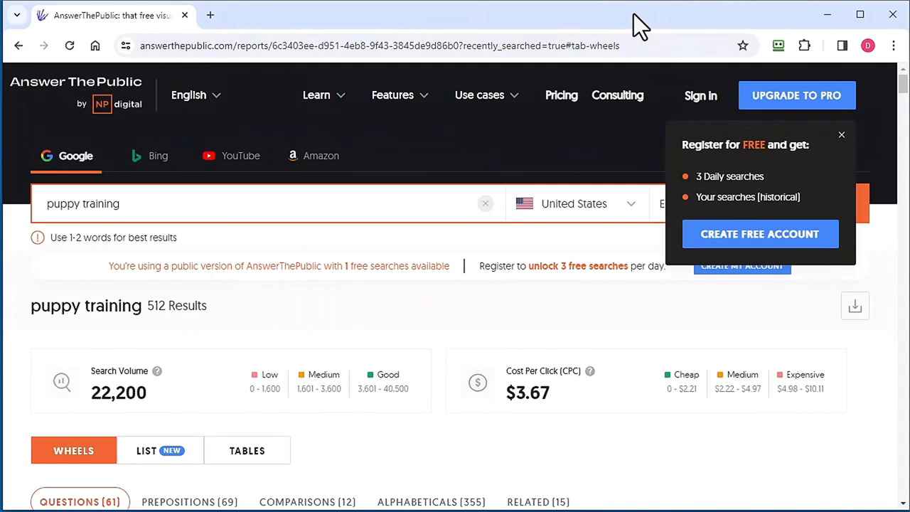
{"action": "mouse_move", "coordinate": [562, 95]}
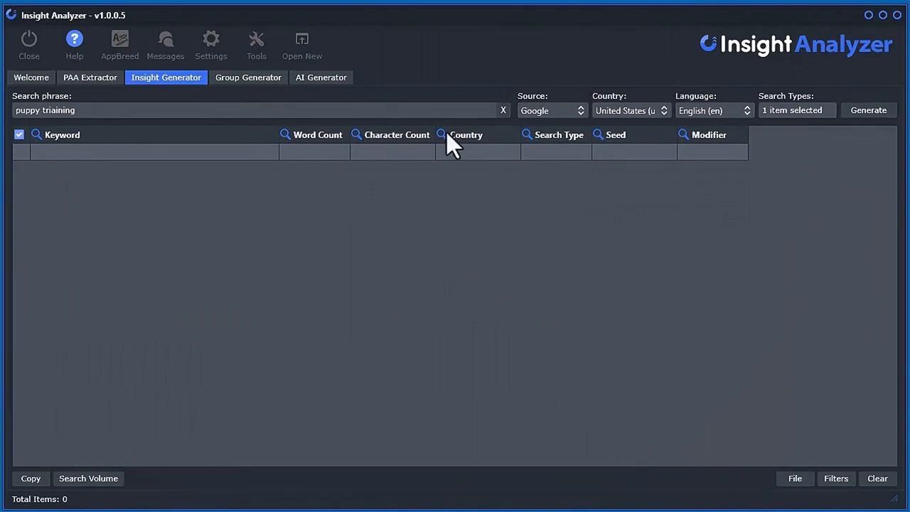
{"action": "mouse_move", "coordinate": [771, 117]}
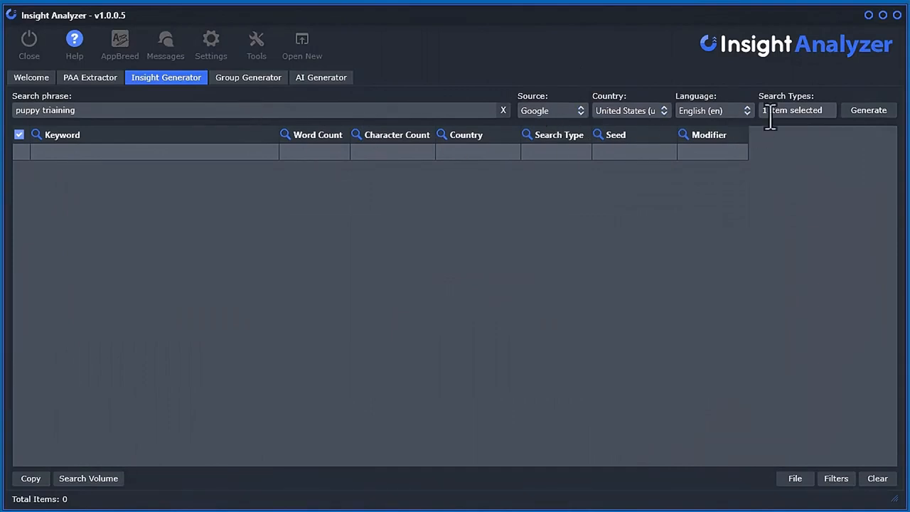
- Tick Prepositions, Comparisons and Alphabetical alongside Questions in the Search Types list
{"action": "left_click", "coordinate": [792, 110]}
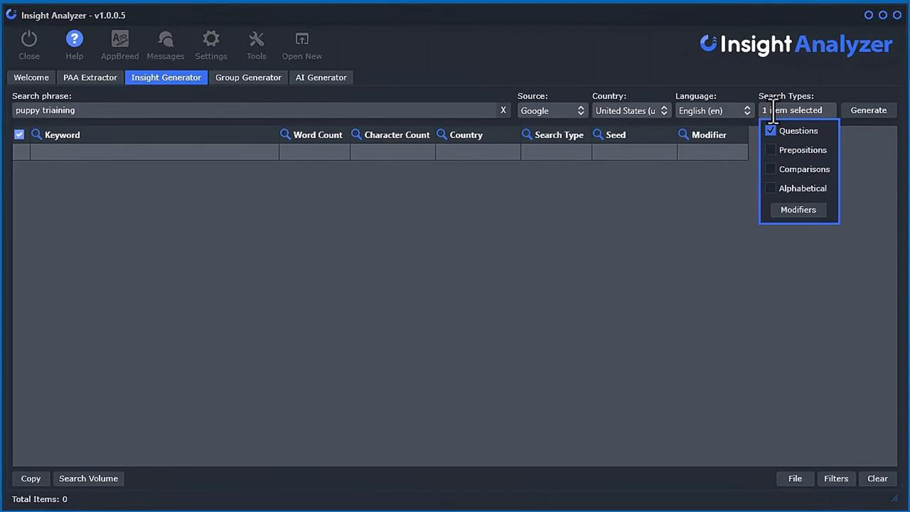
{"action": "mouse_move", "coordinate": [794, 155]}
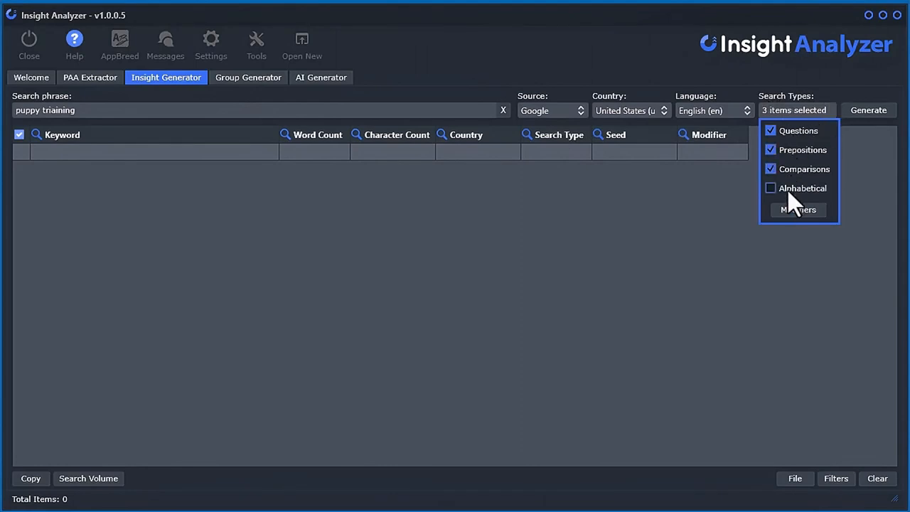
{"action": "left_click", "coordinate": [770, 188]}
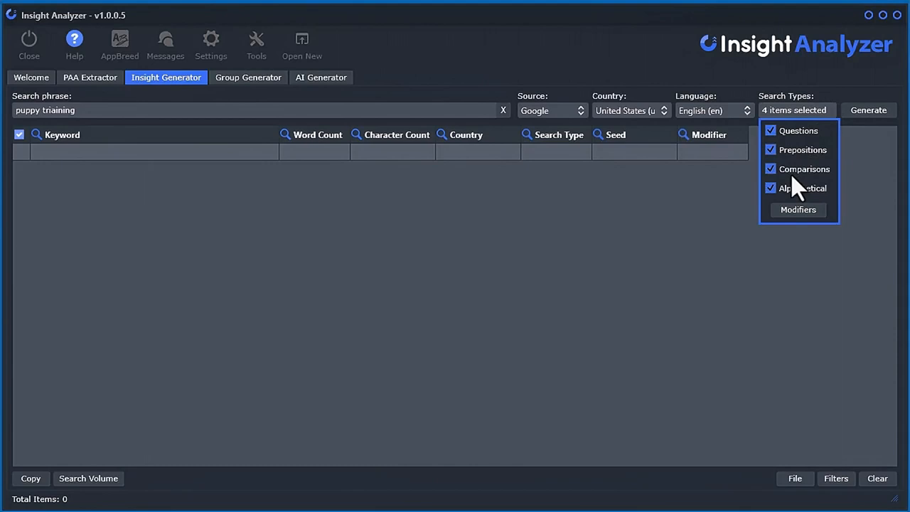
{"action": "mouse_move", "coordinate": [833, 187]}
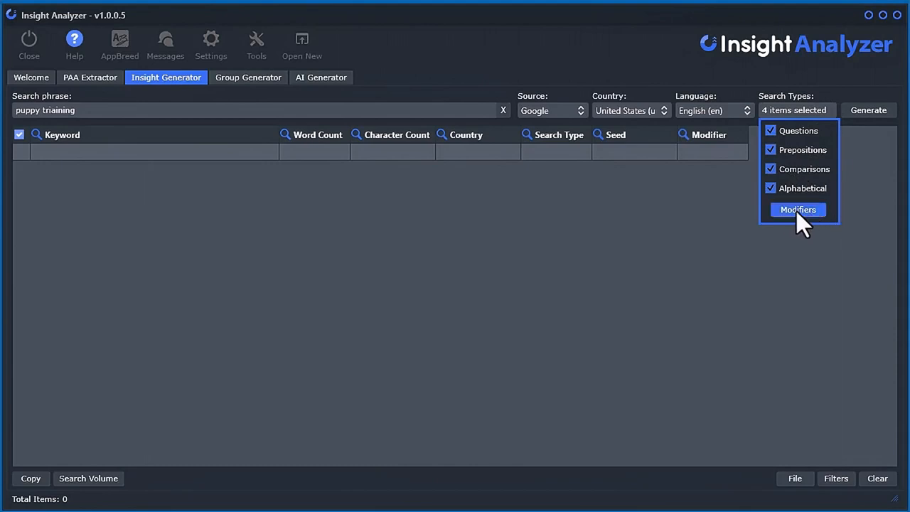
- Open the Search Type Modifiers editor from the Search Types dropdown
{"action": "left_click", "coordinate": [798, 209]}
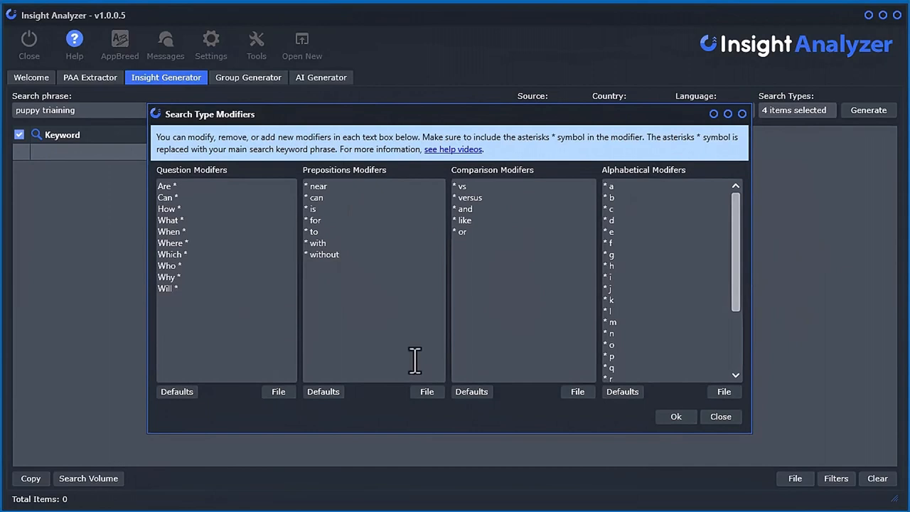
{"action": "mouse_move", "coordinate": [218, 240]}
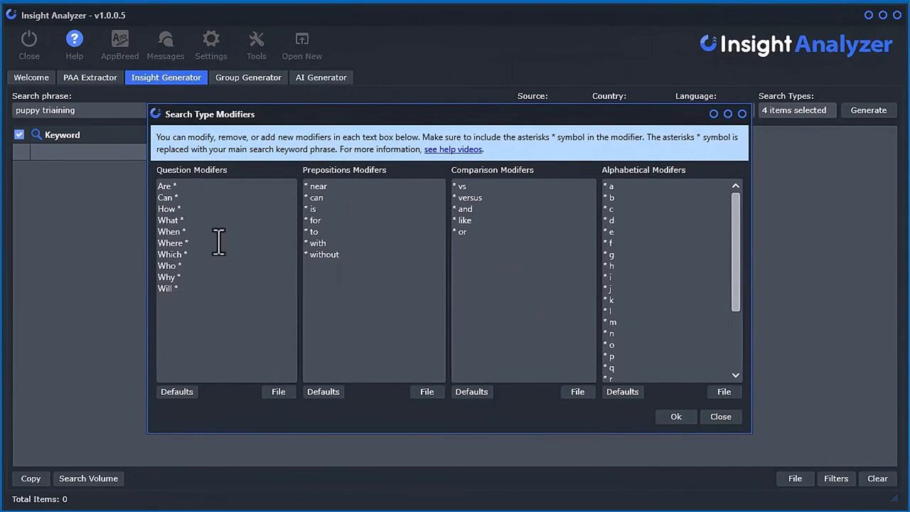
{"action": "mouse_move", "coordinate": [149, 196]}
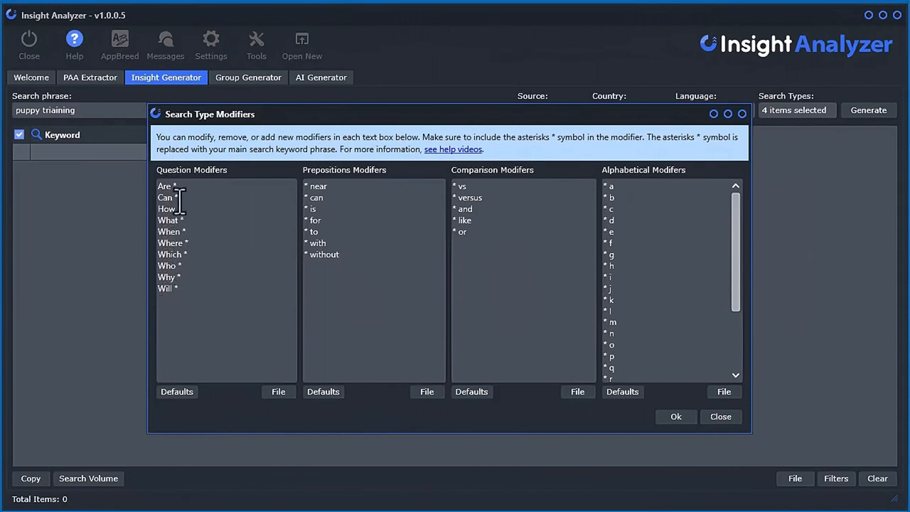
{"action": "mouse_move", "coordinate": [176, 192]}
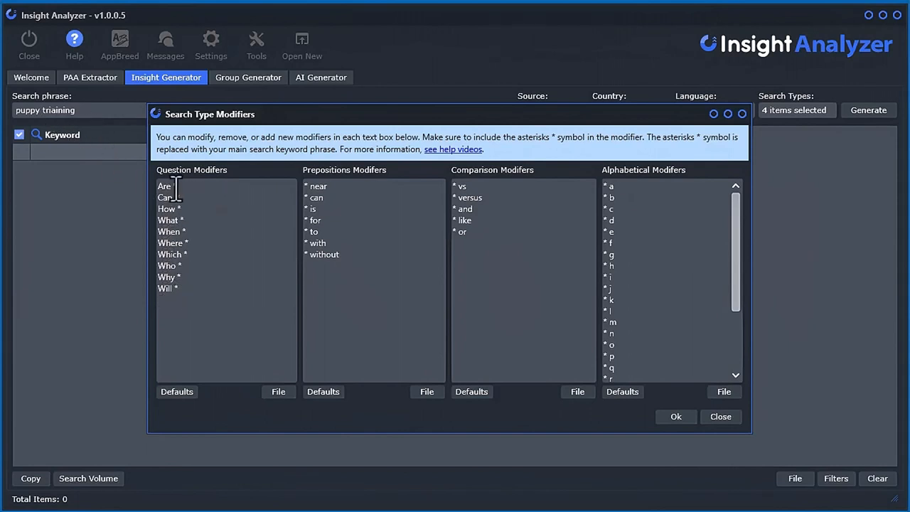
{"action": "mouse_move", "coordinate": [188, 221]}
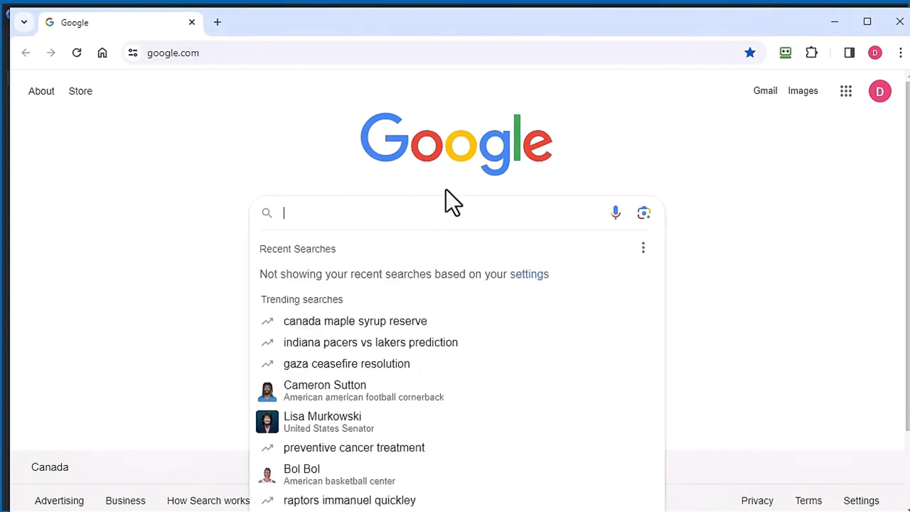
{"action": "type", "text": "pupp"}
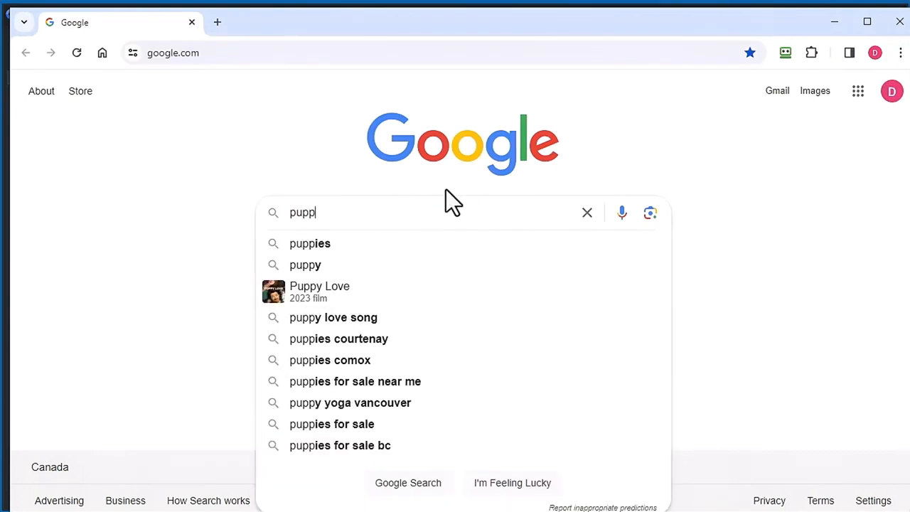
{"action": "type", "text": "y training"}
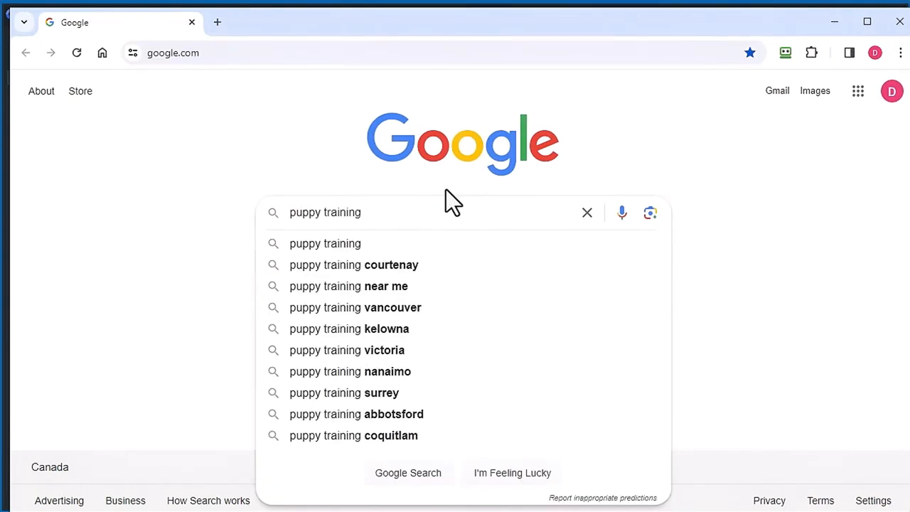
{"action": "mouse_move", "coordinate": [309, 253]}
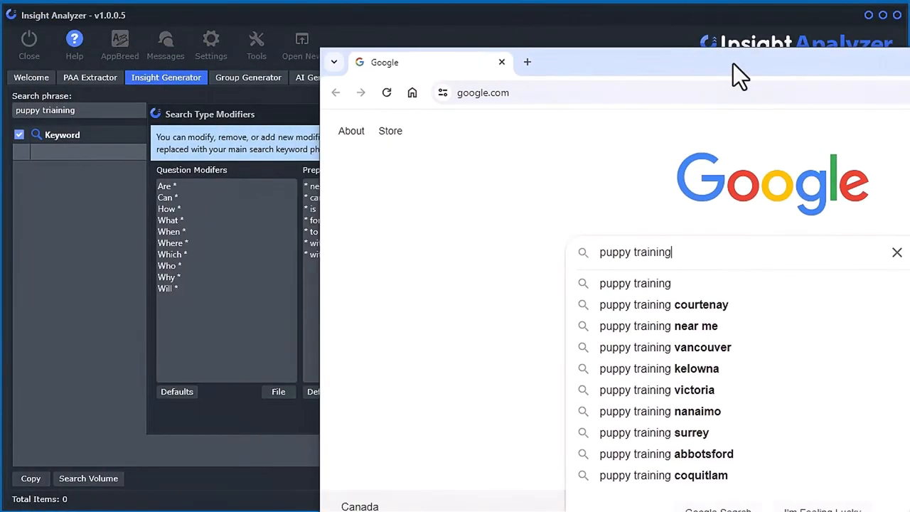
{"action": "mouse_move", "coordinate": [717, 249]}
{"action": "type", "text": "are "}
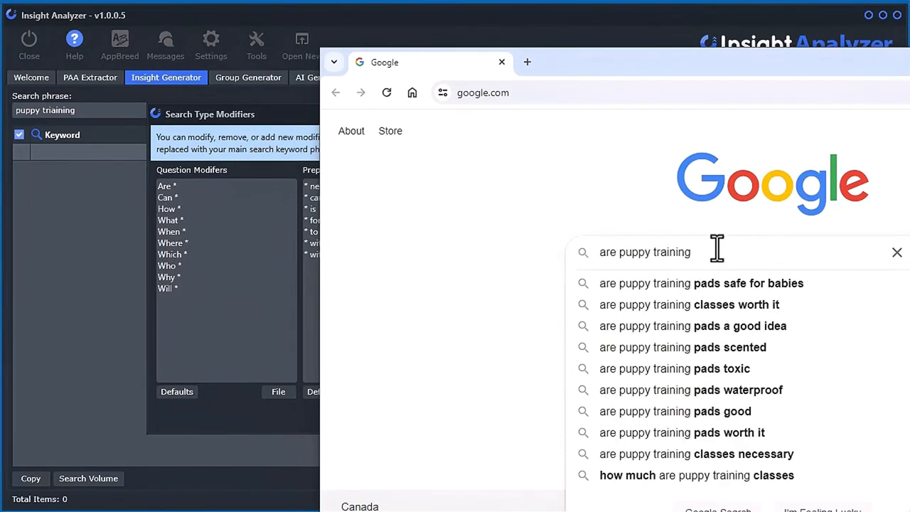
{"action": "mouse_move", "coordinate": [723, 311]}
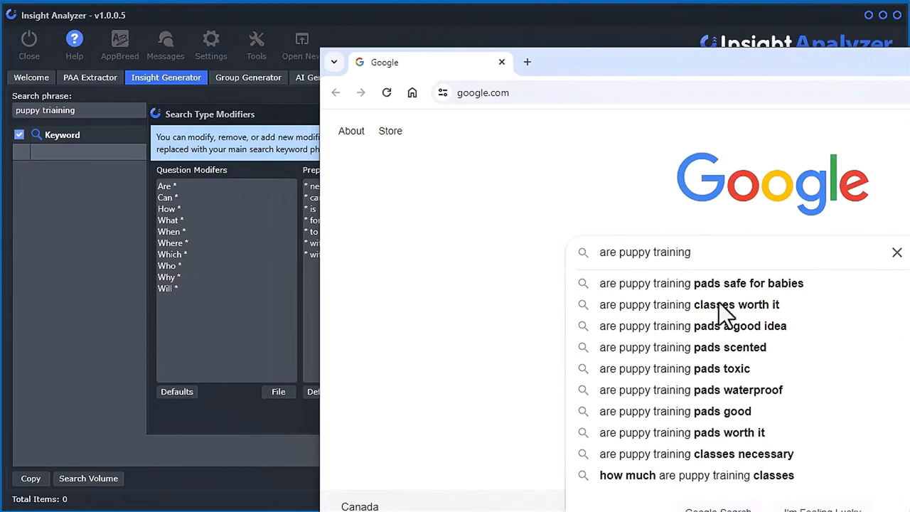
{"action": "mouse_move", "coordinate": [700, 309]}
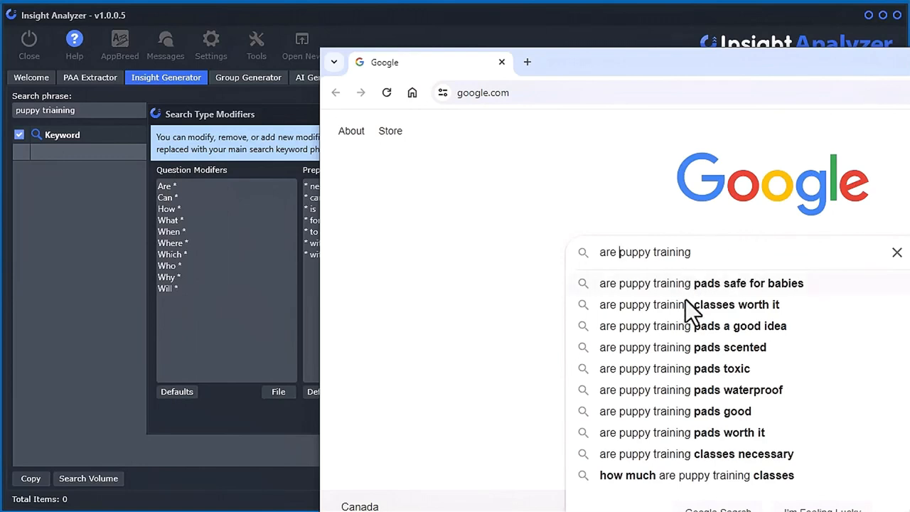
{"action": "mouse_move", "coordinate": [714, 254]}
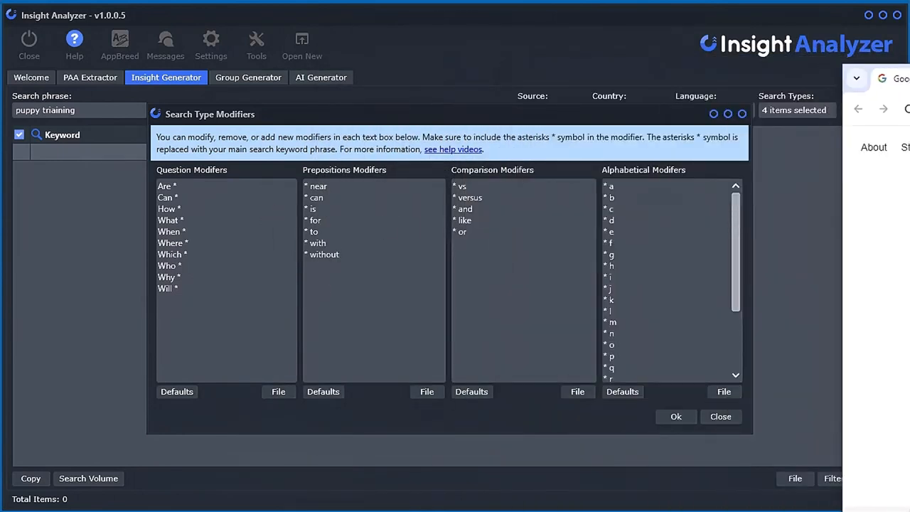
{"action": "mouse_move", "coordinate": [640, 196]}
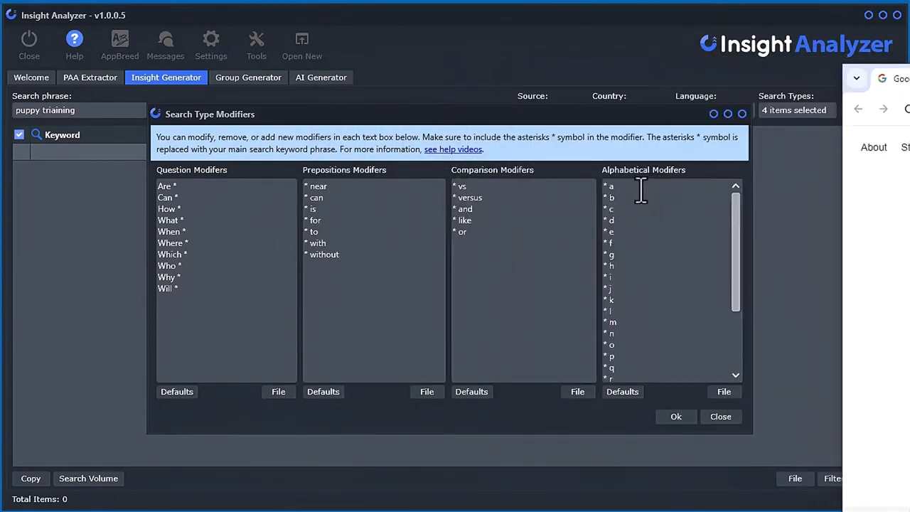
{"action": "scroll", "scroll_direction": "down", "scroll_amount": 3}
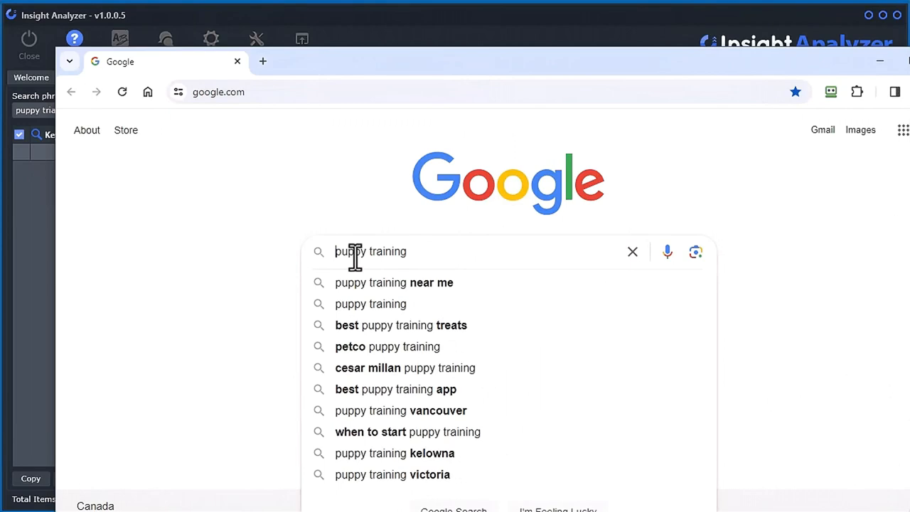
{"action": "type", "text": "a"}
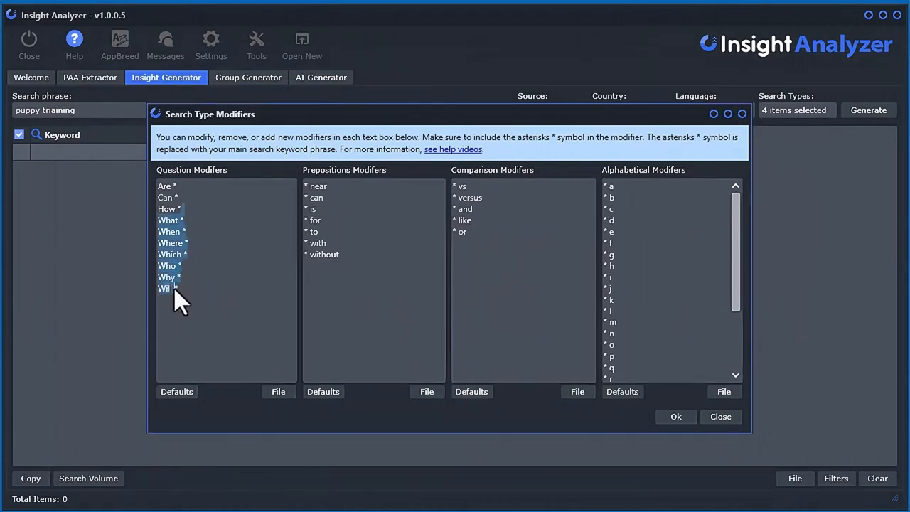
{"action": "mouse_move", "coordinate": [206, 306]}
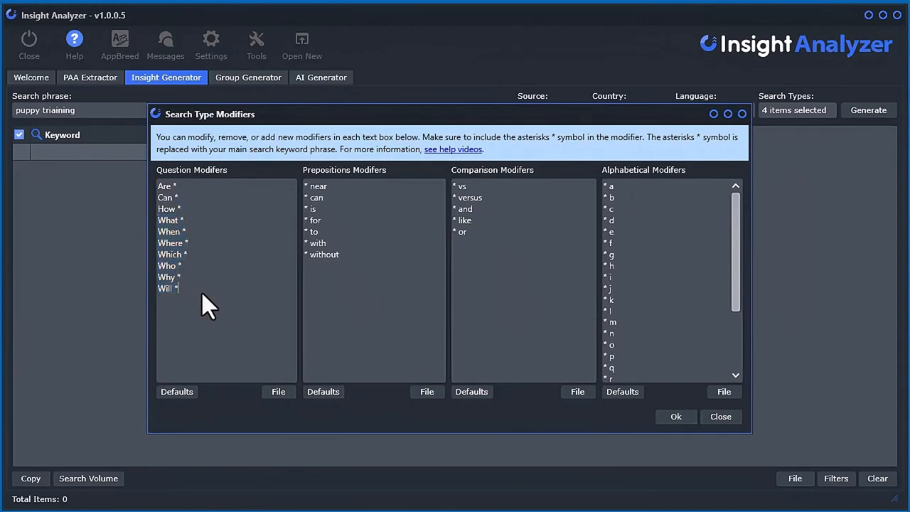
- Add a 'Did *' entry after 'Will *' in Question Modifiers and close the editor
{"action": "type", "text": "D"}
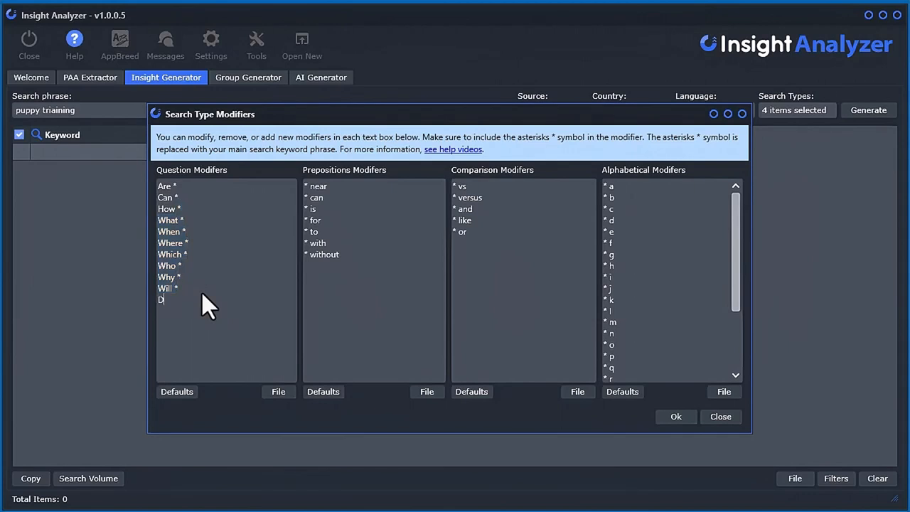
{"action": "type", "text": "id *"}
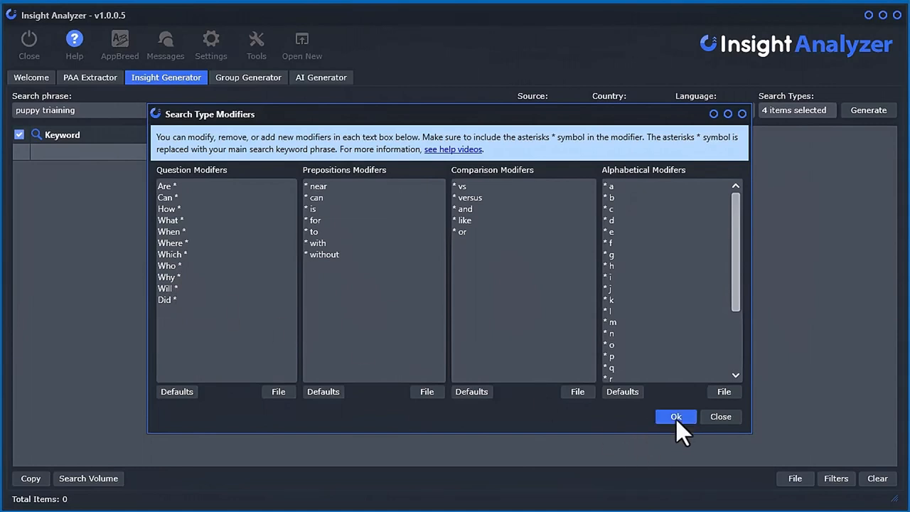
{"action": "left_click", "coordinate": [675, 417]}
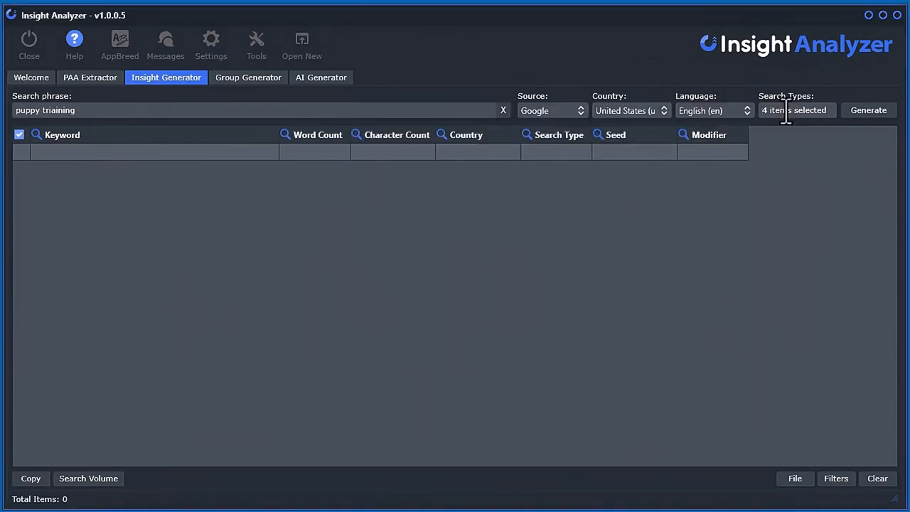
- Turn off Prepositions so only Questions remain, keeping Google as the source
{"action": "left_click", "coordinate": [794, 110]}
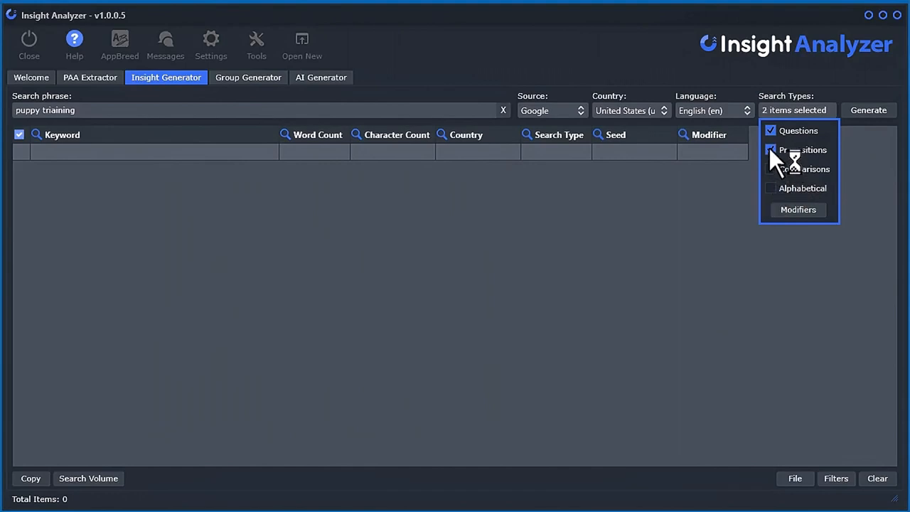
{"action": "left_click", "coordinate": [769, 149]}
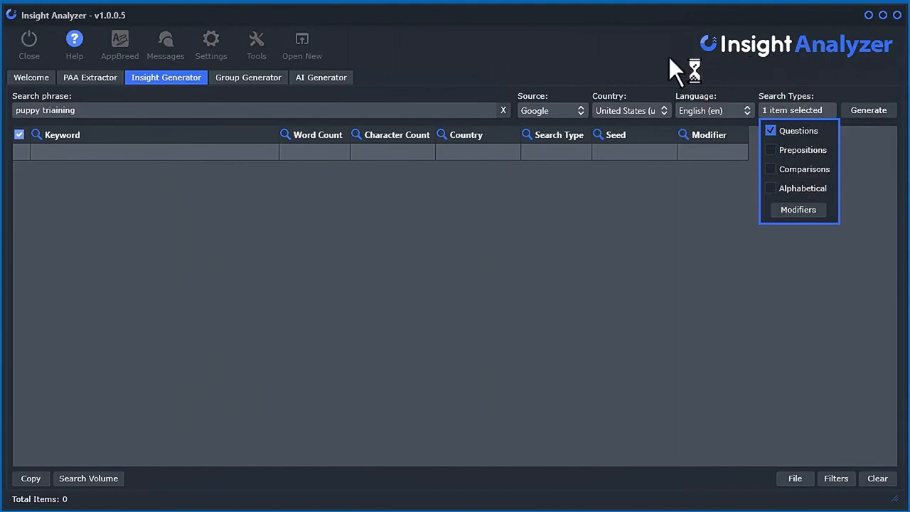
{"action": "left_click", "coordinate": [552, 110]}
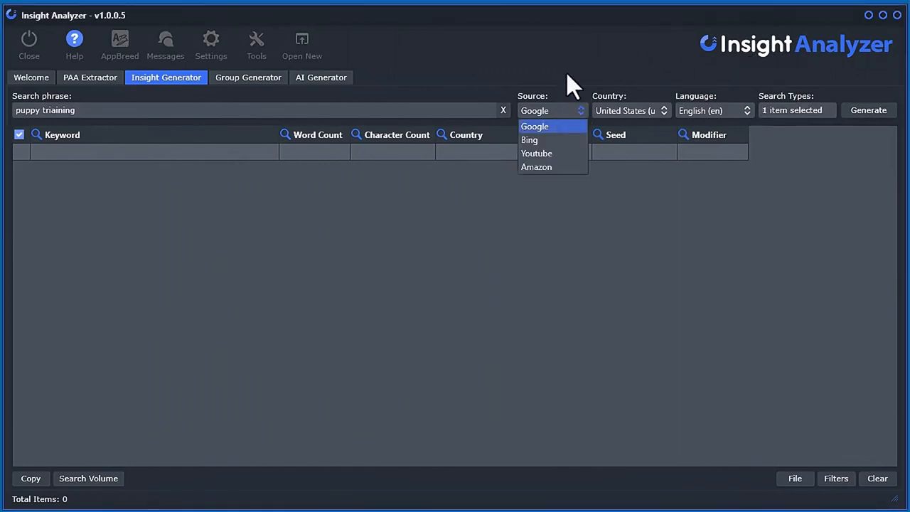
{"action": "left_click", "coordinate": [534, 126]}
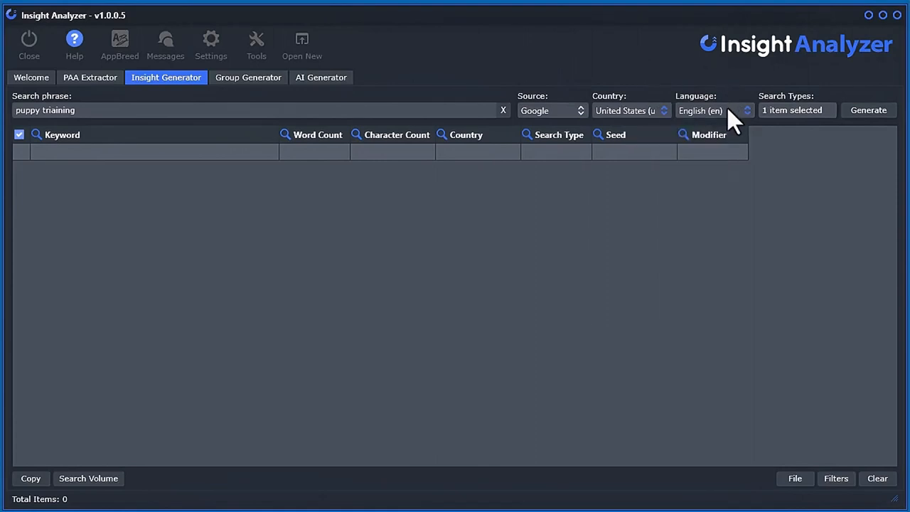
{"action": "mouse_move", "coordinate": [732, 125]}
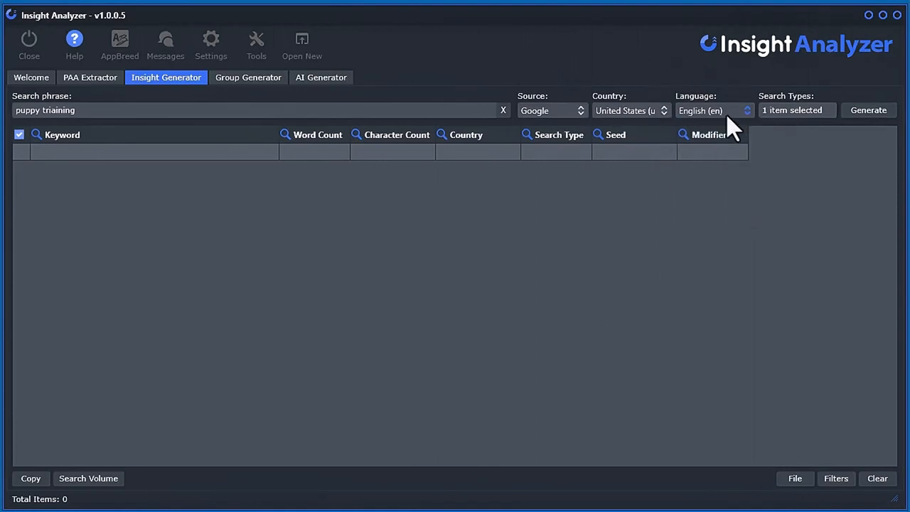
{"action": "left_click", "coordinate": [550, 111]}
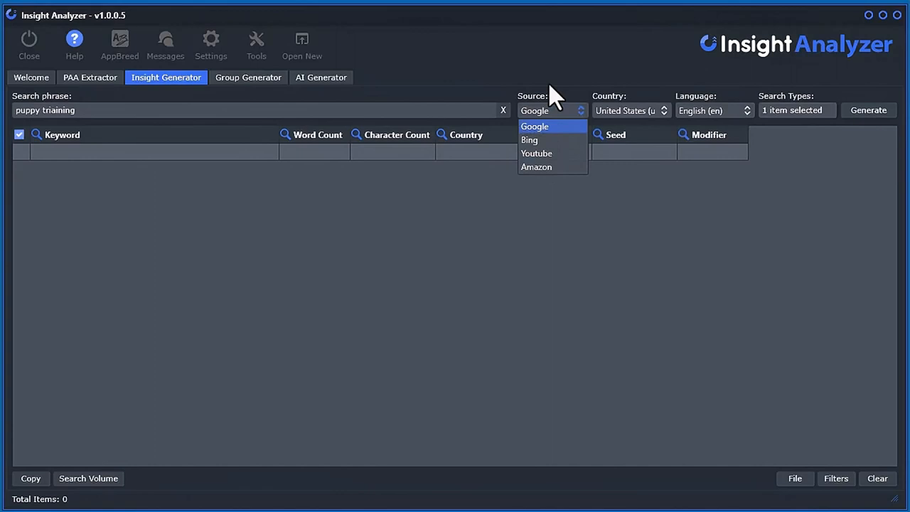
{"action": "mouse_move", "coordinate": [536, 166]}
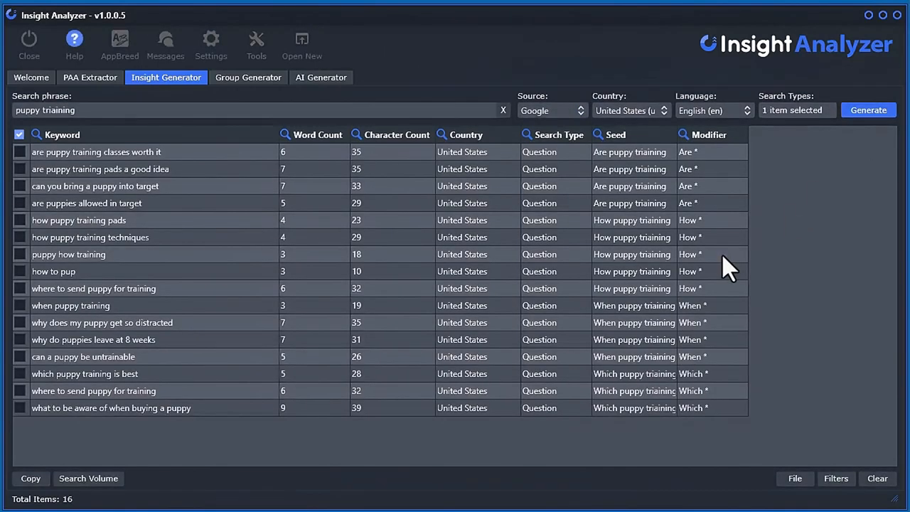
{"action": "mouse_move", "coordinate": [153, 160]}
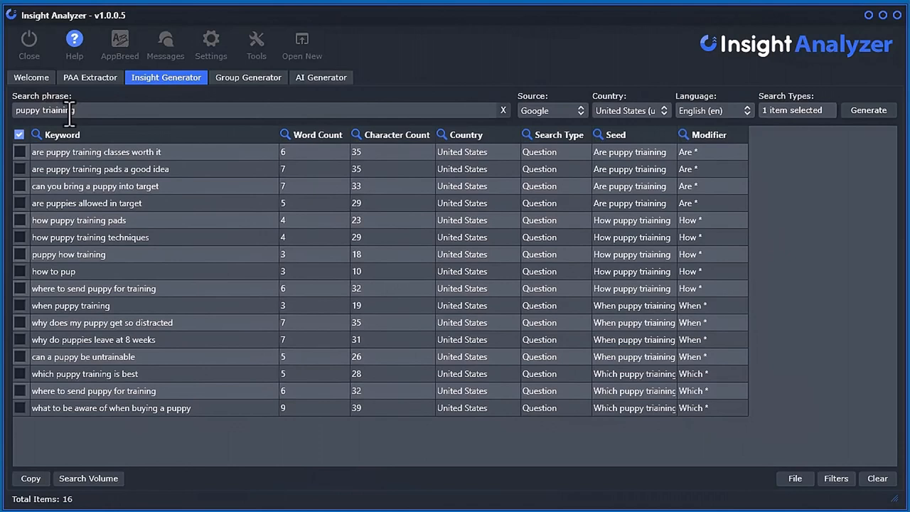
- Clear all generated keywords and regenerate question keywords for the corrected 'puppy training' phrase
{"action": "left_click", "coordinate": [877, 478]}
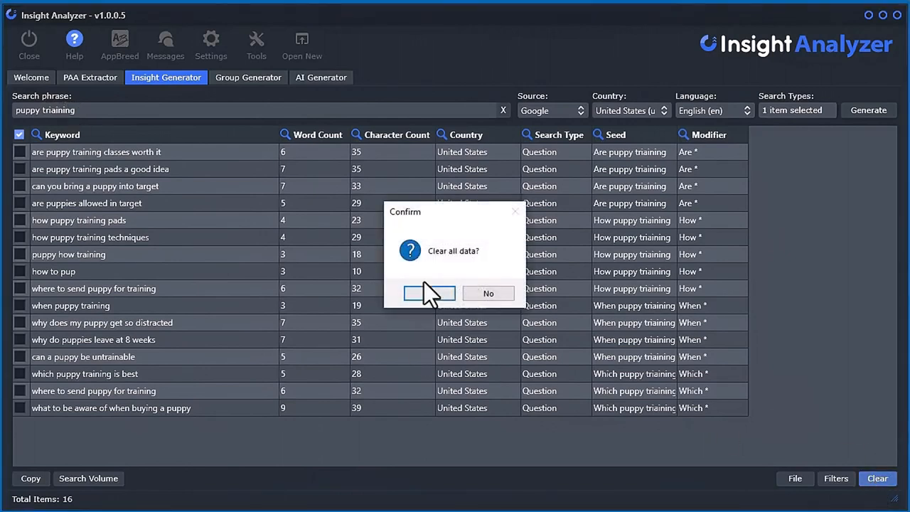
{"action": "left_click", "coordinate": [428, 293]}
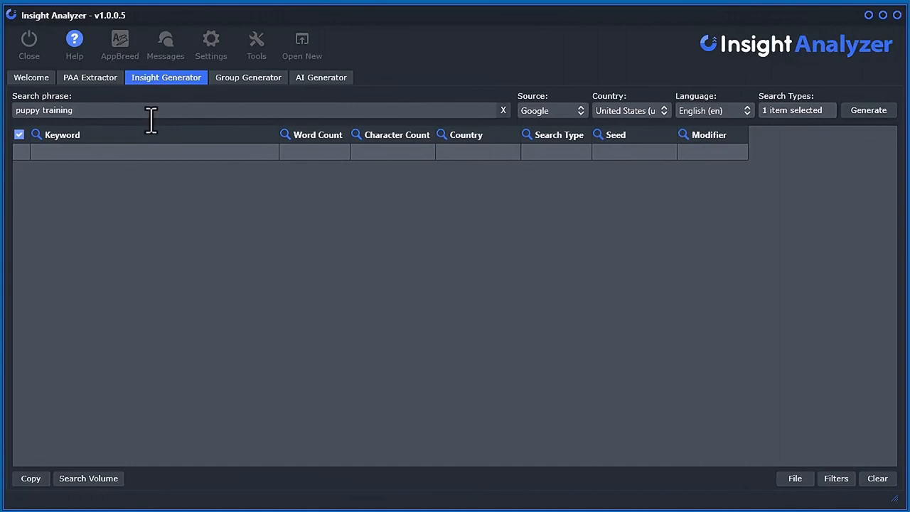
{"action": "left_click", "coordinate": [868, 110]}
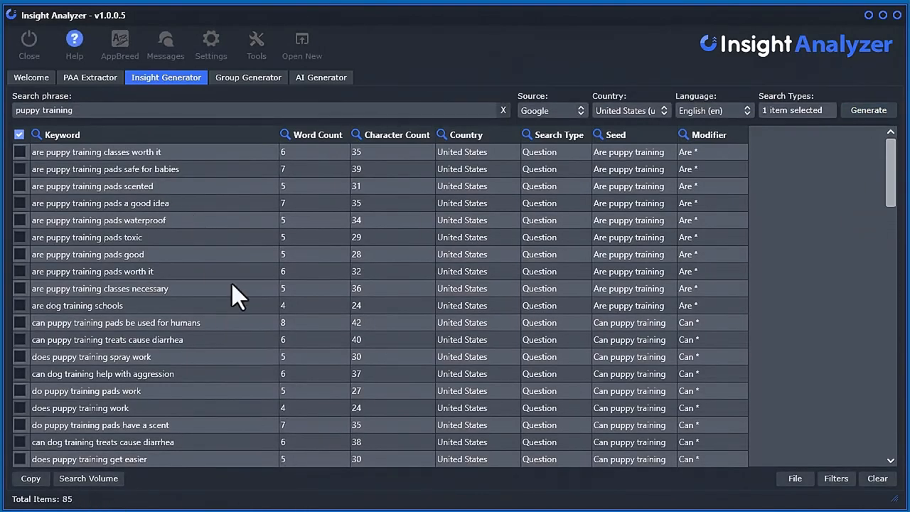
- Review the 85 question keywords and start PAA extraction for 'are puppy training pads good'
{"action": "scroll", "scroll_direction": "down", "scroll_amount": 3}
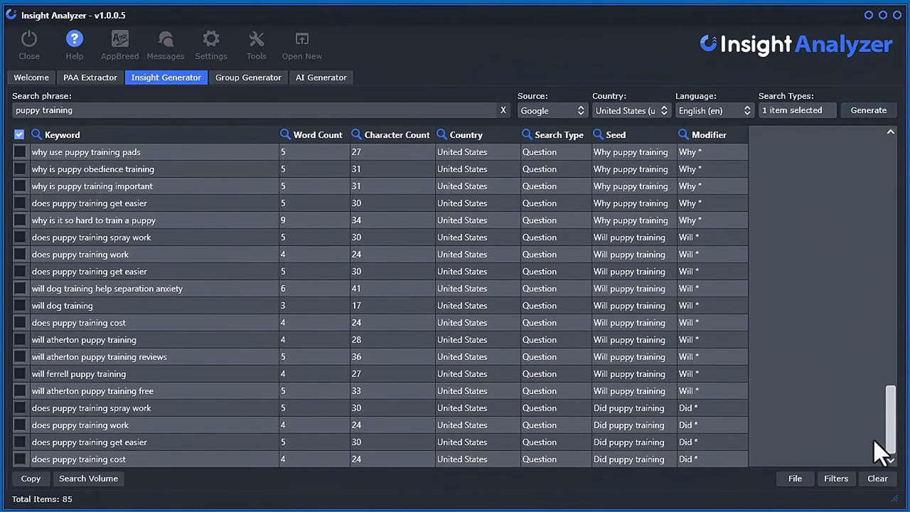
{"action": "scroll", "scroll_direction": "up", "scroll_amount": 3}
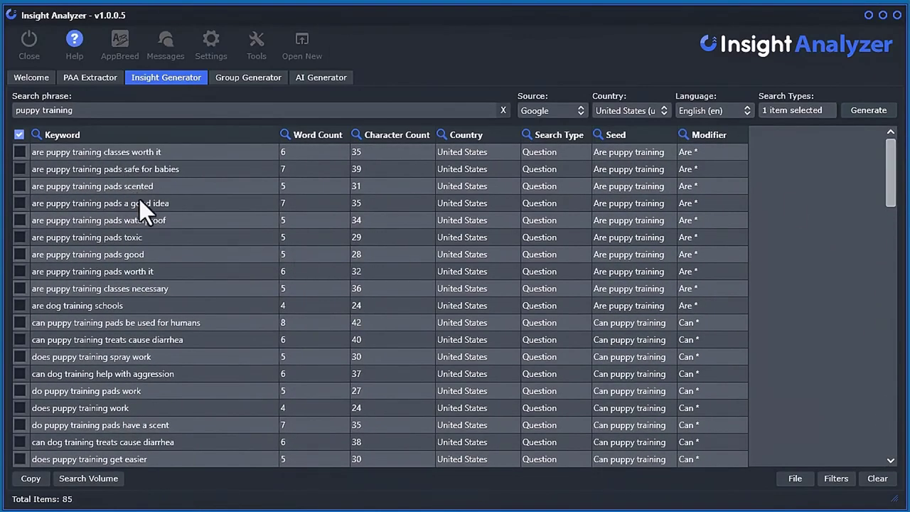
{"action": "mouse_move", "coordinate": [164, 317]}
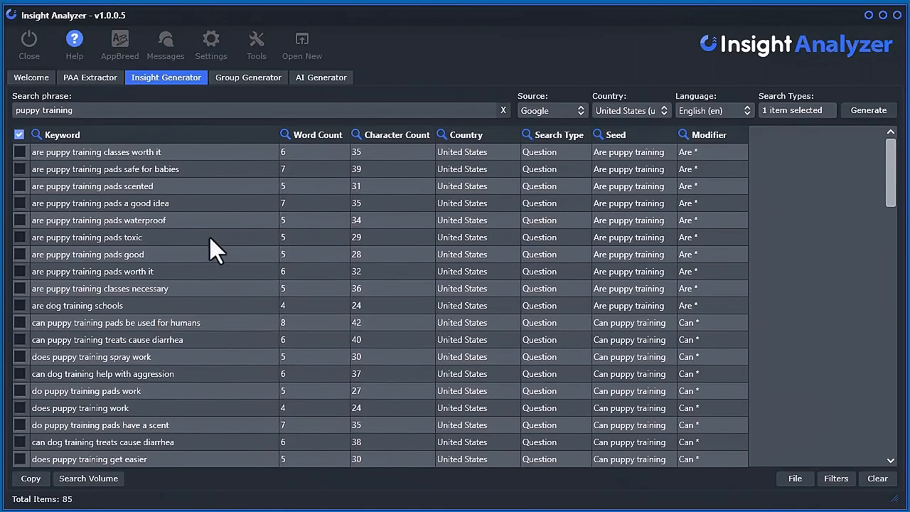
{"action": "mouse_move", "coordinate": [650, 224]}
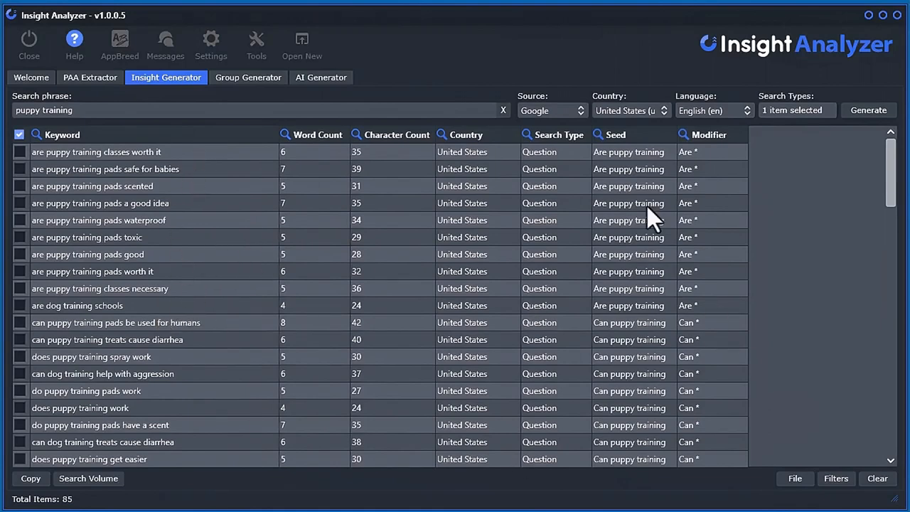
{"action": "mouse_move", "coordinate": [245, 290]}
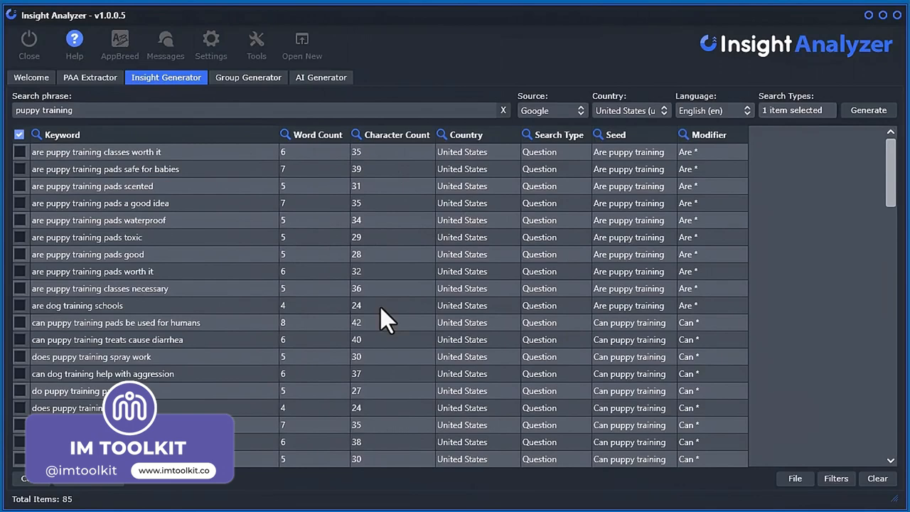
{"action": "mouse_move", "coordinate": [247, 266]}
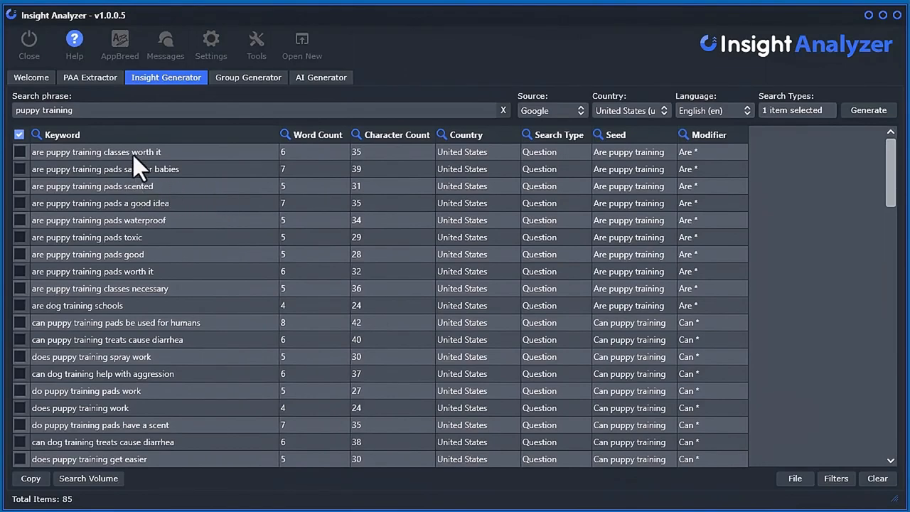
{"action": "mouse_move", "coordinate": [158, 199]}
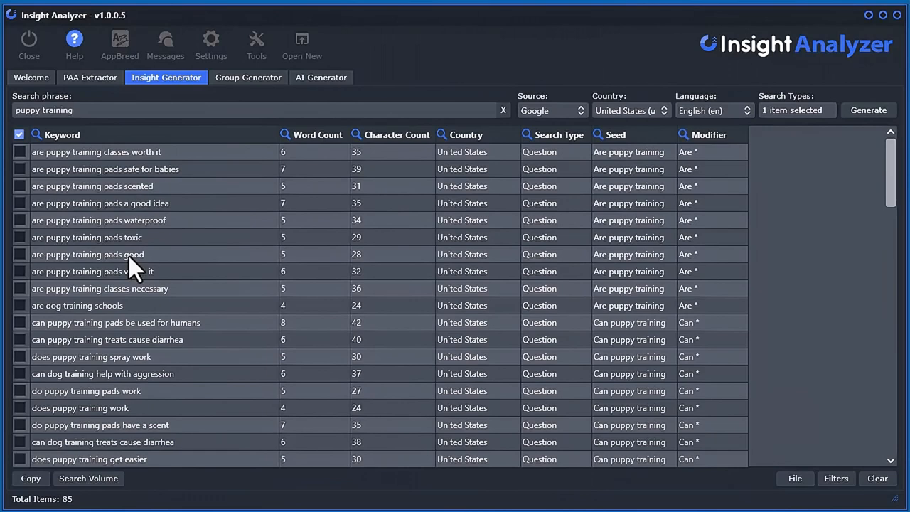
{"action": "left_click", "coordinate": [88, 254]}
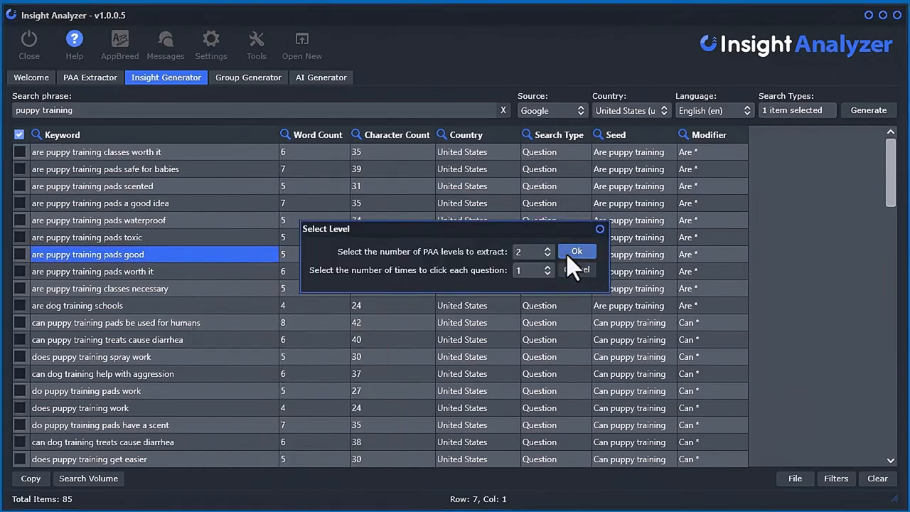
- Extract two levels of PAA questions for 'are puppy training pads good', yielding 15 questions
{"action": "left_click", "coordinate": [575, 250]}
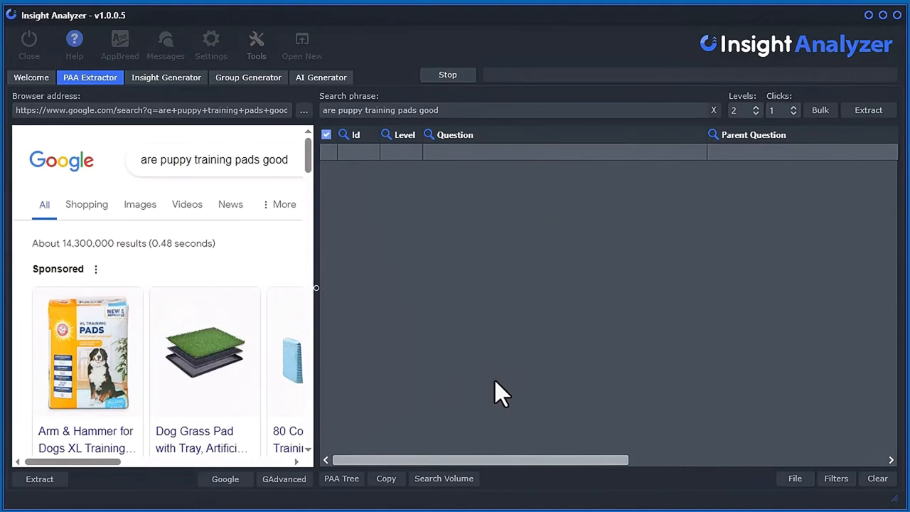
{"action": "left_click", "coordinate": [868, 110]}
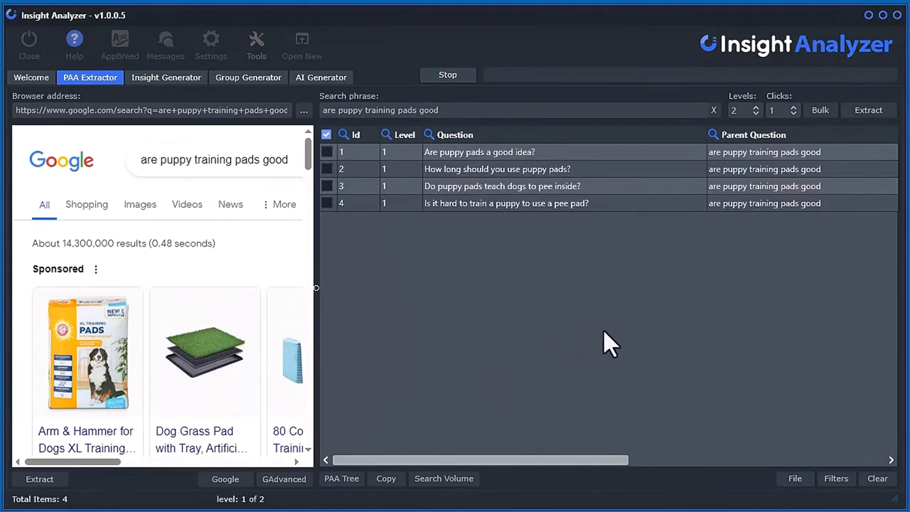
{"action": "left_click", "coordinate": [868, 110]}
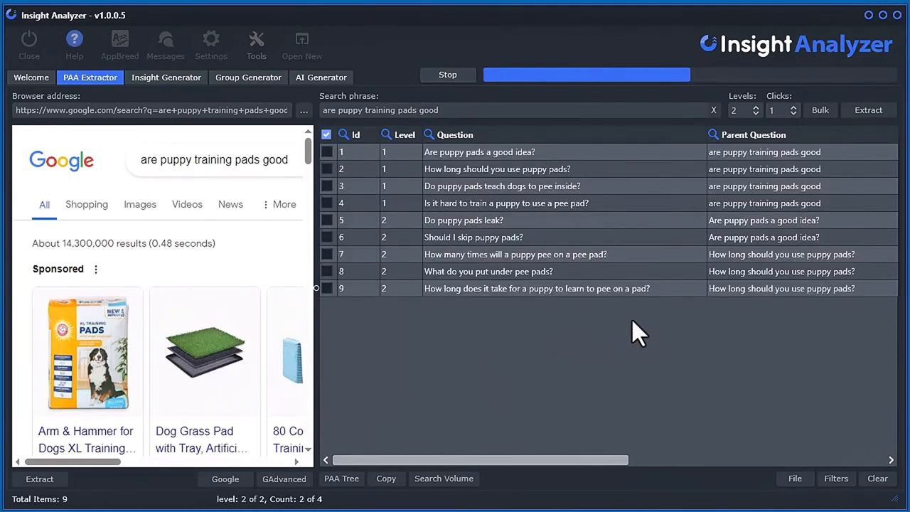
{"action": "left_click", "coordinate": [868, 110]}
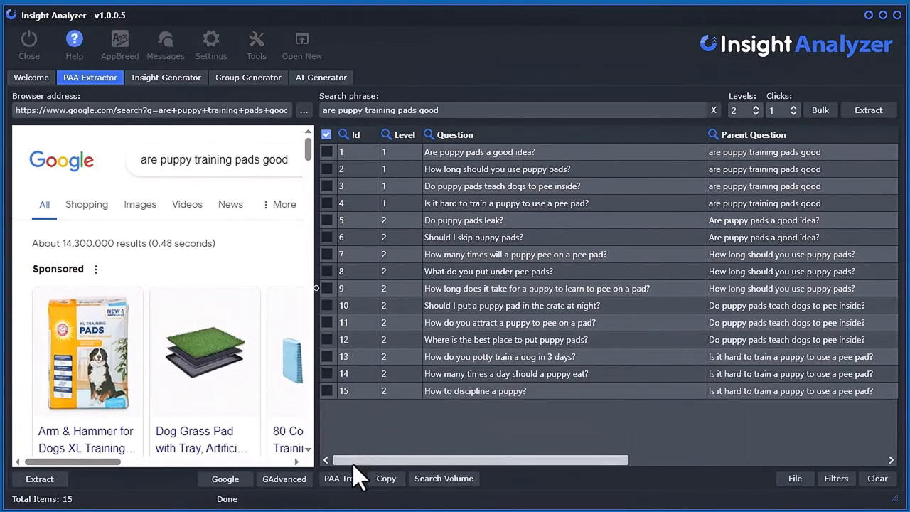
- View the extracted questions as a tree, then clear the generated keyword table
{"action": "left_click", "coordinate": [341, 478]}
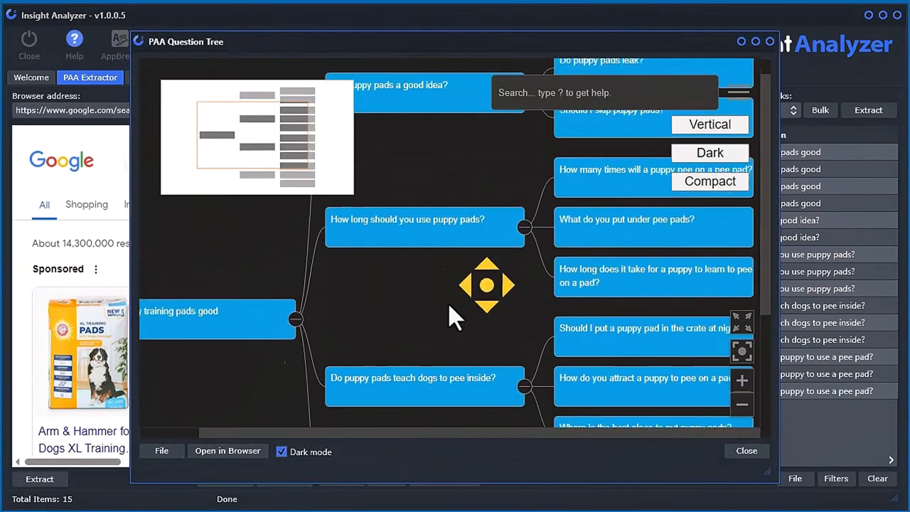
{"action": "left_click", "coordinate": [741, 405]}
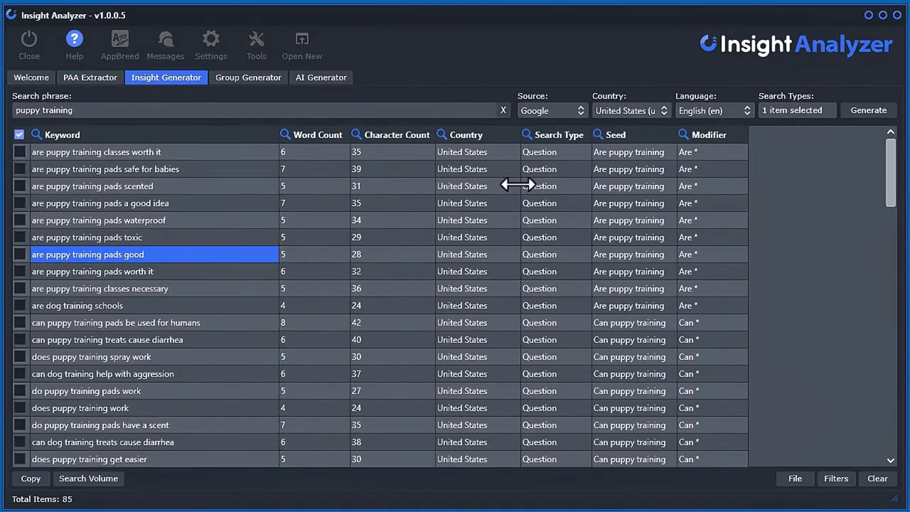
{"action": "left_click", "coordinate": [877, 477]}
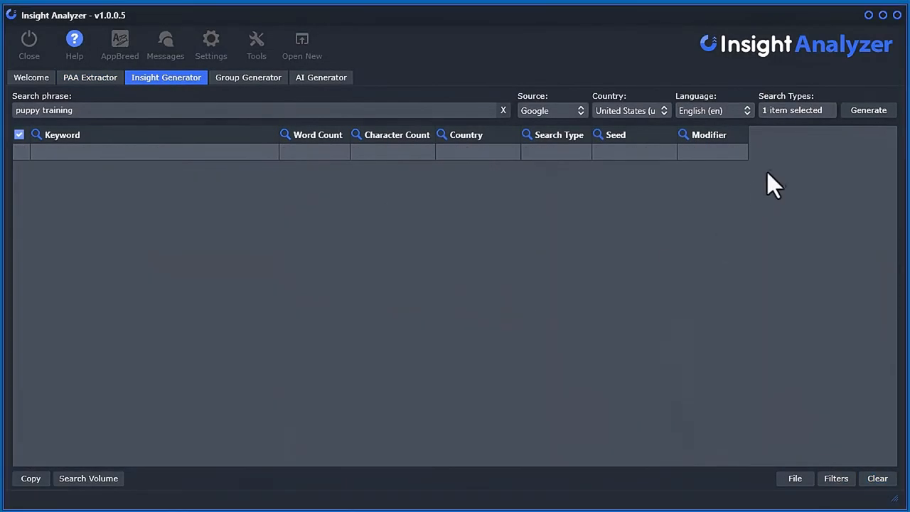
- Generate 70 preposition keywords for puppy training and scroll through them
{"action": "left_click", "coordinate": [796, 110]}
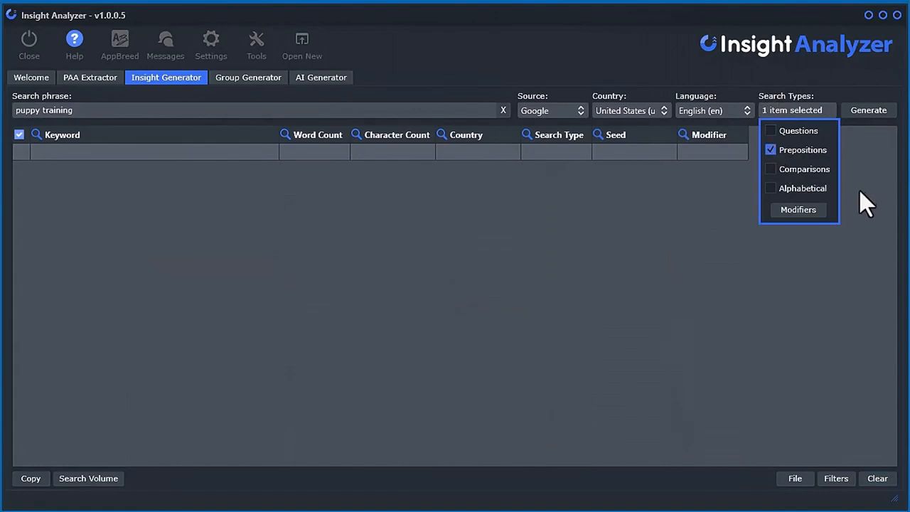
{"action": "left_click", "coordinate": [868, 109]}
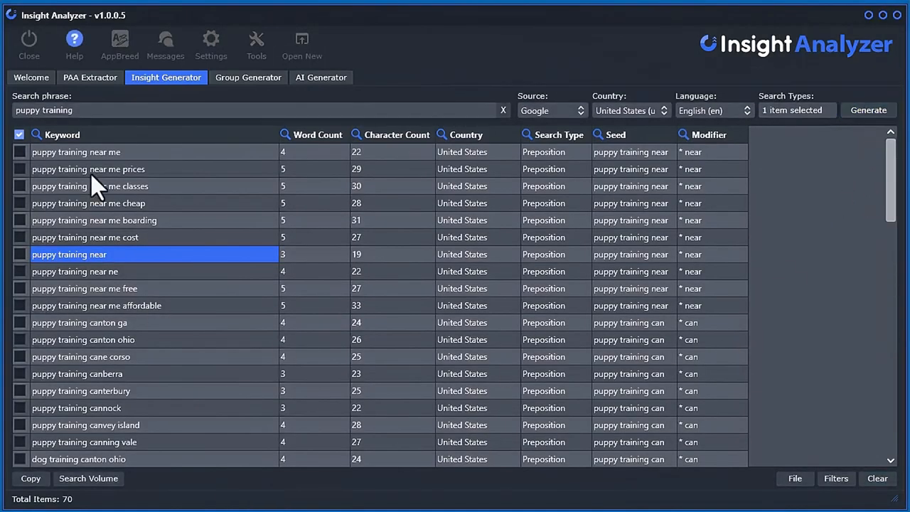
{"action": "scroll", "scroll_direction": "down", "scroll_amount": 3}
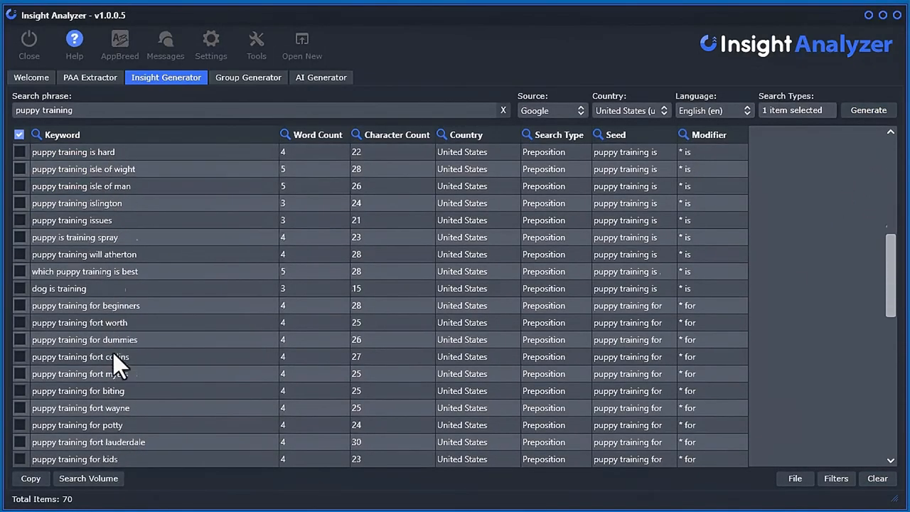
{"action": "scroll", "scroll_direction": "down", "scroll_amount": 3}
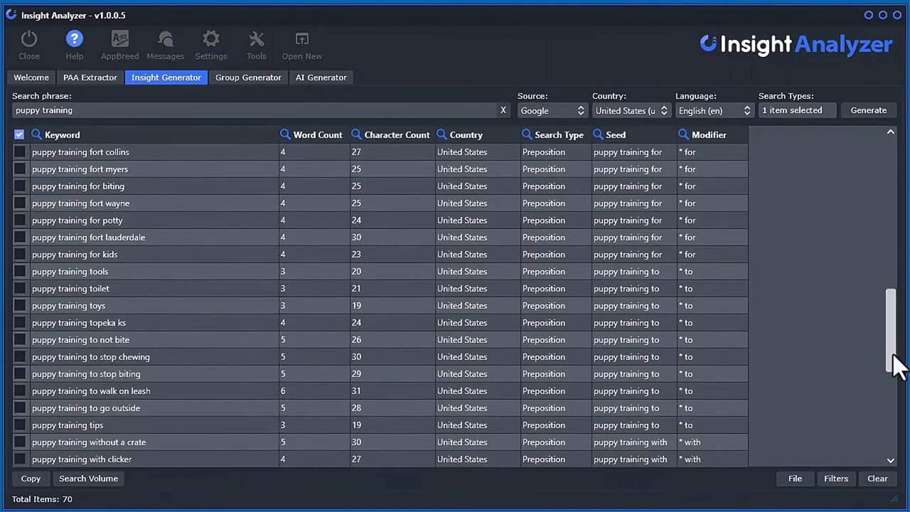
- Generate 39 comparison keywords for puppy training and browse the results
{"action": "left_click", "coordinate": [796, 110]}
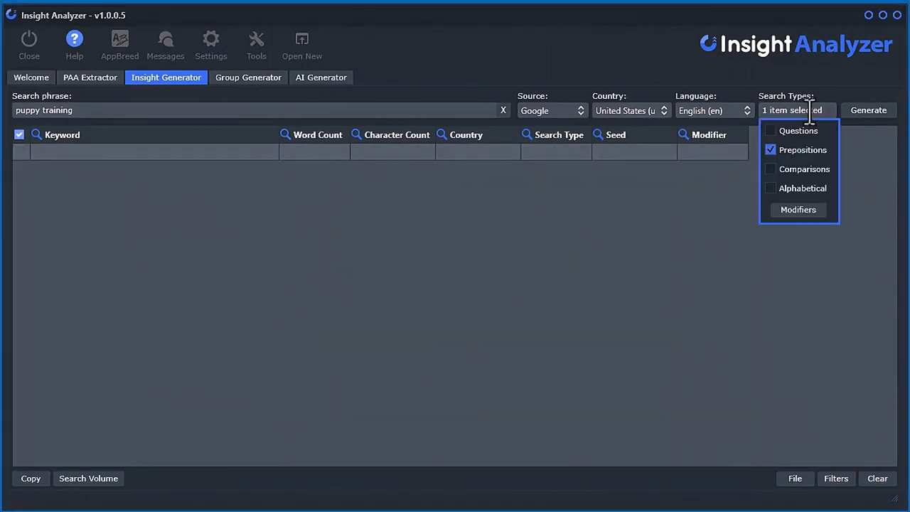
{"action": "left_click", "coordinate": [867, 111]}
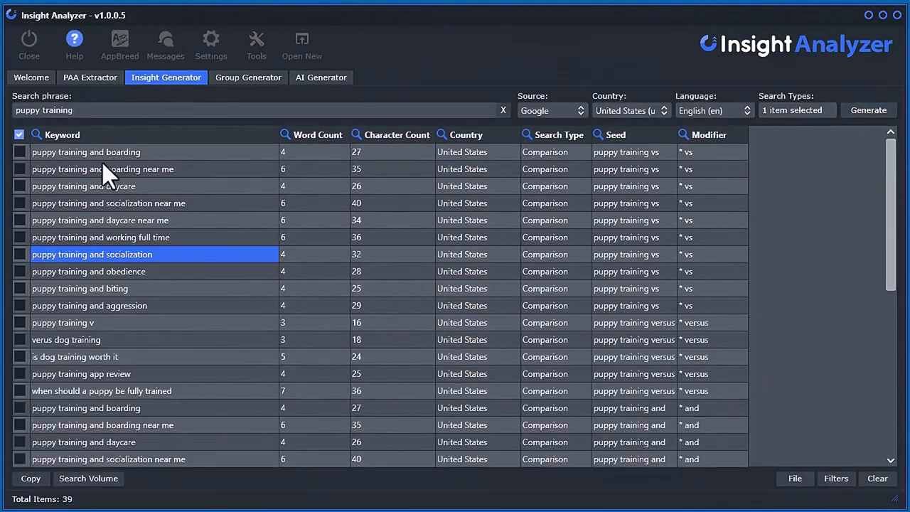
{"action": "scroll", "scroll_direction": "down", "scroll_amount": 3}
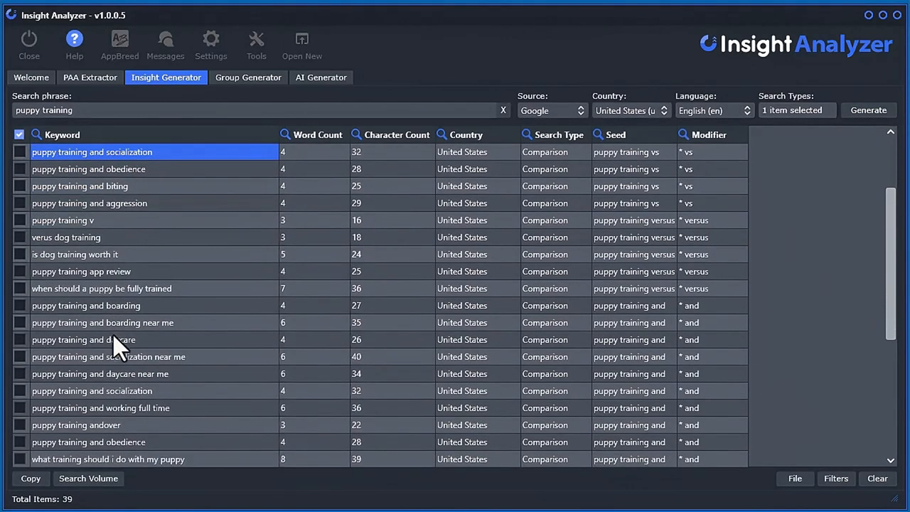
{"action": "scroll", "scroll_direction": "down", "scroll_amount": 3}
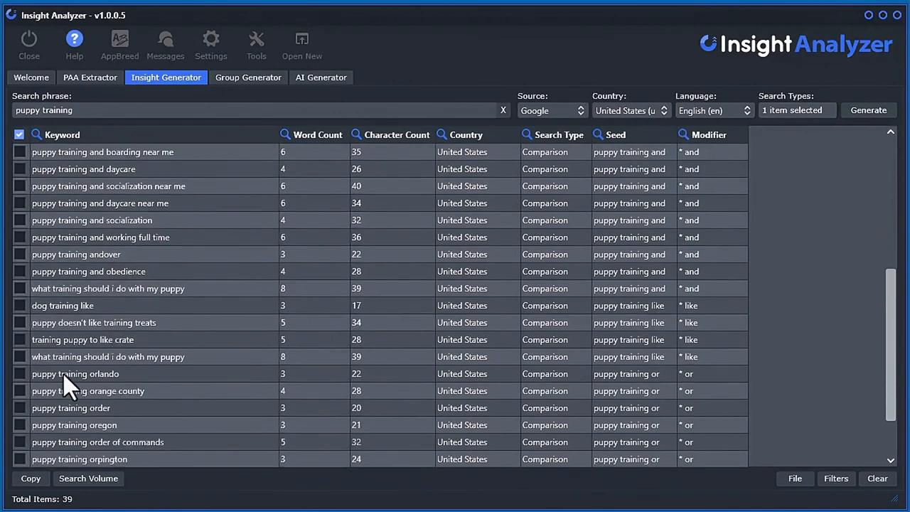
{"action": "scroll", "scroll_direction": "down", "scroll_amount": 3}
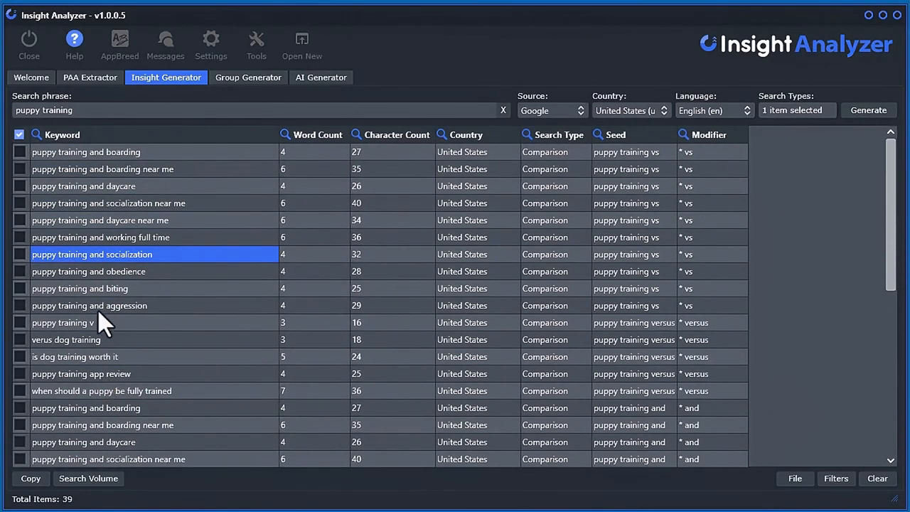
{"action": "mouse_move", "coordinate": [773, 264]}
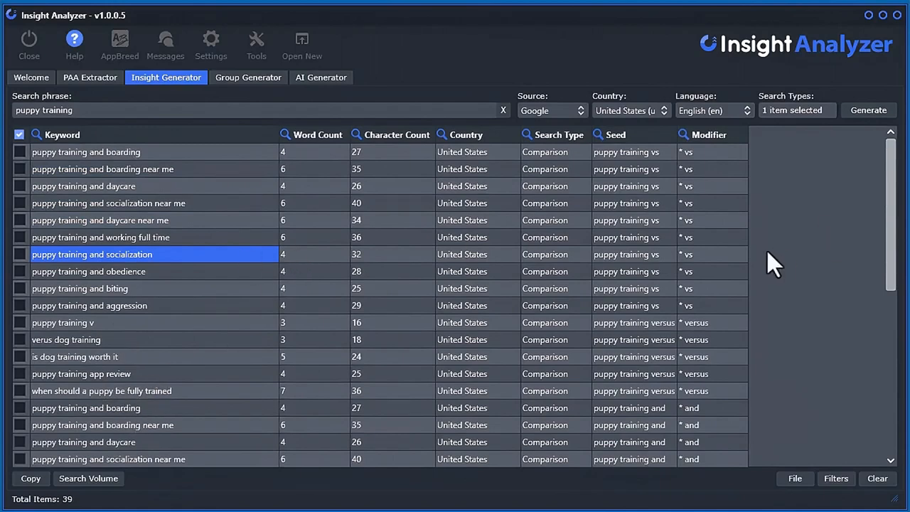
{"action": "left_click", "coordinate": [796, 110]}
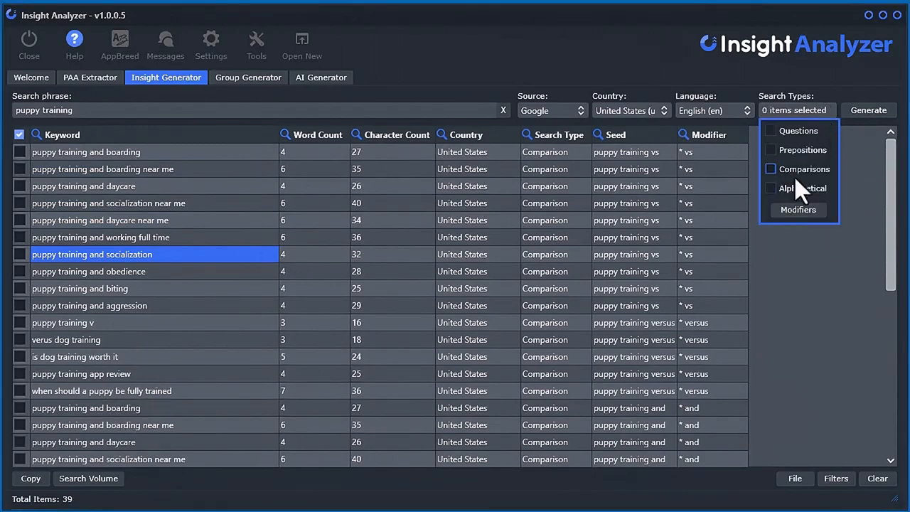
- Clear the earlier results and list 260 alphabetical puppy training keywords
{"action": "left_click", "coordinate": [876, 478]}
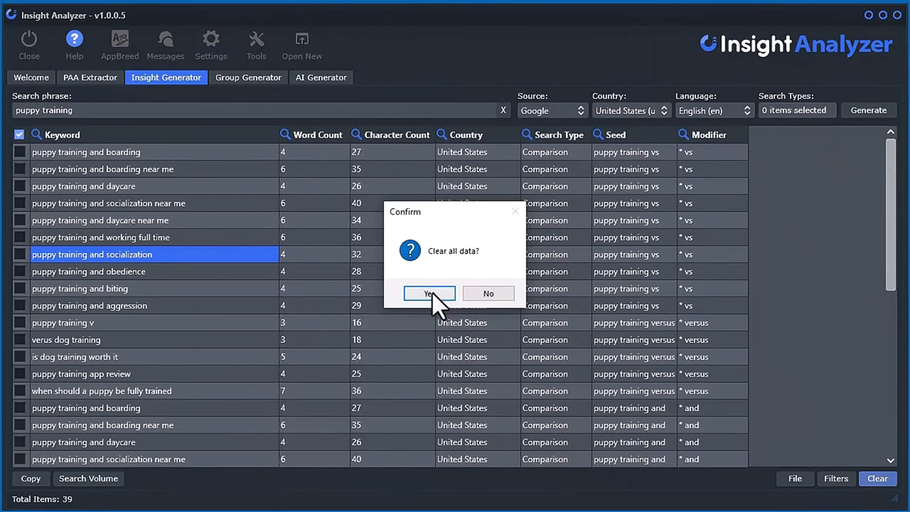
{"action": "left_click", "coordinate": [428, 293]}
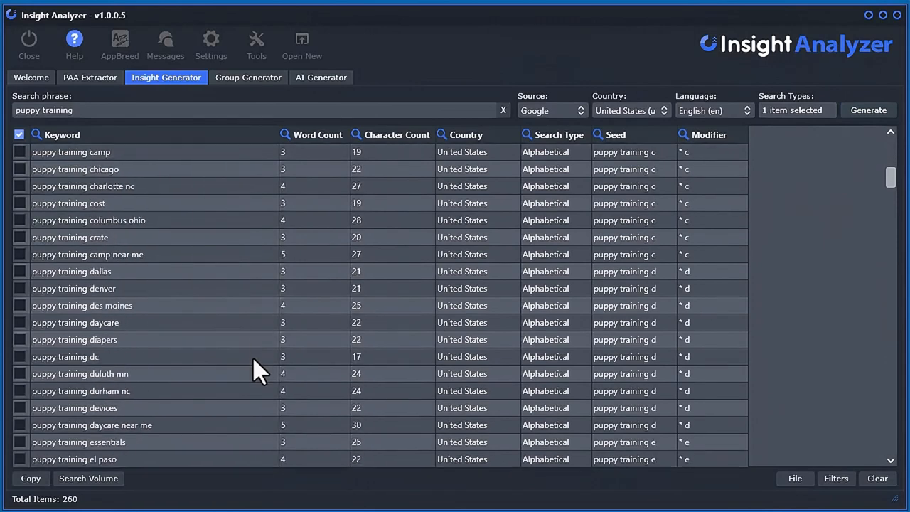
{"action": "scroll", "scroll_direction": "down", "scroll_amount": 3}
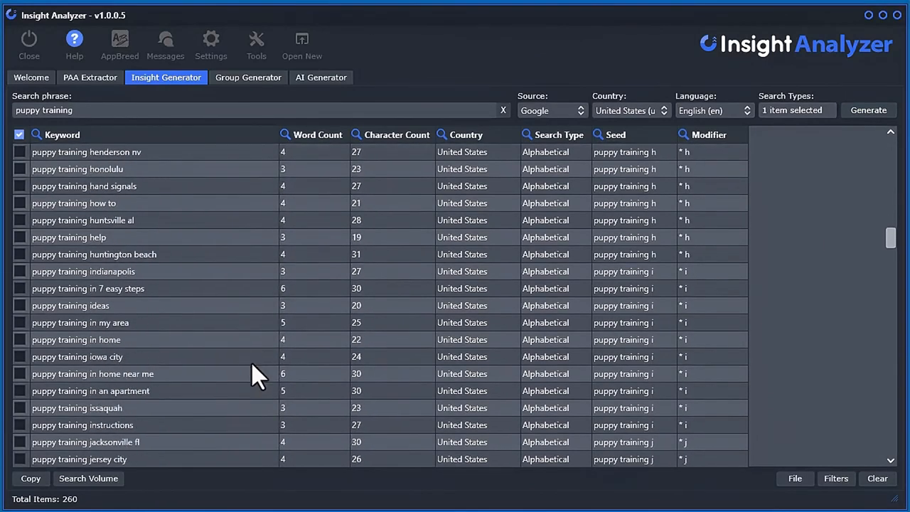
{"action": "scroll", "scroll_direction": "up", "scroll_amount": 3}
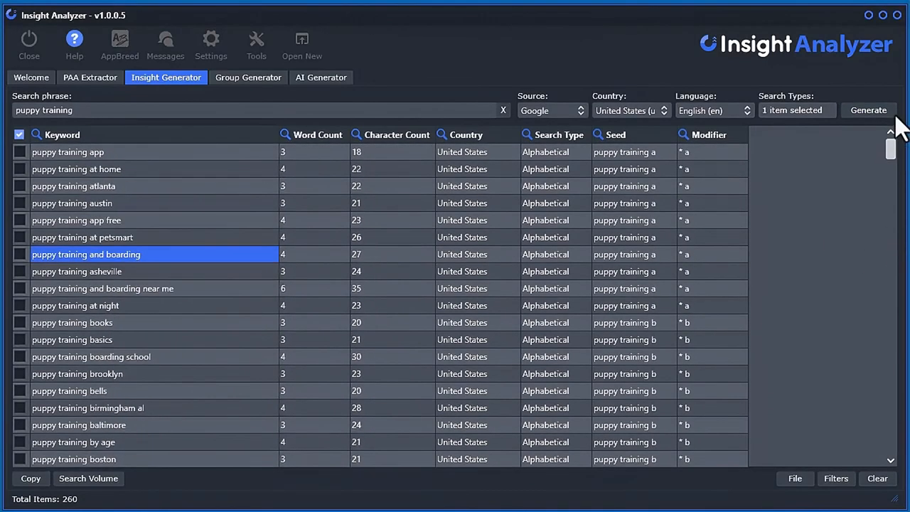
- Filter Word Count to more than four words, then add Questions as a search type
{"action": "left_click", "coordinate": [284, 134]}
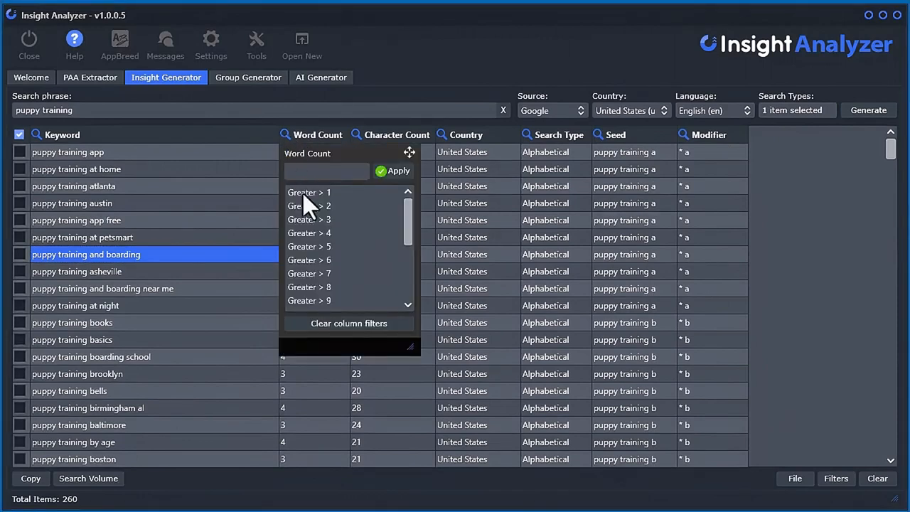
{"action": "left_click", "coordinate": [309, 233]}
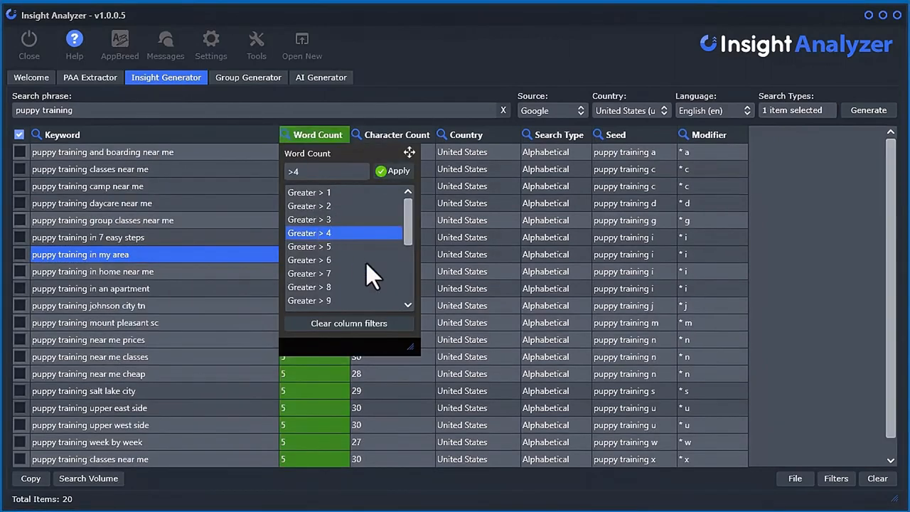
{"action": "mouse_move", "coordinate": [309, 483]}
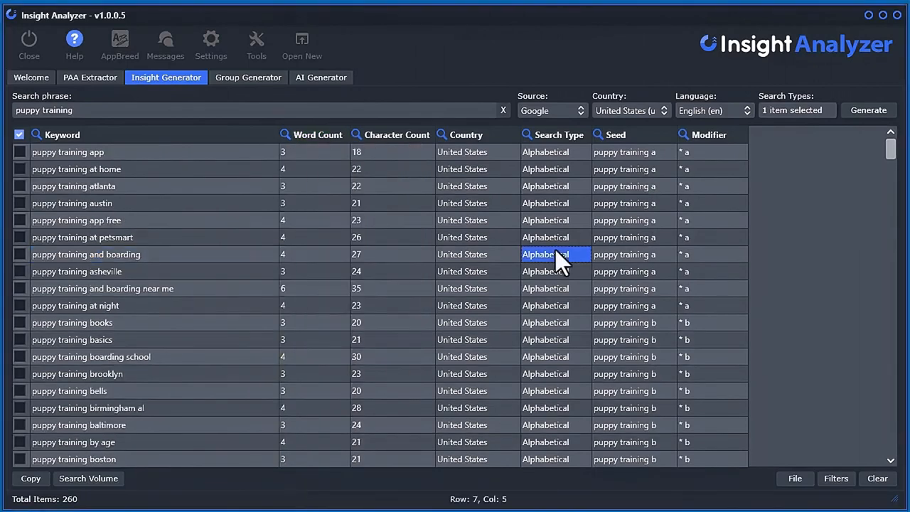
{"action": "left_click", "coordinate": [794, 110]}
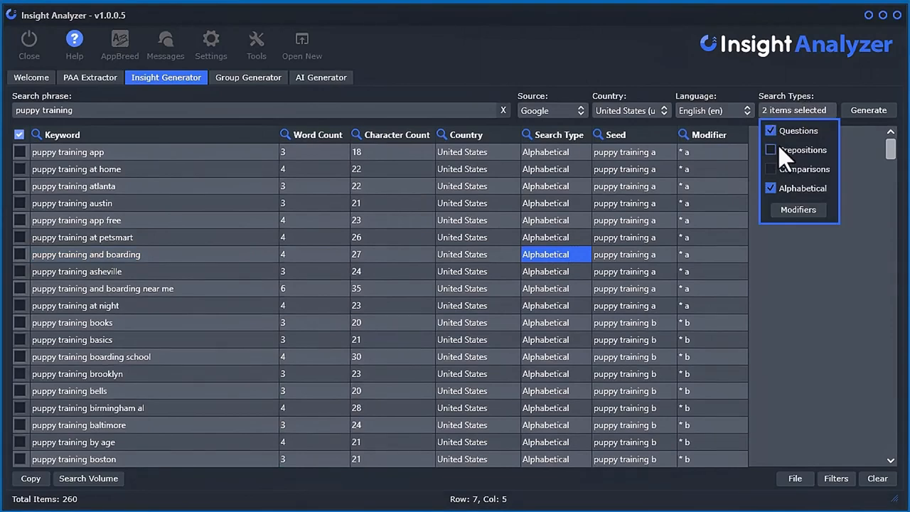
- Clear results and generate keywords from Google, Bing, YouTube and Amazon sources
{"action": "left_click", "coordinate": [876, 477]}
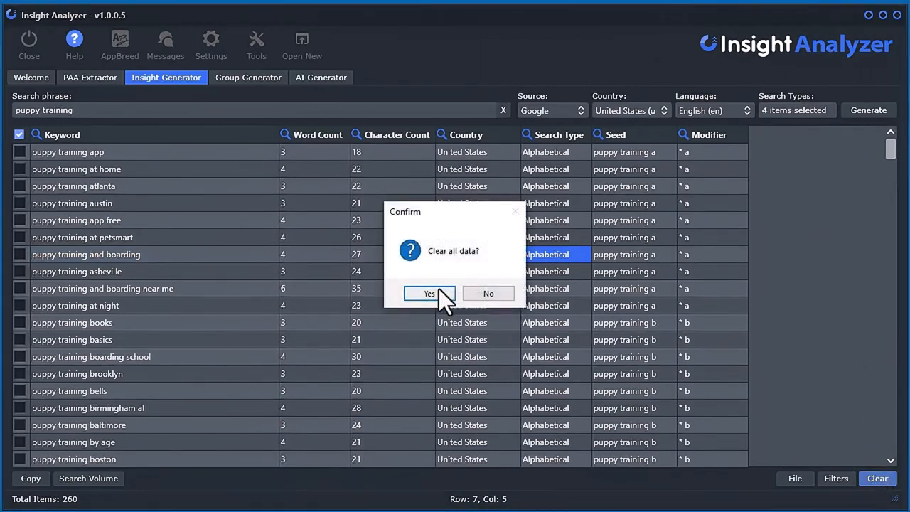
{"action": "left_click", "coordinate": [429, 294]}
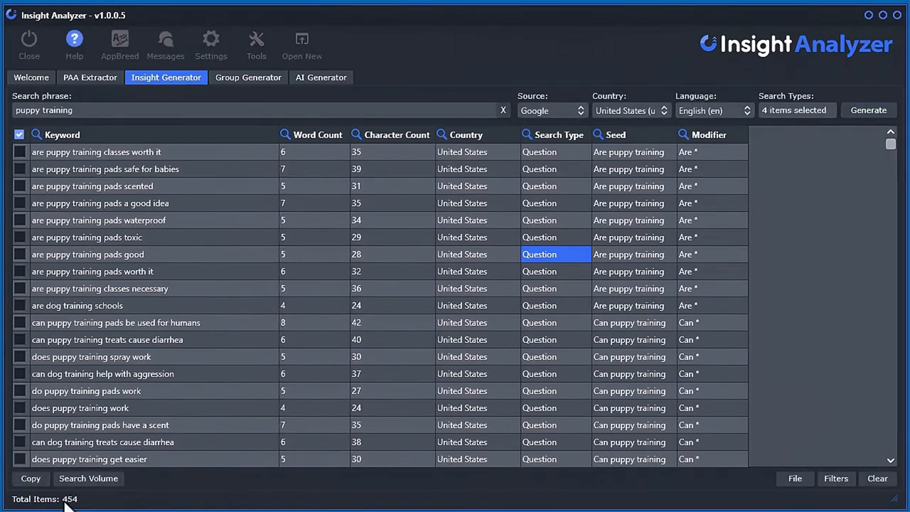
{"action": "mouse_move", "coordinate": [357, 306]}
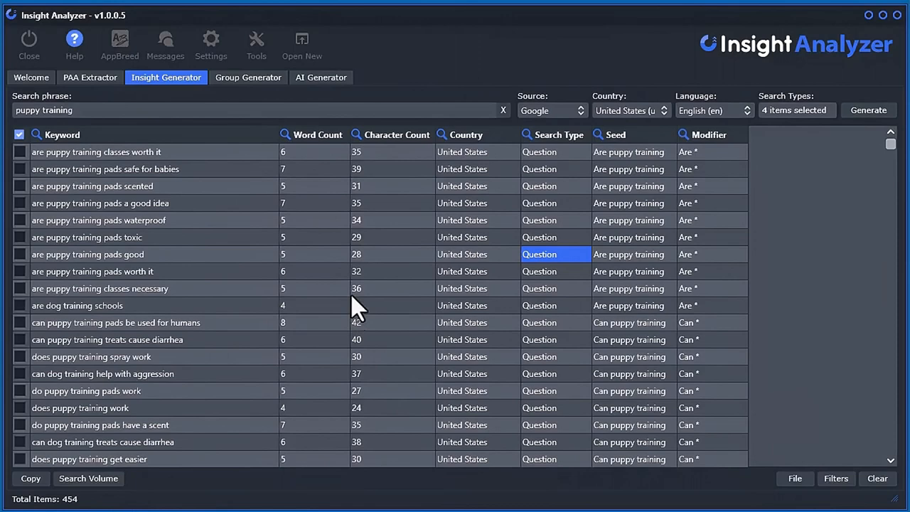
{"action": "left_click", "coordinate": [552, 110]}
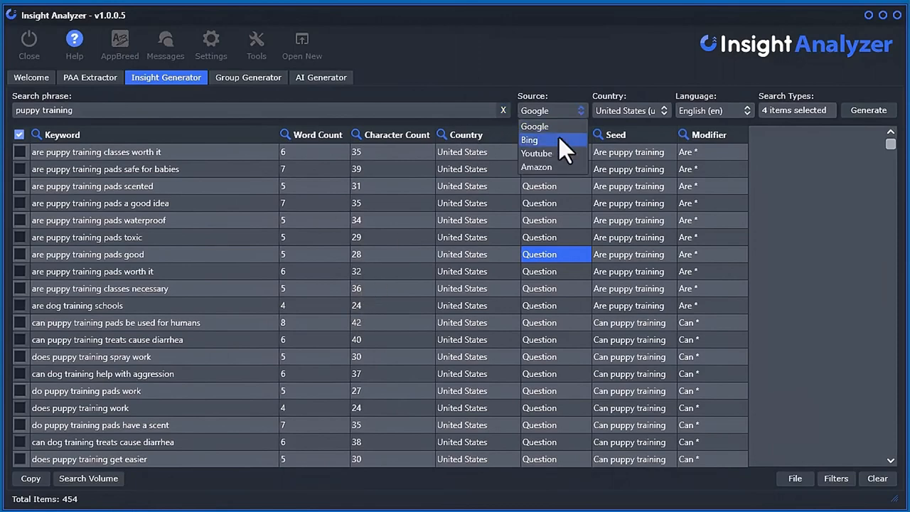
{"action": "left_click", "coordinate": [529, 139]}
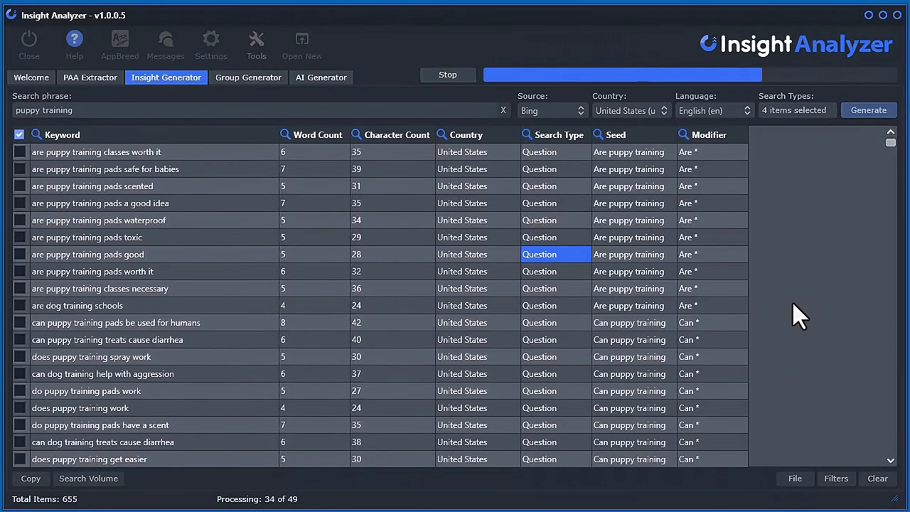
{"action": "left_click", "coordinate": [551, 110]}
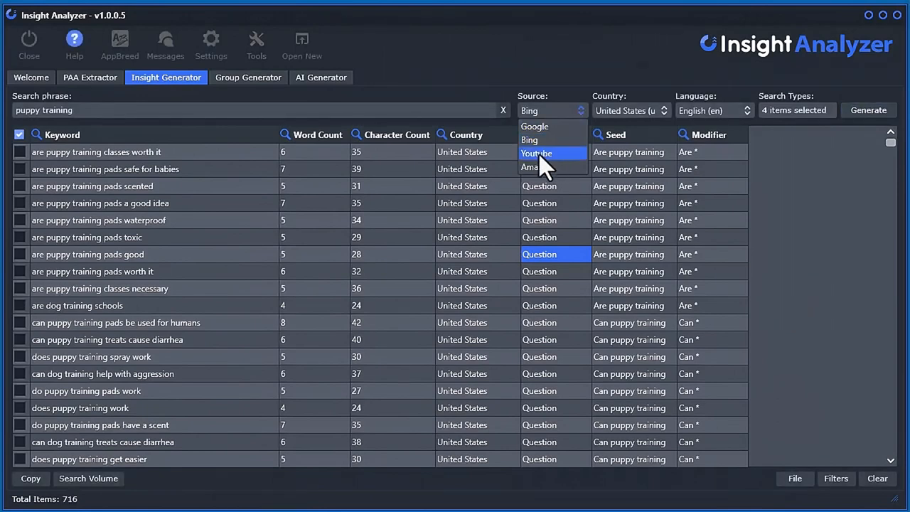
{"action": "left_click", "coordinate": [537, 153]}
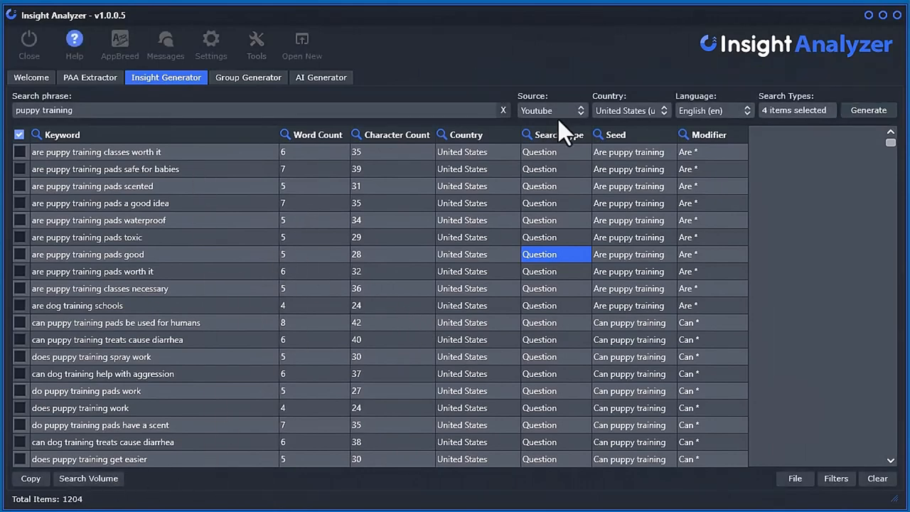
{"action": "left_click", "coordinate": [867, 110]}
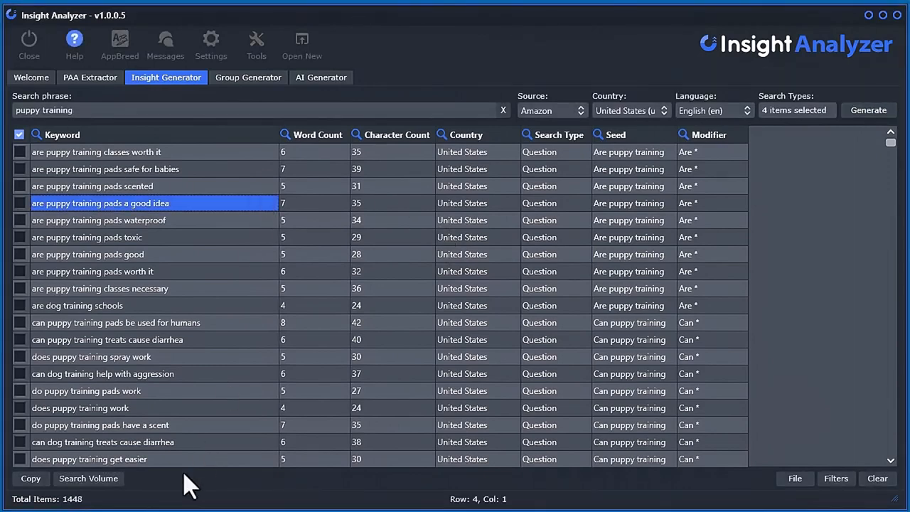
{"action": "mouse_move", "coordinate": [279, 277]}
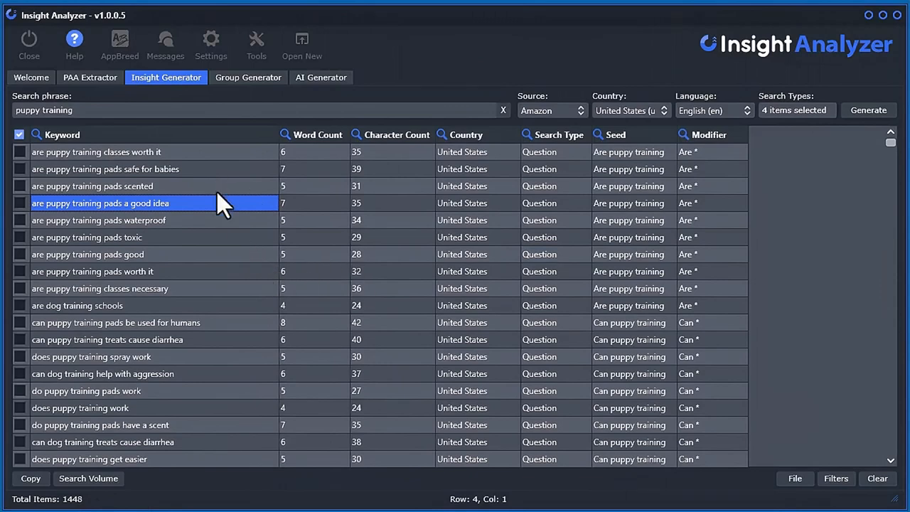
{"action": "mouse_move", "coordinate": [229, 258]}
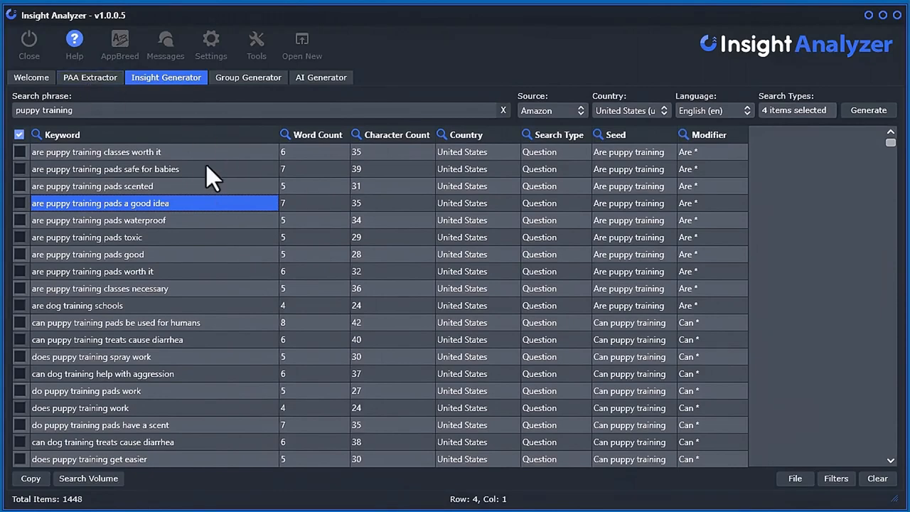
{"action": "mouse_move", "coordinate": [568, 309]}
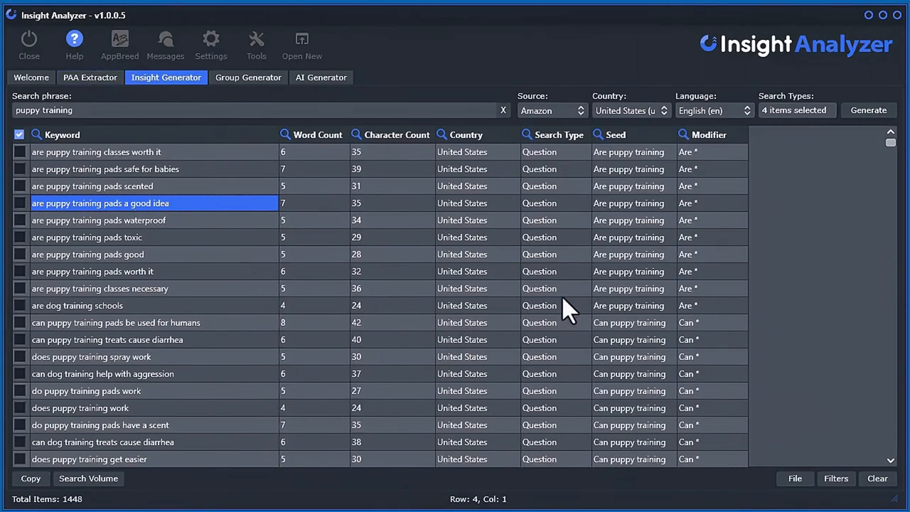
{"action": "mouse_move", "coordinate": [516, 32]}
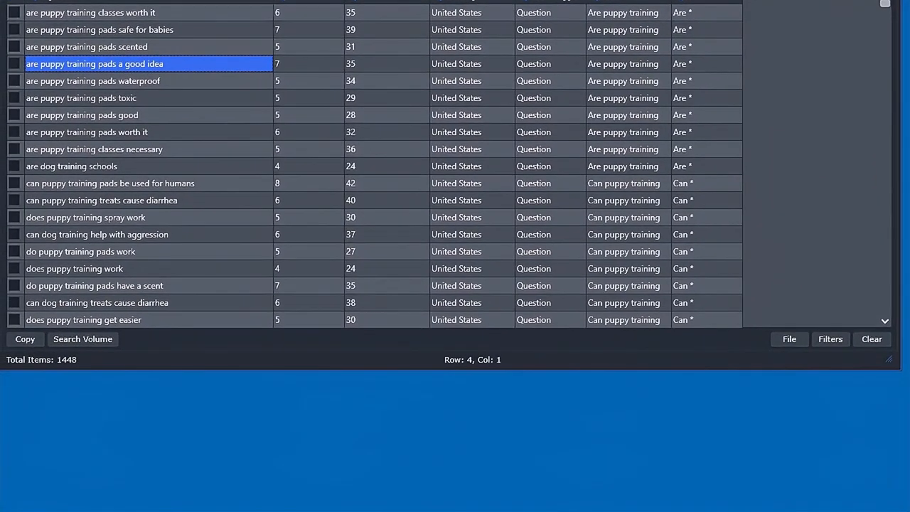
{"action": "left_click", "coordinate": [83, 338]}
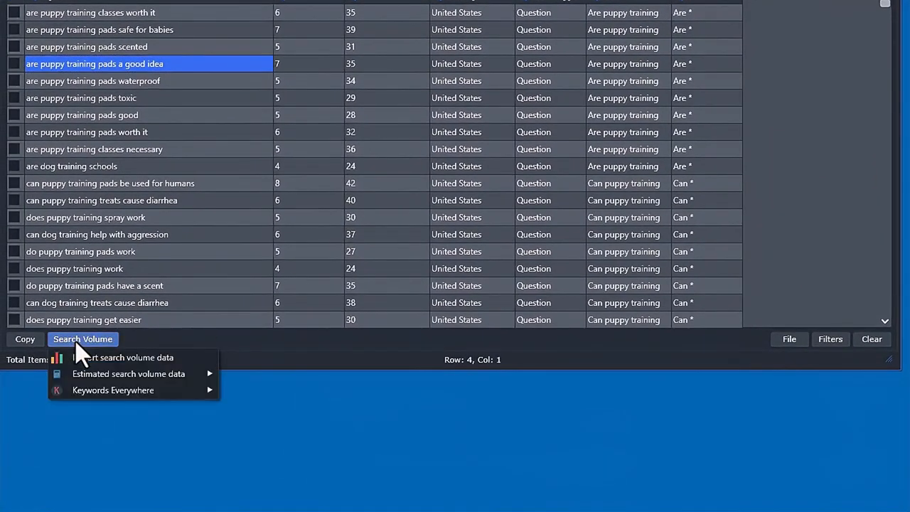
{"action": "mouse_move", "coordinate": [128, 357]}
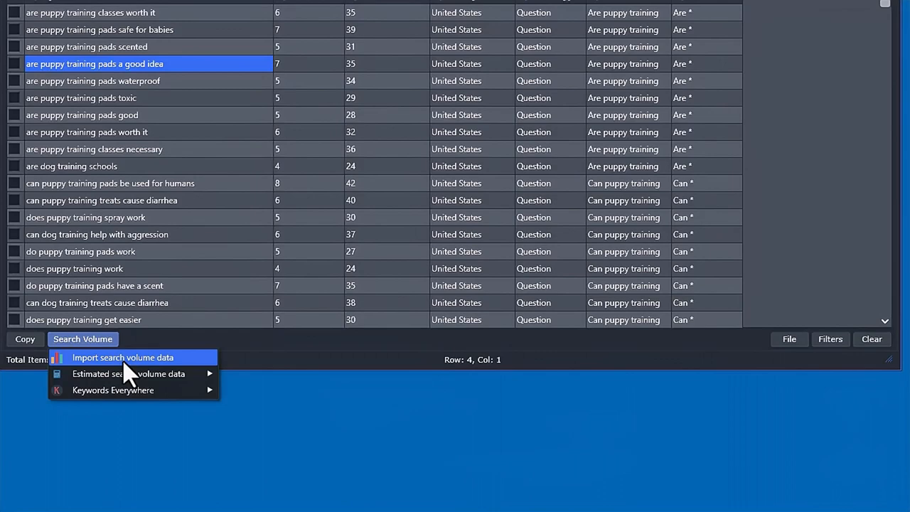
{"action": "left_click", "coordinate": [122, 357]}
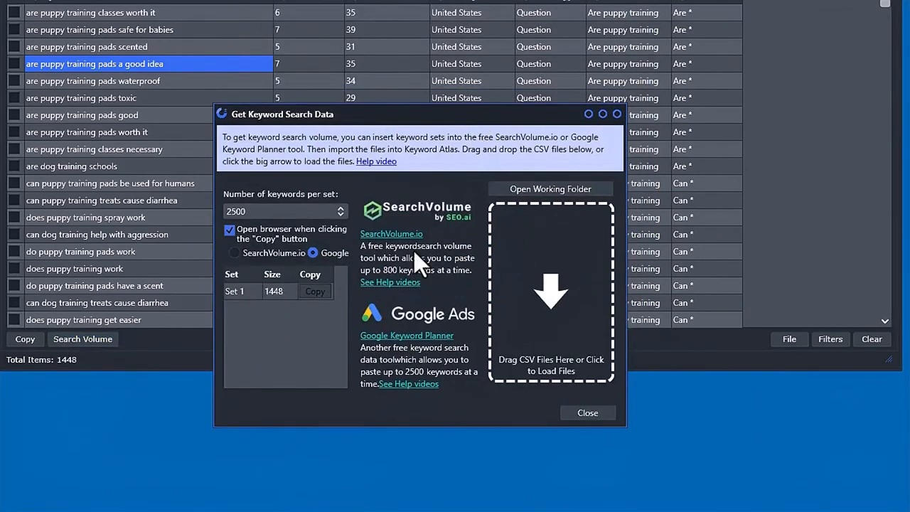
{"action": "left_click", "coordinate": [587, 412]}
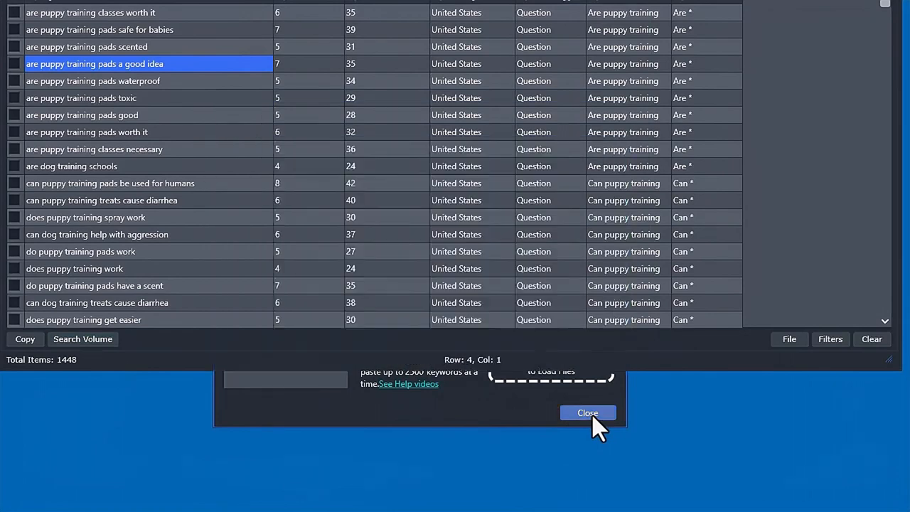
{"action": "left_click", "coordinate": [25, 338]}
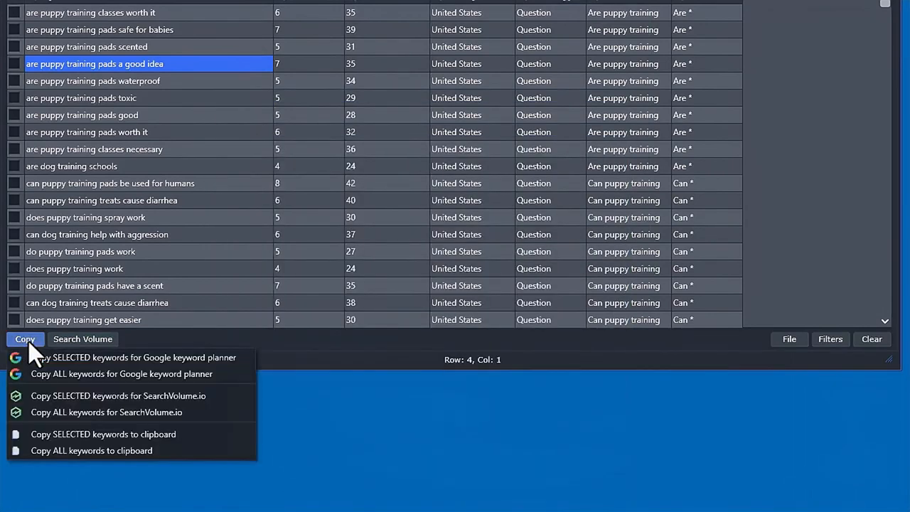
{"action": "mouse_move", "coordinate": [142, 391]}
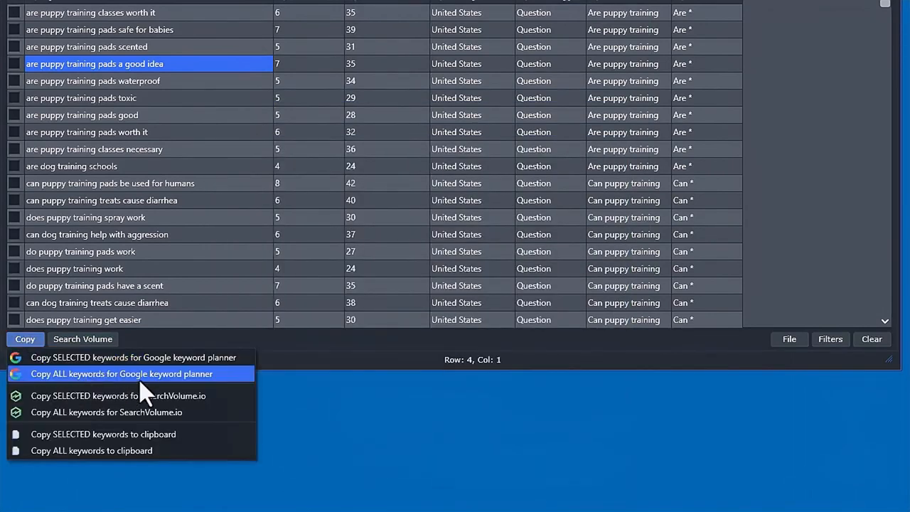
- Copy all 1,448 keywords for Google Keyword Planner
{"action": "left_click", "coordinate": [121, 374]}
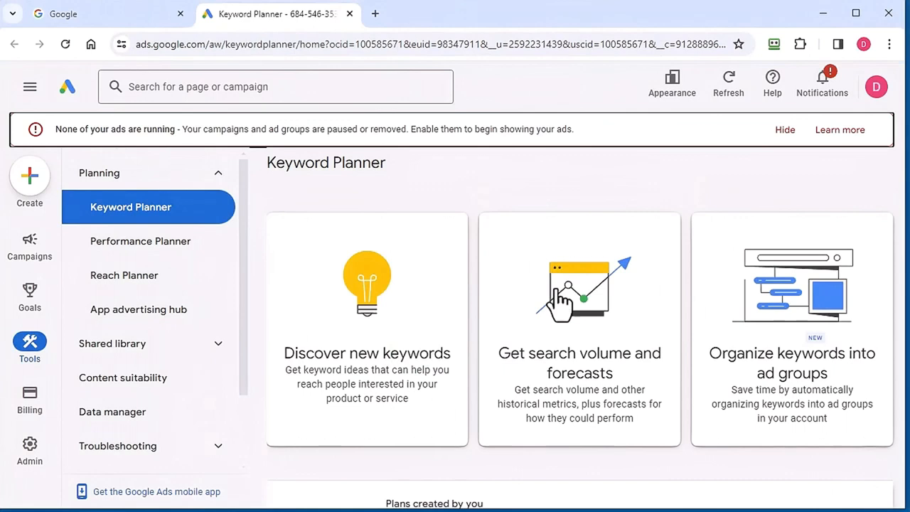
- Paste the puppy training keywords into 'Get search volume and forecasts' and download the statistics
{"action": "left_click", "coordinate": [579, 329]}
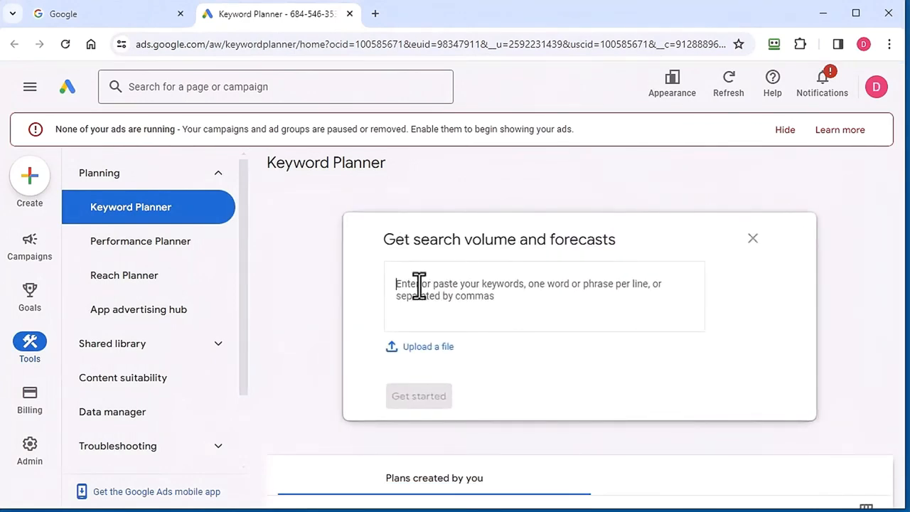
{"action": "right_click", "coordinate": [418, 284]}
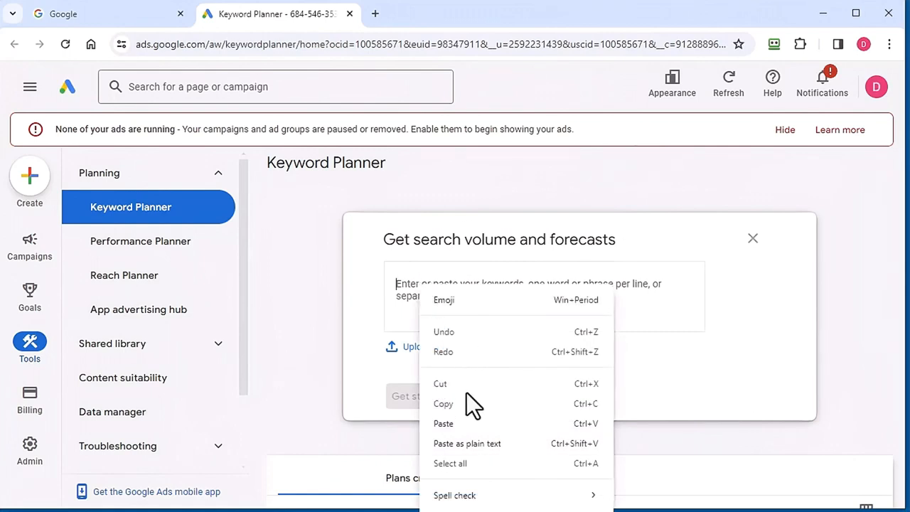
{"action": "left_click", "coordinate": [443, 423]}
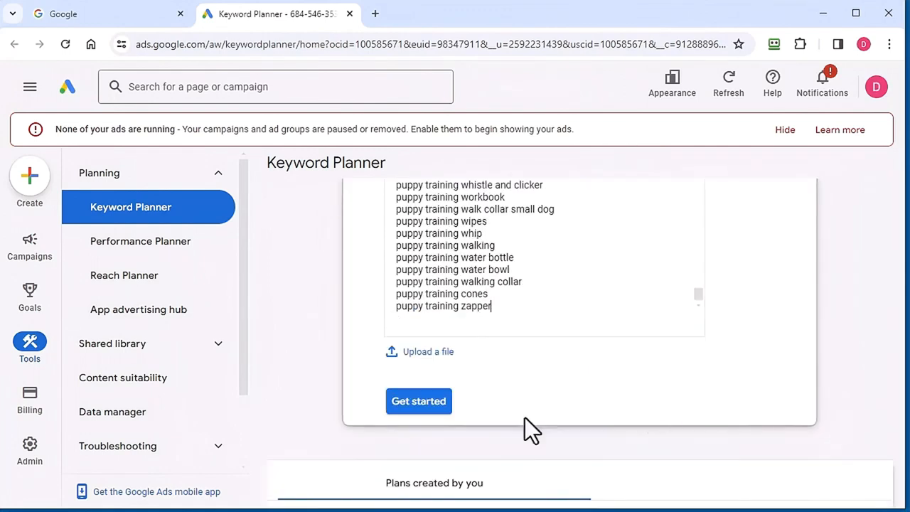
{"action": "left_click", "coordinate": [418, 400]}
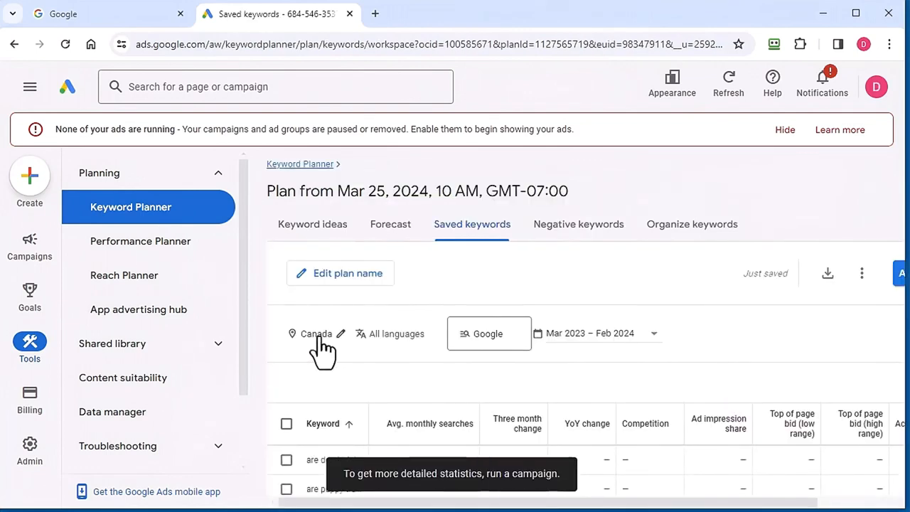
{"action": "mouse_move", "coordinate": [466, 359]}
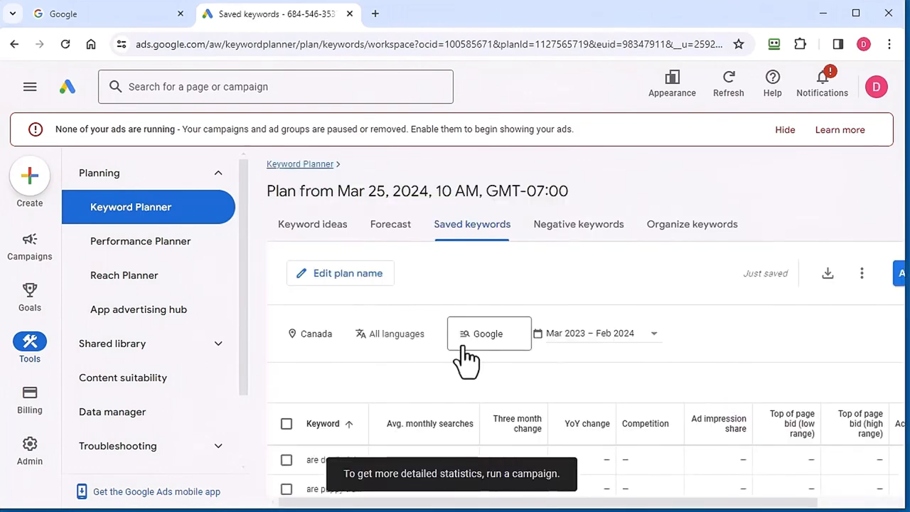
{"action": "mouse_move", "coordinate": [397, 336]}
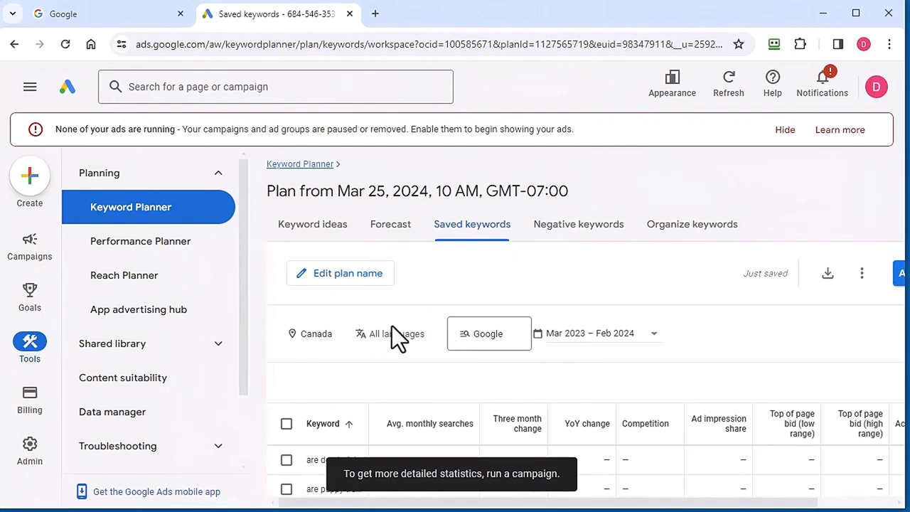
{"action": "left_click", "coordinate": [827, 273]}
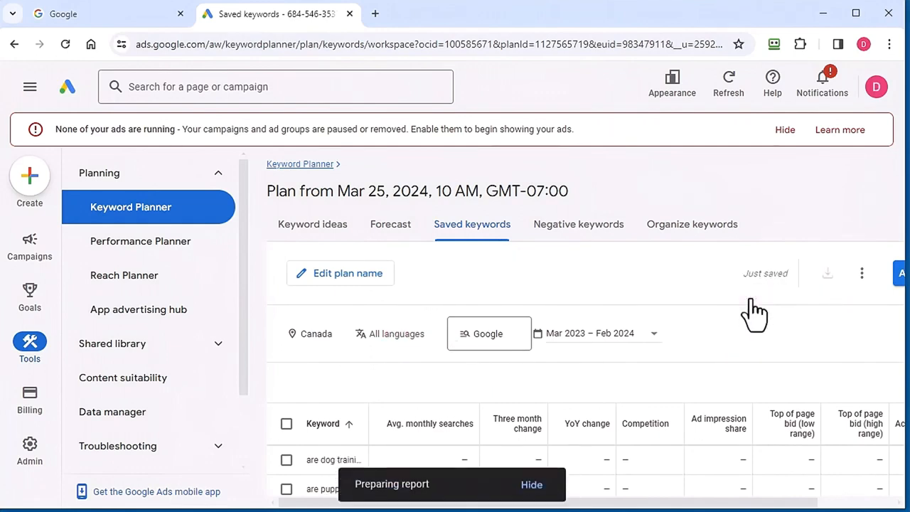
{"action": "mouse_move", "coordinate": [732, 344]}
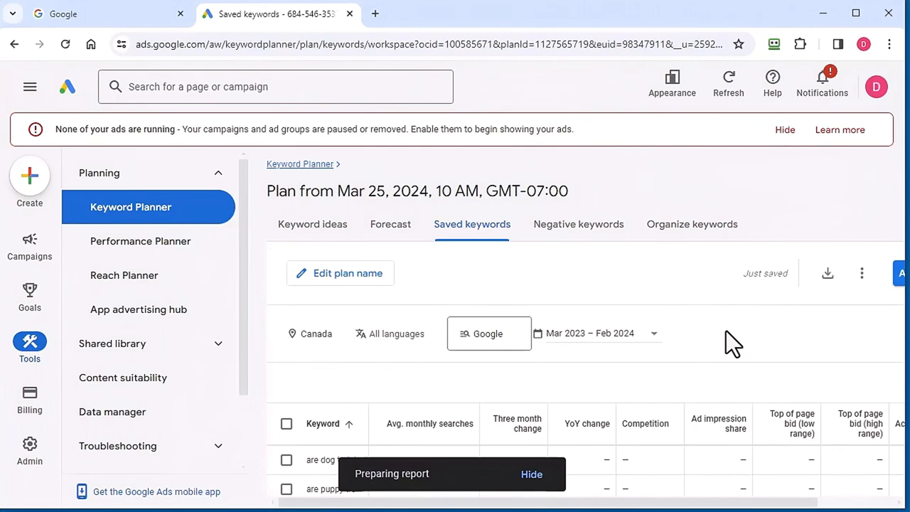
- Save the Saved Keywords Stats CSV into Documents > Insight Analyzer and open its folder
{"action": "left_click", "coordinate": [827, 272]}
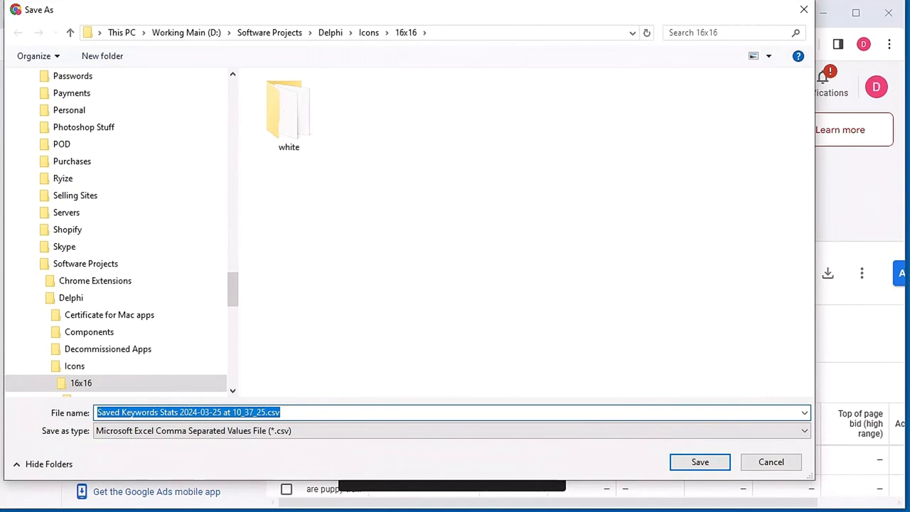
{"action": "mouse_move", "coordinate": [484, 40]}
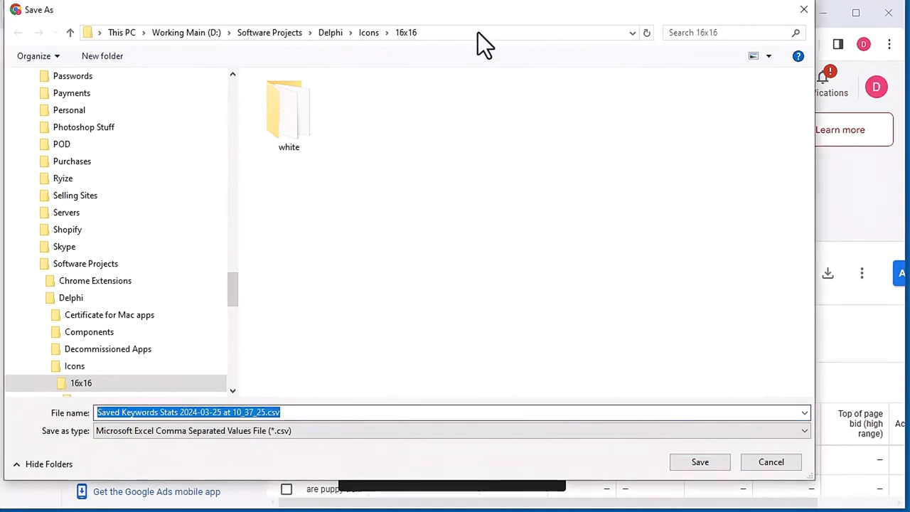
{"action": "left_click", "coordinate": [83, 383]}
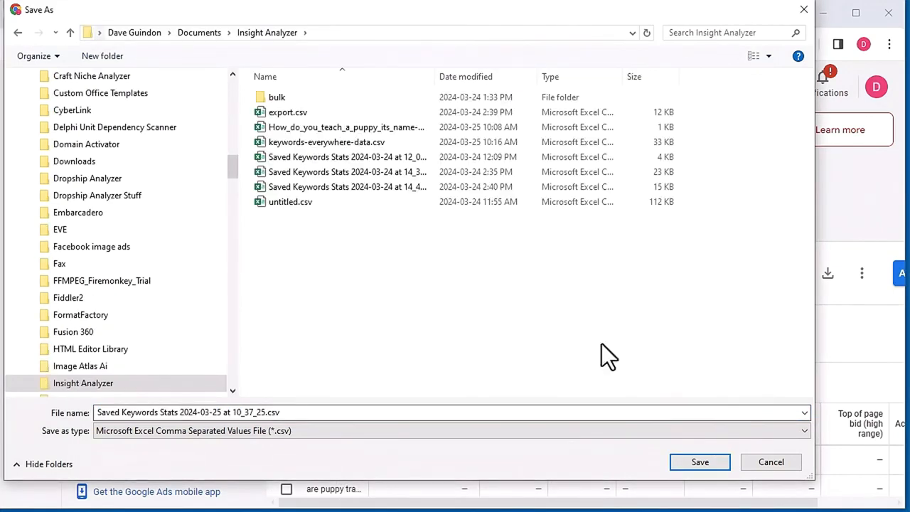
{"action": "left_click", "coordinate": [699, 462]}
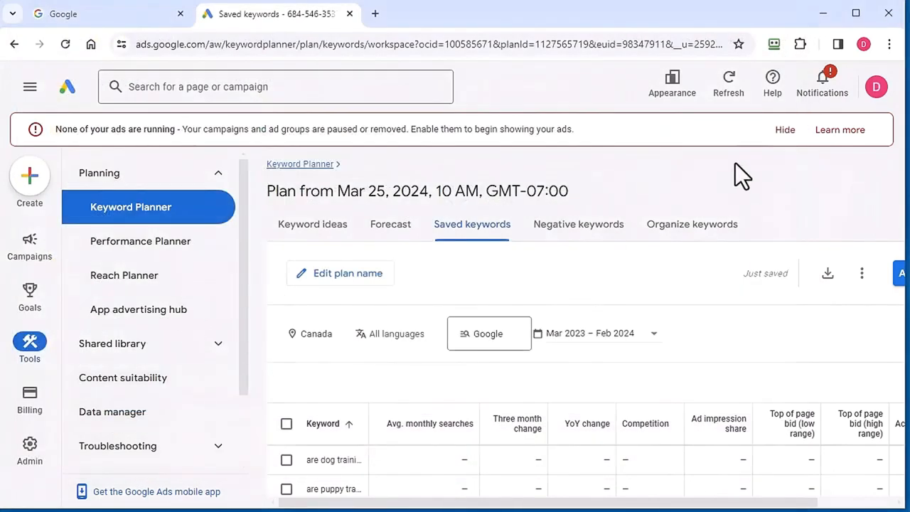
{"action": "left_click", "coordinate": [811, 44]}
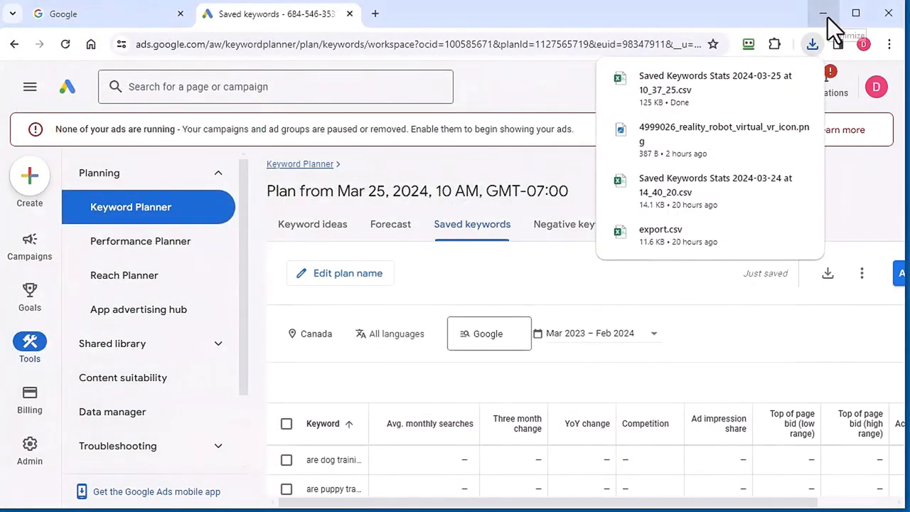
{"action": "mouse_move", "coordinate": [775, 89]}
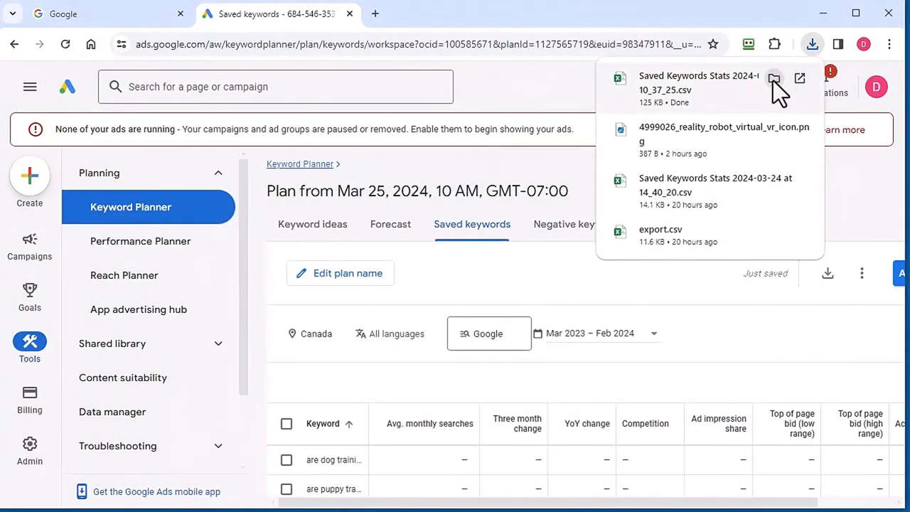
{"action": "left_click", "coordinate": [773, 78]}
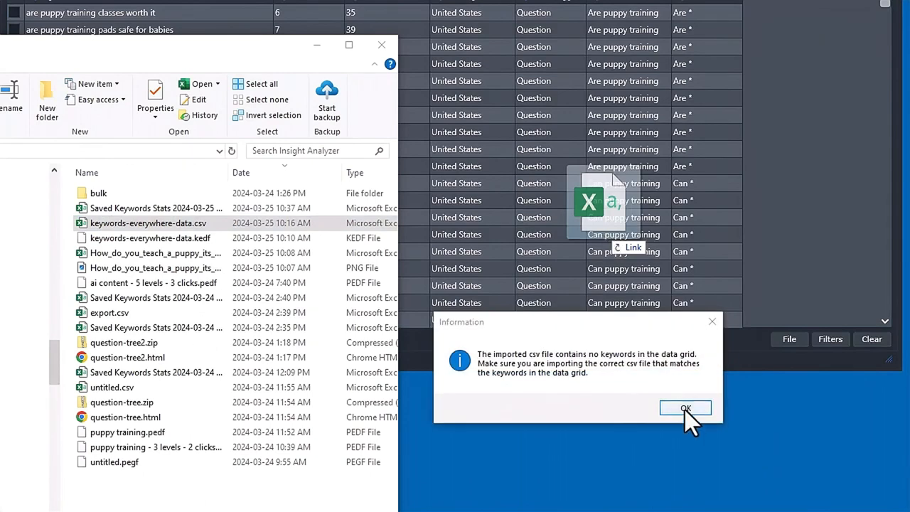
- Dismiss the no-keywords warning and import the correct Keyword Planner CSV
{"action": "left_click", "coordinate": [685, 408]}
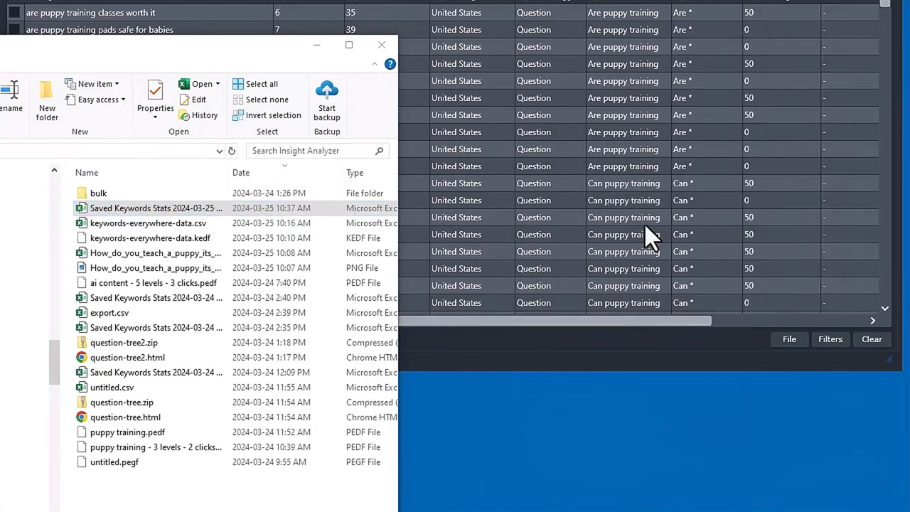
{"action": "left_click", "coordinate": [381, 45]}
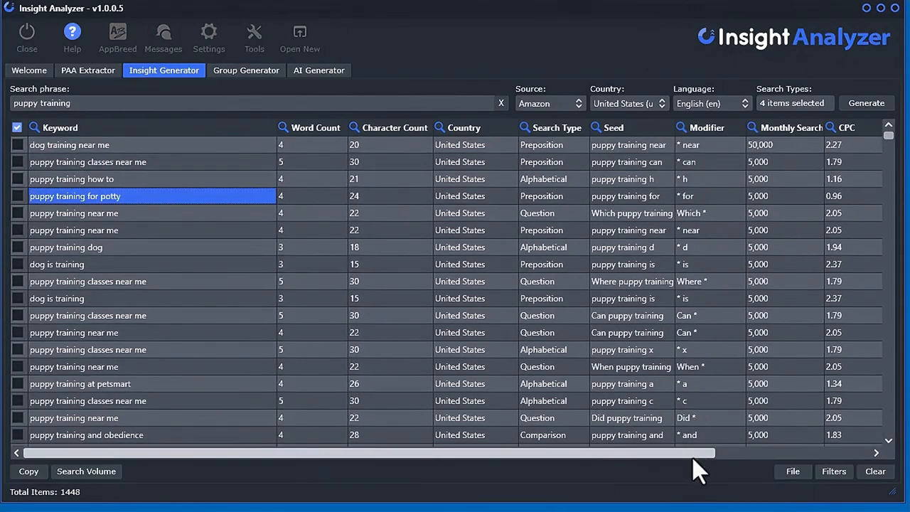
- Sort by Competition, then by CPC descending so the 4.55 keyword tops the table
{"action": "scroll", "scroll_direction": "right", "scroll_amount": 3}
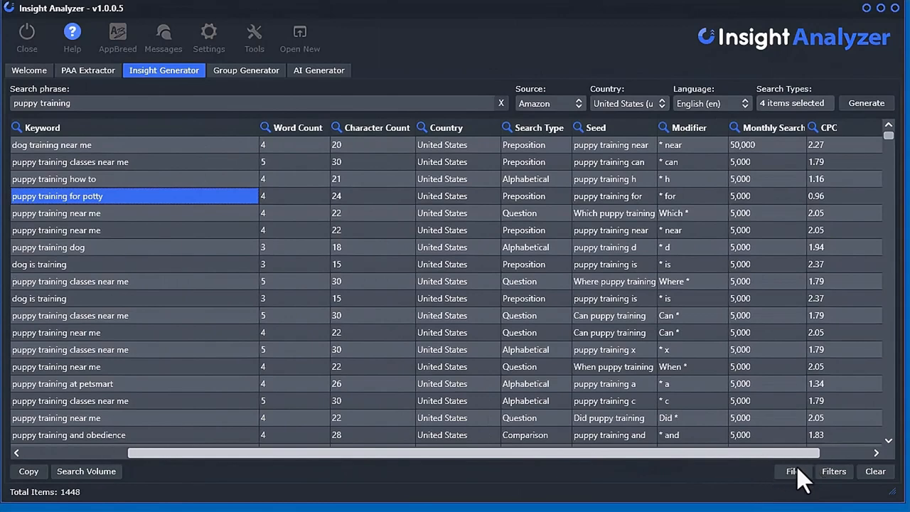
{"action": "scroll", "scroll_direction": "right", "scroll_amount": 3}
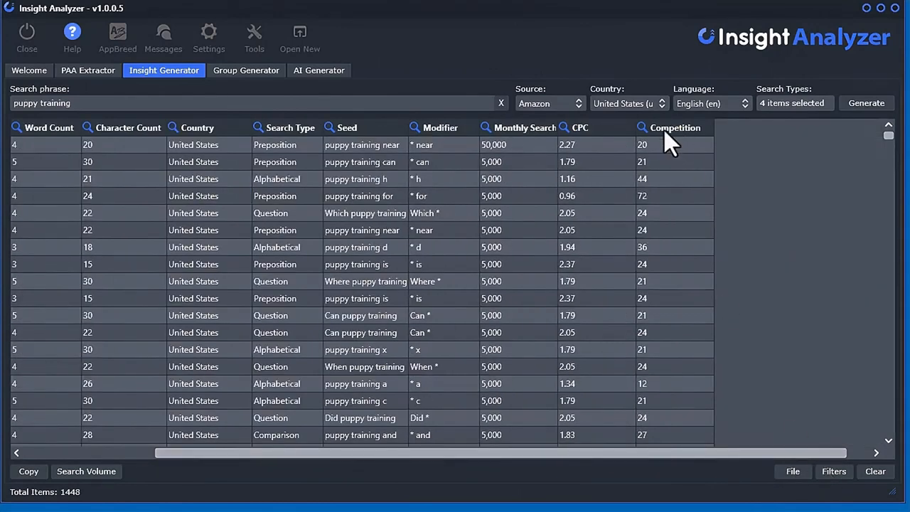
{"action": "left_click", "coordinate": [673, 127]}
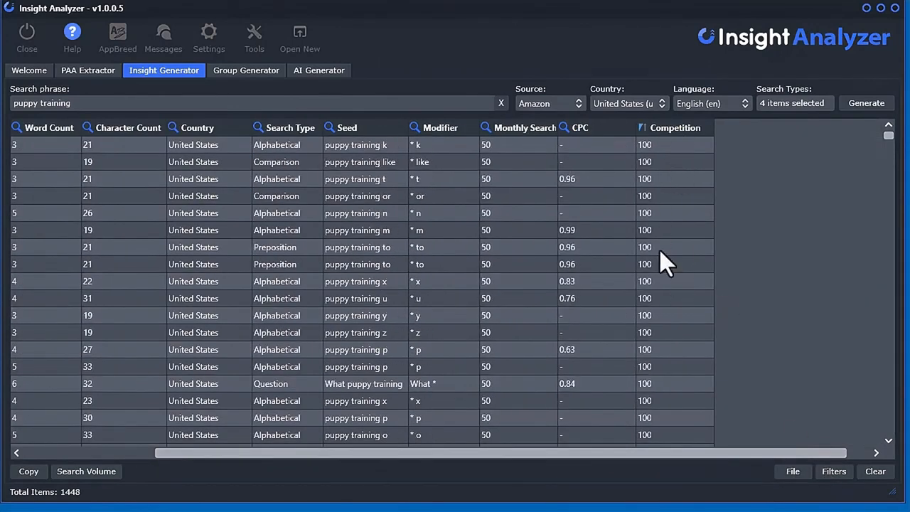
{"action": "mouse_move", "coordinate": [589, 139]}
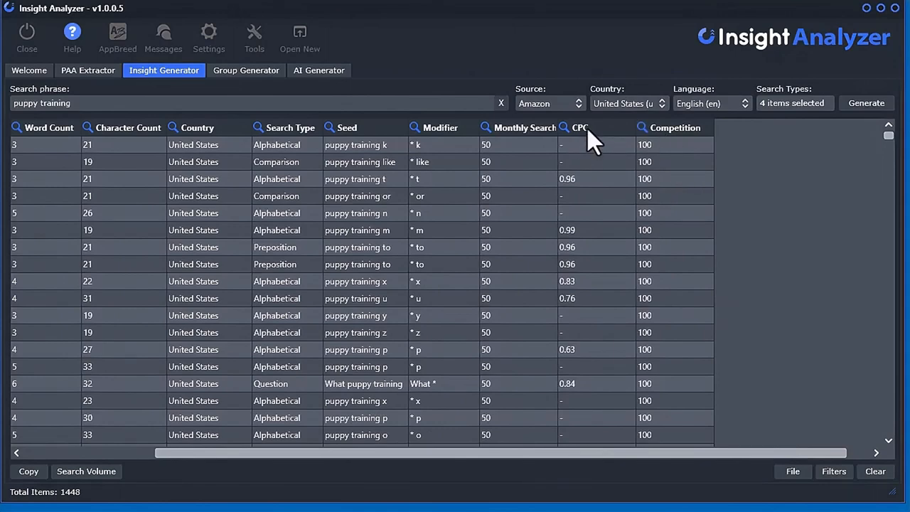
{"action": "left_click", "coordinate": [579, 128]}
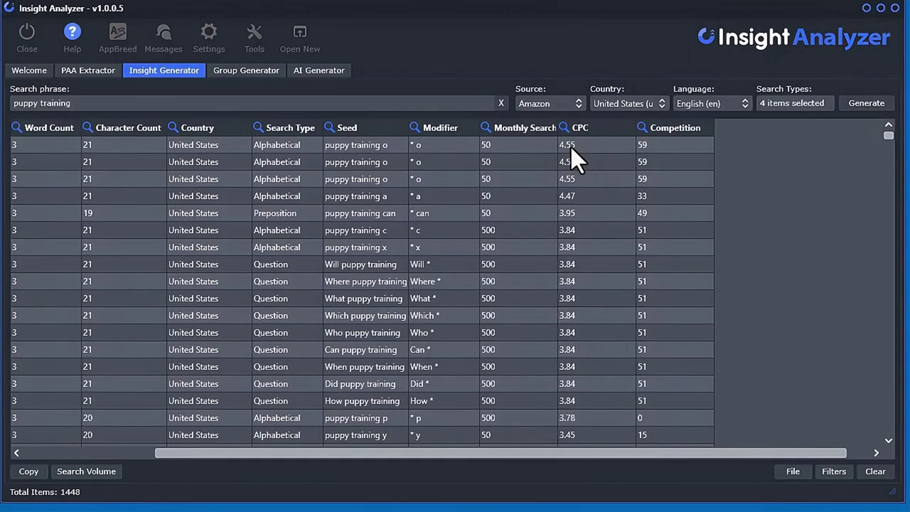
{"action": "mouse_move", "coordinate": [611, 210]}
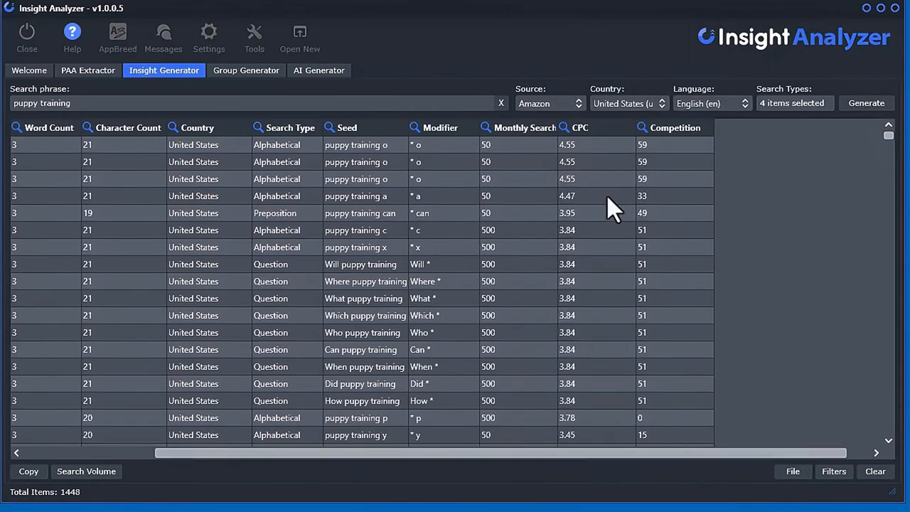
{"action": "mouse_move", "coordinate": [534, 373]}
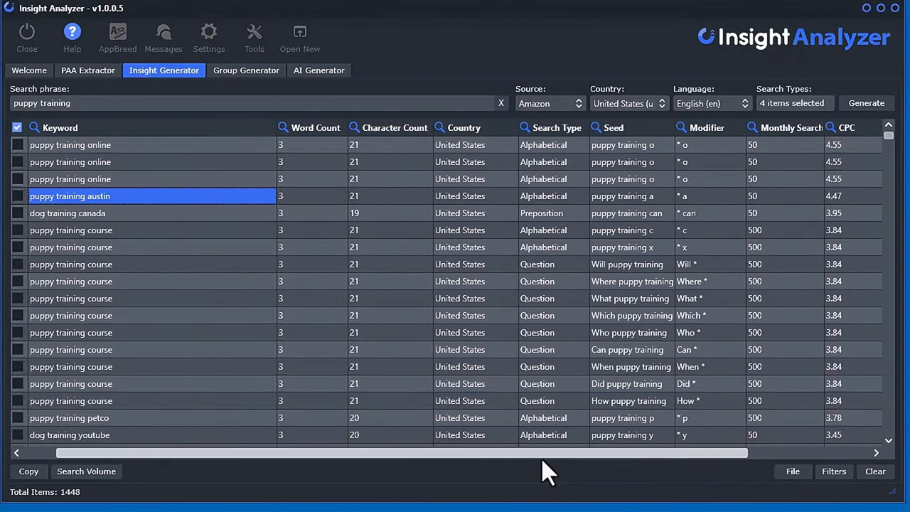
{"action": "mouse_move", "coordinate": [440, 476]}
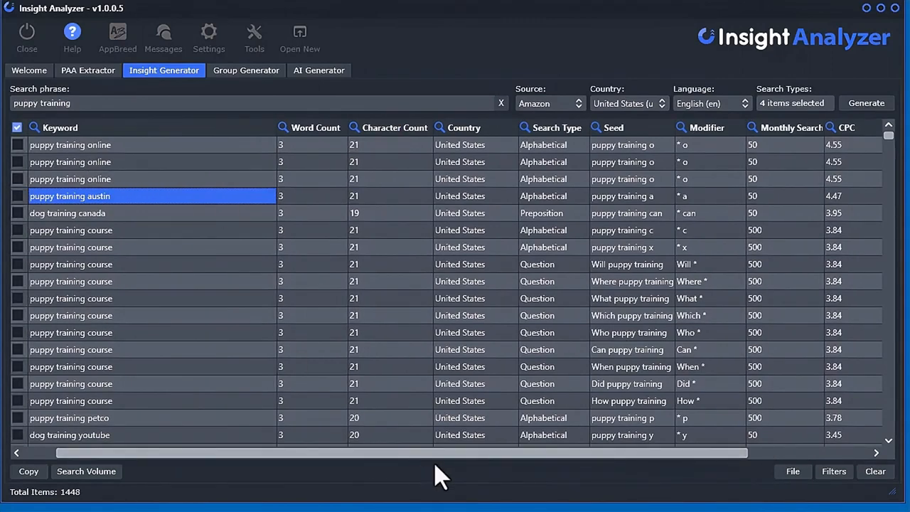
{"action": "left_click", "coordinate": [548, 104]}
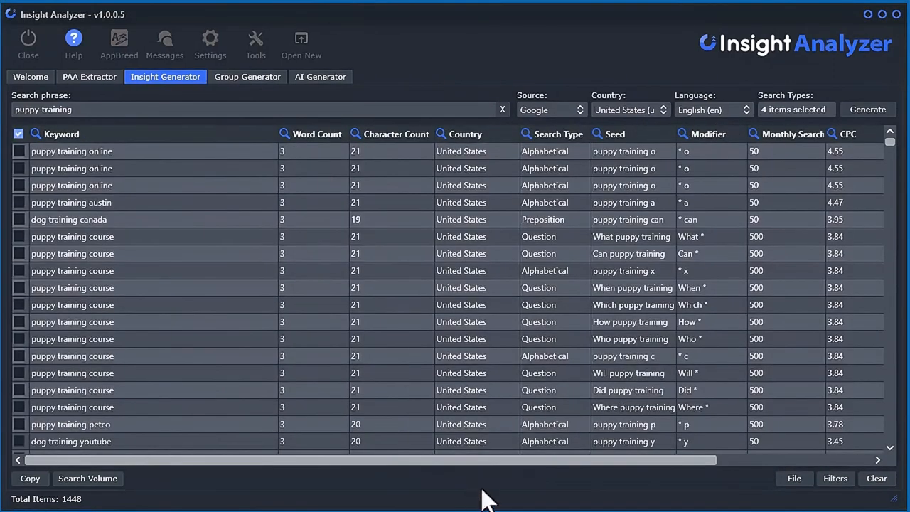
{"action": "mouse_move", "coordinate": [138, 167]}
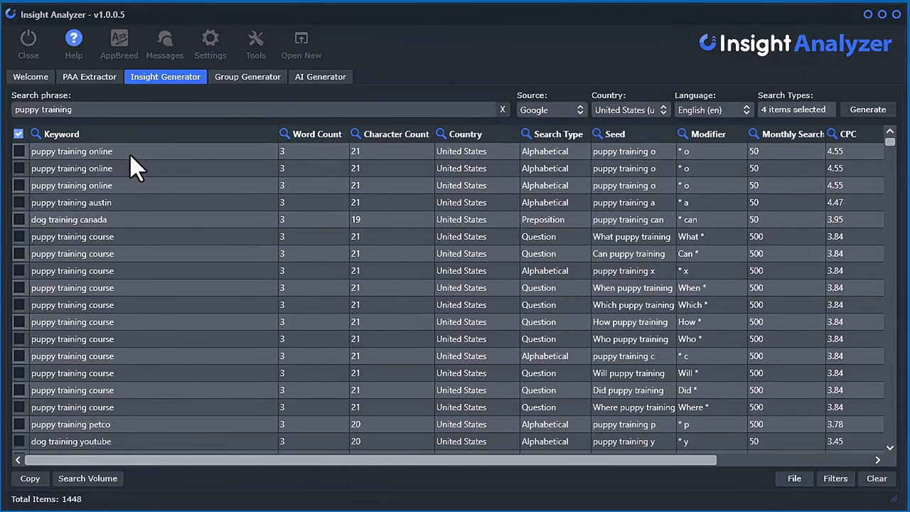
{"action": "left_click", "coordinate": [551, 110]}
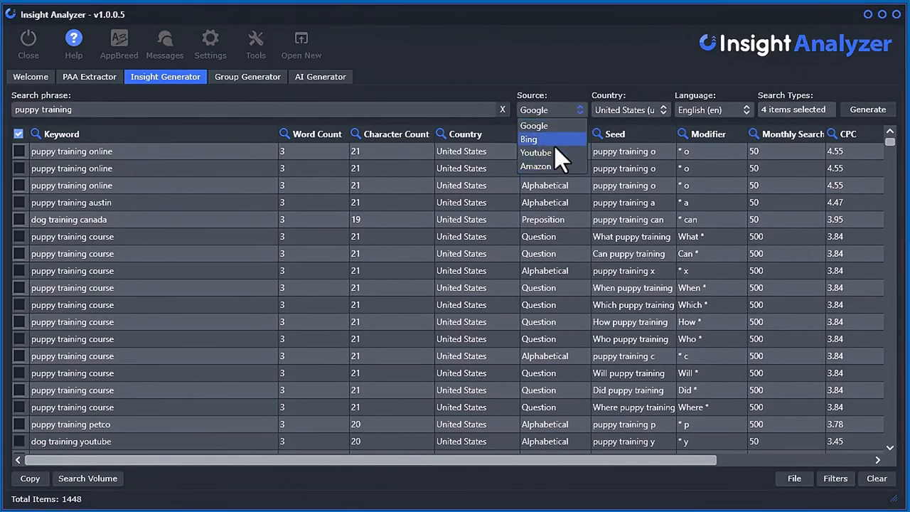
{"action": "mouse_move", "coordinate": [267, 167]}
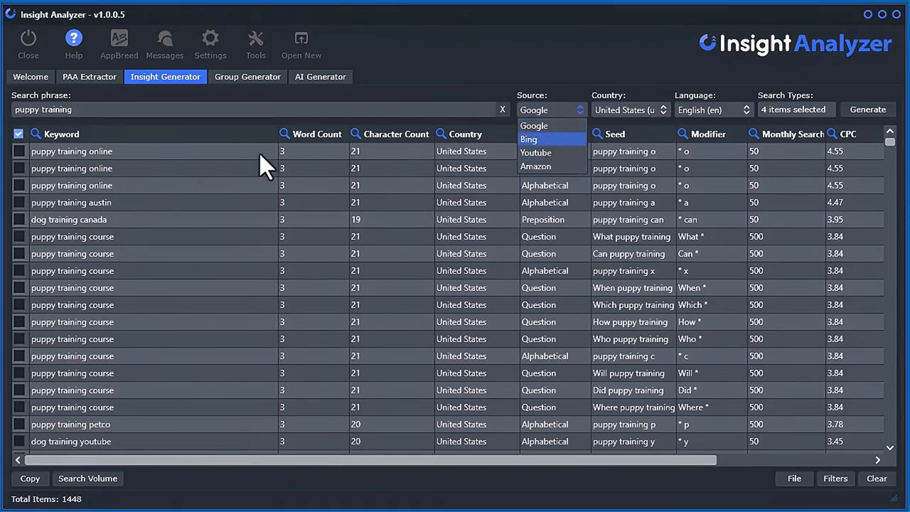
{"action": "mouse_move", "coordinate": [536, 152]}
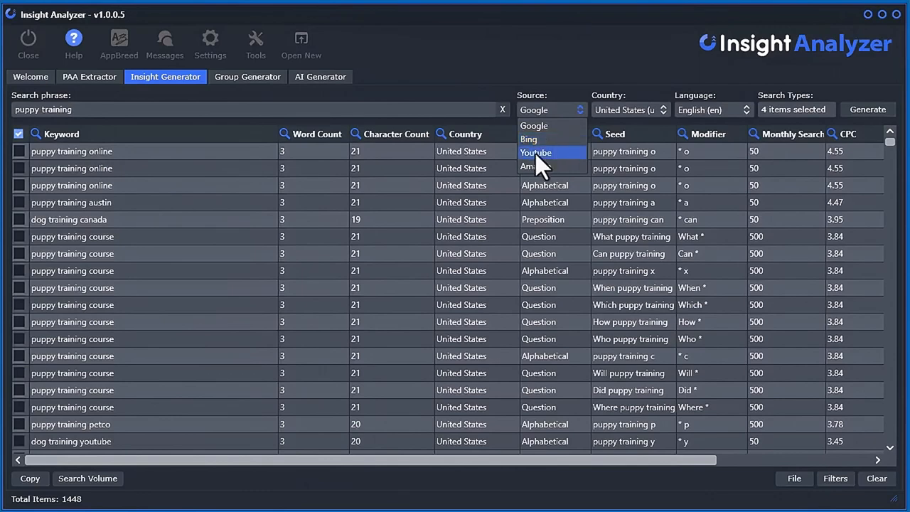
{"action": "mouse_move", "coordinate": [548, 166]}
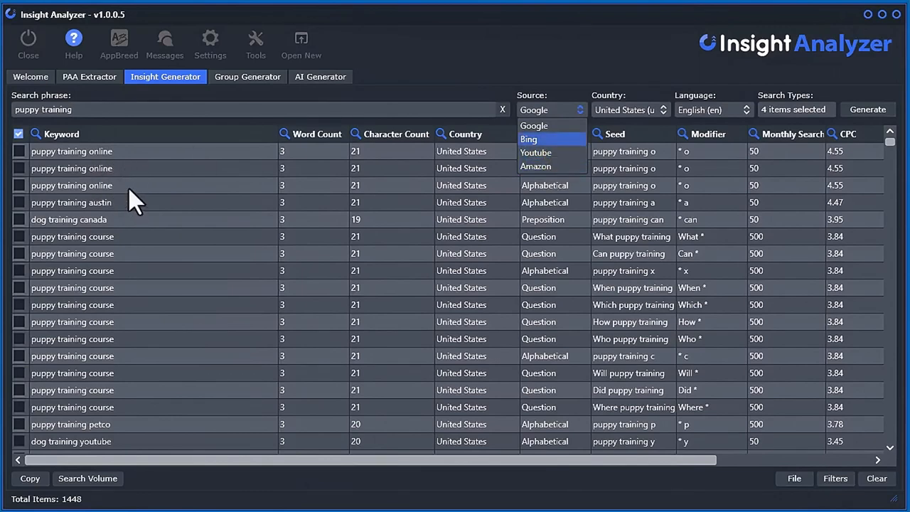
{"action": "mouse_move", "coordinate": [544, 139]}
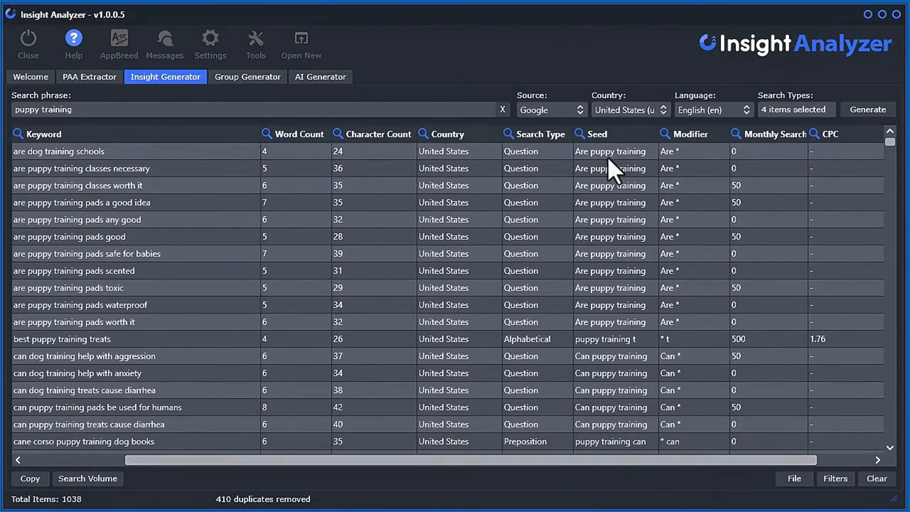
{"action": "mouse_move", "coordinate": [110, 167]}
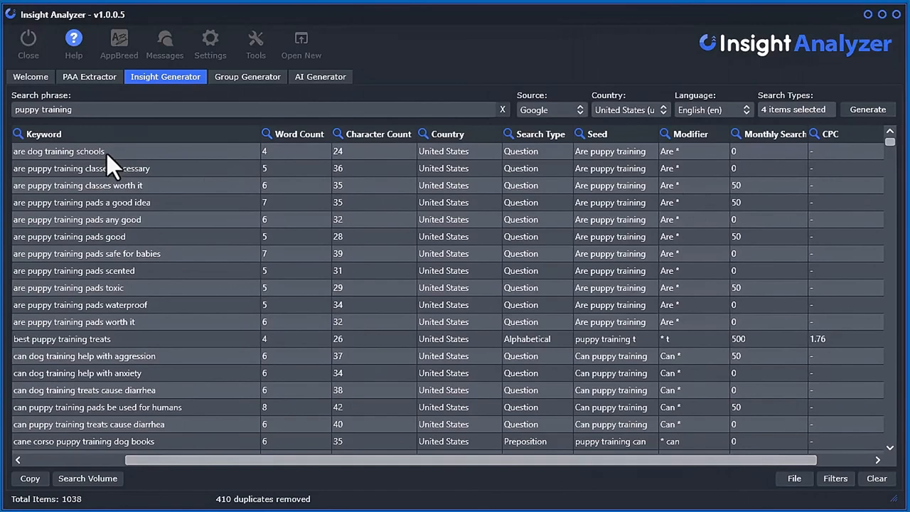
- Inspect the seed phrase of the top keyword in the deduplicated table
{"action": "left_click", "coordinate": [611, 150]}
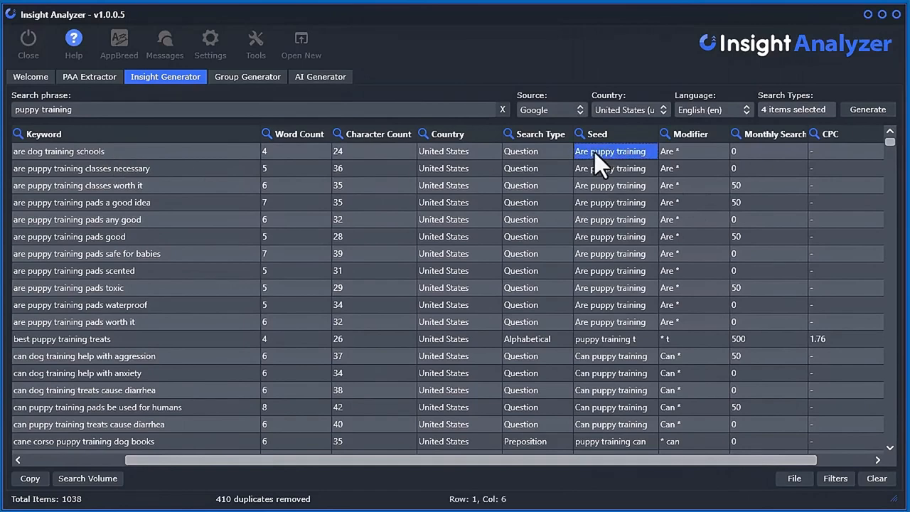
{"action": "mouse_move", "coordinate": [380, 163]}
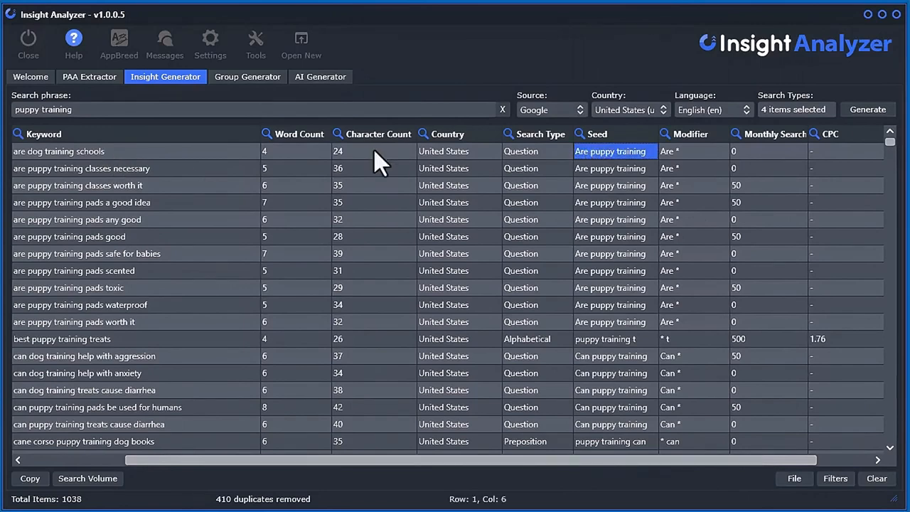
{"action": "mouse_move", "coordinate": [632, 170]}
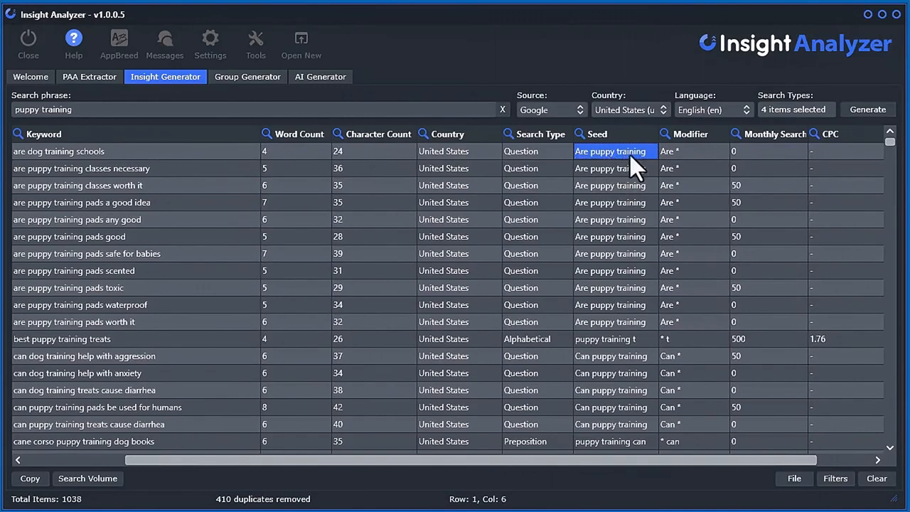
{"action": "mouse_move", "coordinate": [593, 175]}
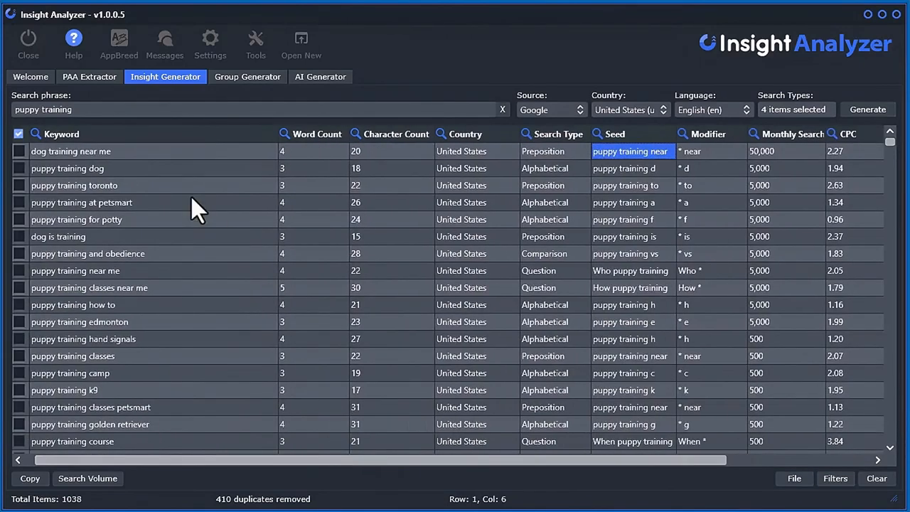
{"action": "mouse_move", "coordinate": [222, 187]}
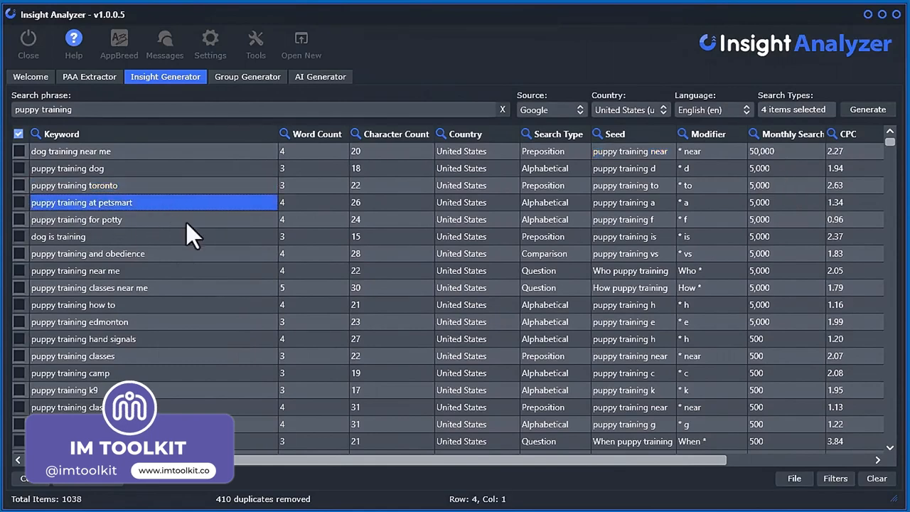
{"action": "mouse_move", "coordinate": [96, 114]}
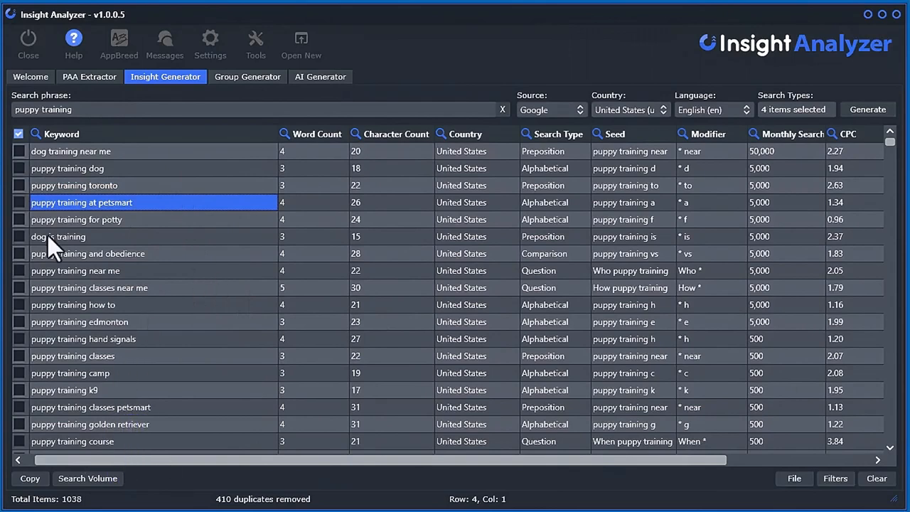
{"action": "mouse_move", "coordinate": [415, 375]}
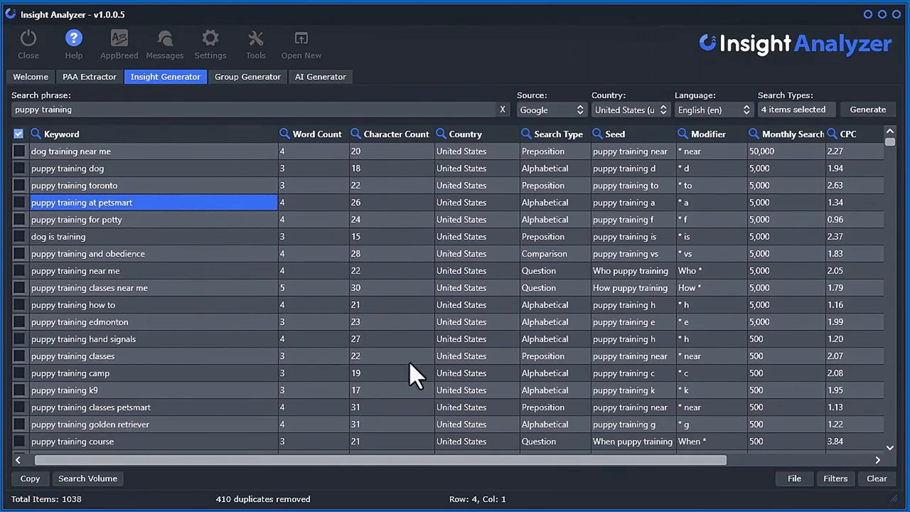
{"action": "mouse_move", "coordinate": [444, 394]}
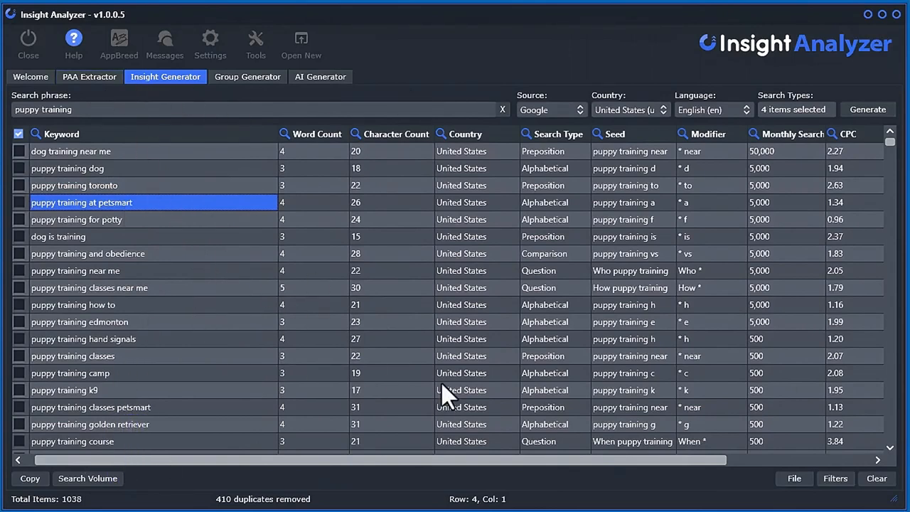
{"action": "mouse_move", "coordinate": [345, 365]}
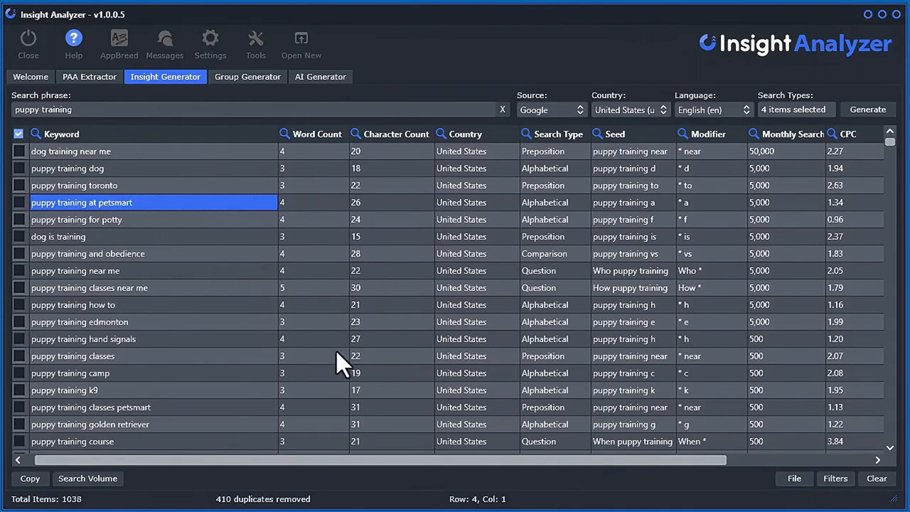
{"action": "mouse_move", "coordinate": [558, 255]}
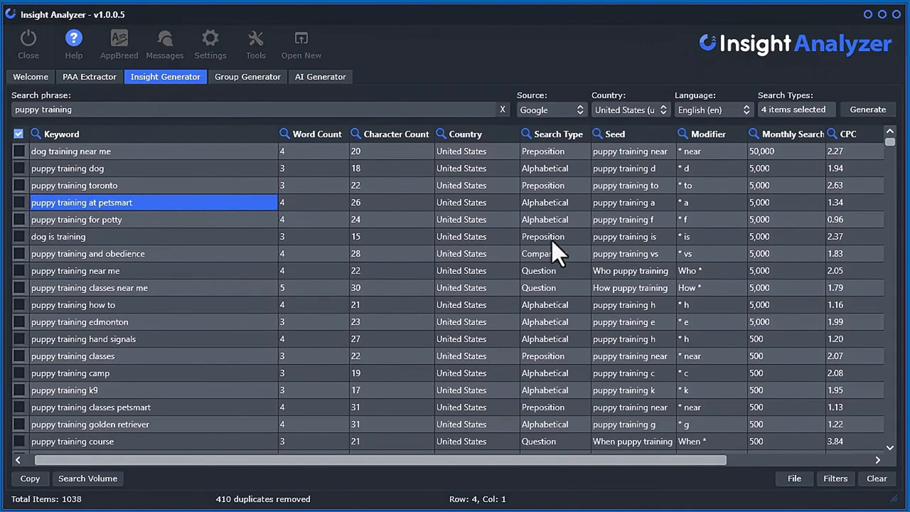
{"action": "mouse_move", "coordinate": [515, 277]}
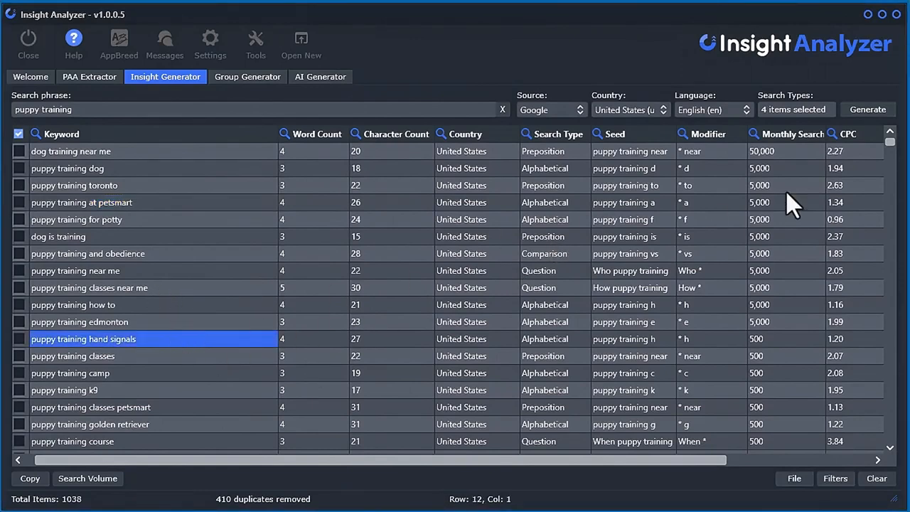
- Add 'Did *' to the Question Modifiers list in the Search Type Modifiers editor
{"action": "left_click", "coordinate": [795, 109]}
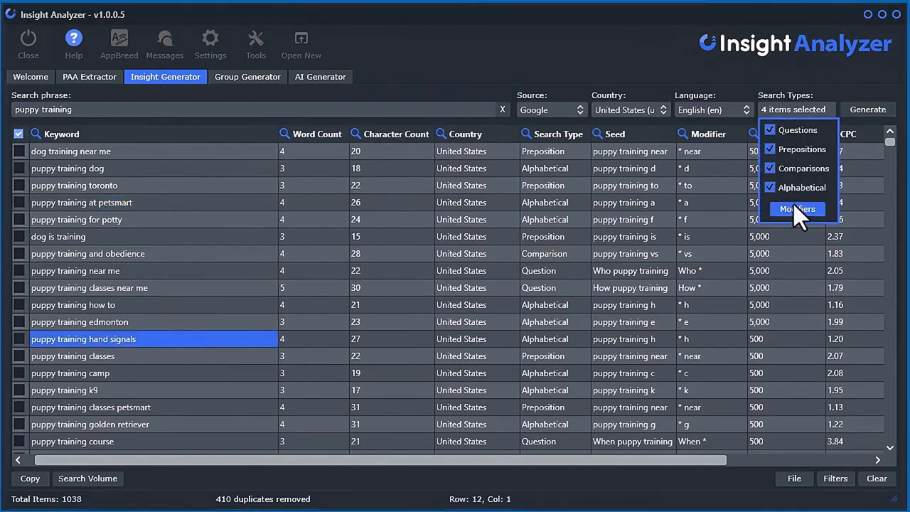
{"action": "left_click", "coordinate": [797, 208]}
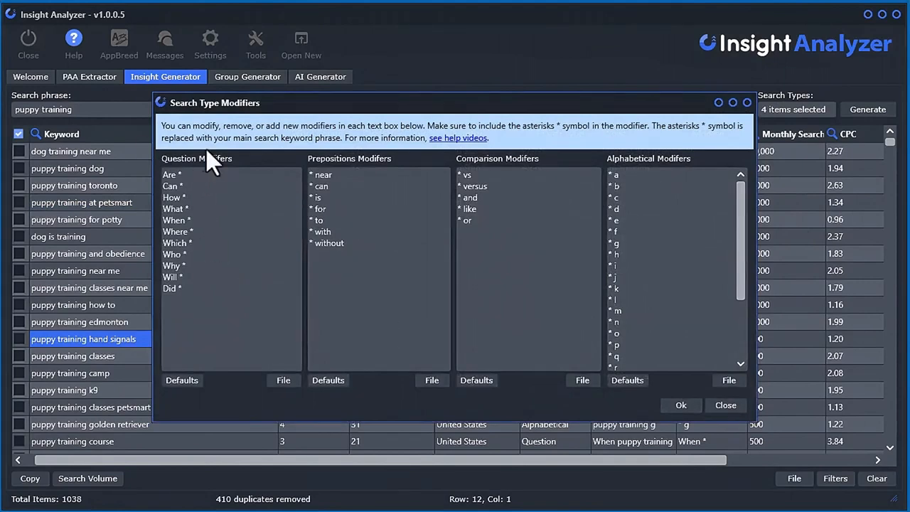
{"action": "mouse_move", "coordinate": [167, 320]}
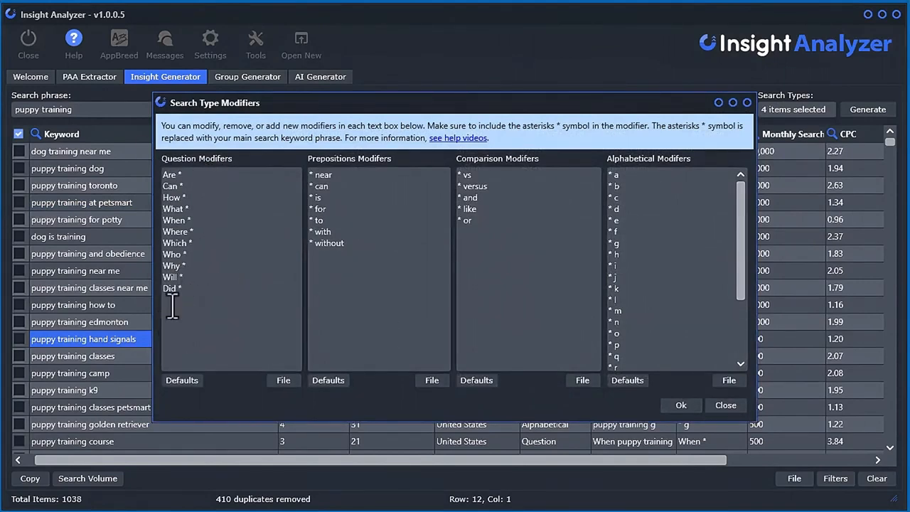
{"action": "mouse_move", "coordinate": [375, 229]}
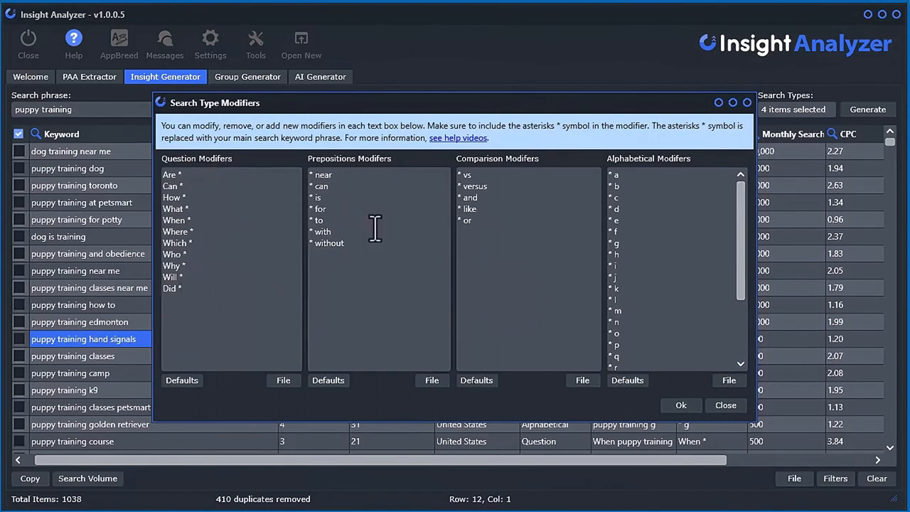
{"action": "mouse_move", "coordinate": [475, 224]}
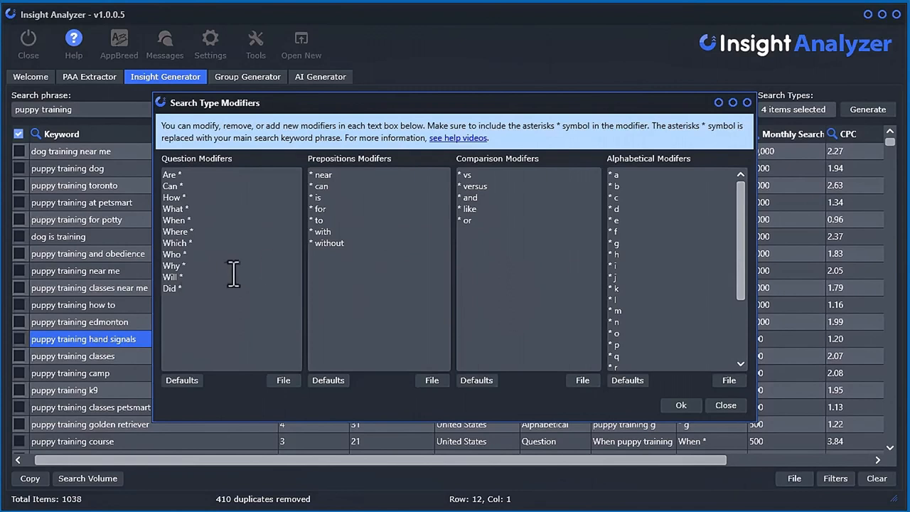
{"action": "mouse_move", "coordinate": [173, 151]}
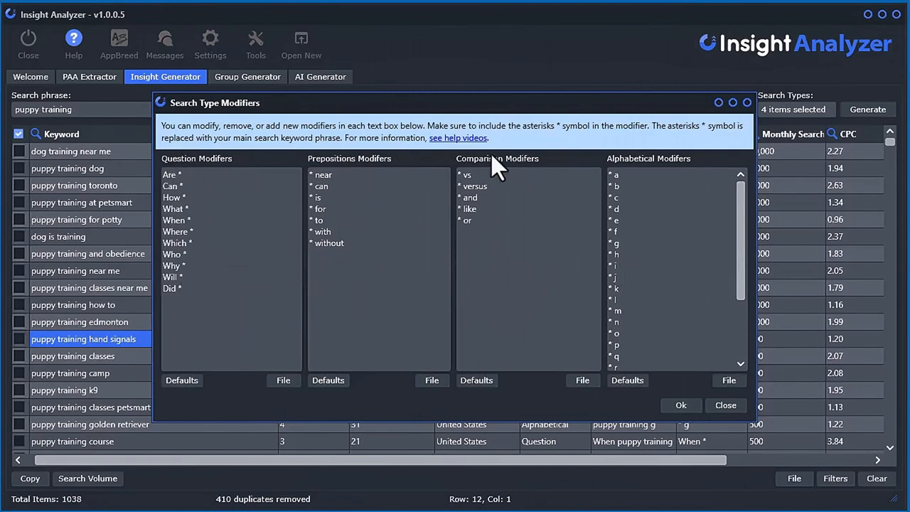
{"action": "mouse_move", "coordinate": [193, 298]}
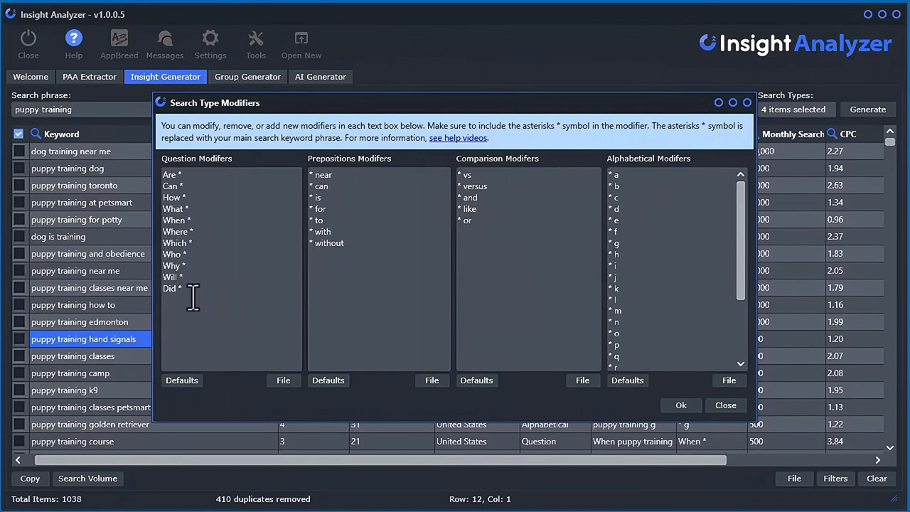
{"action": "mouse_move", "coordinate": [243, 279]}
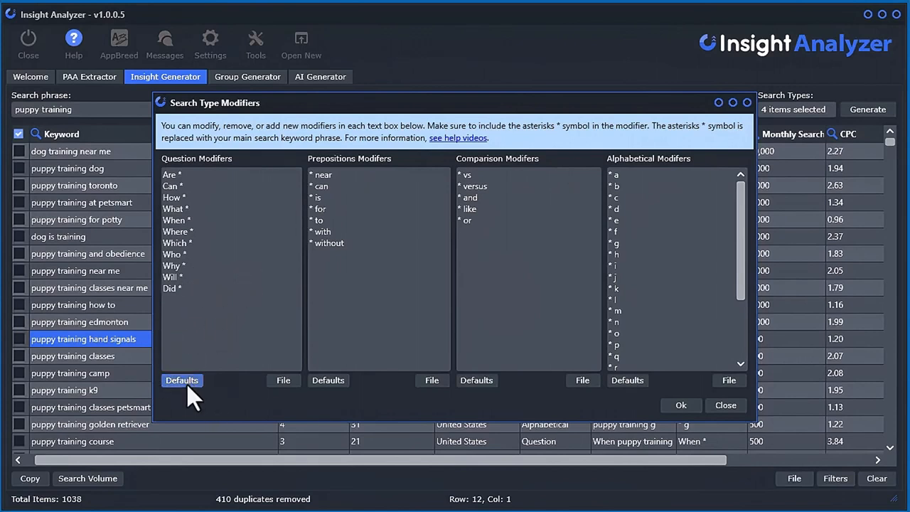
{"action": "left_click", "coordinate": [181, 379]}
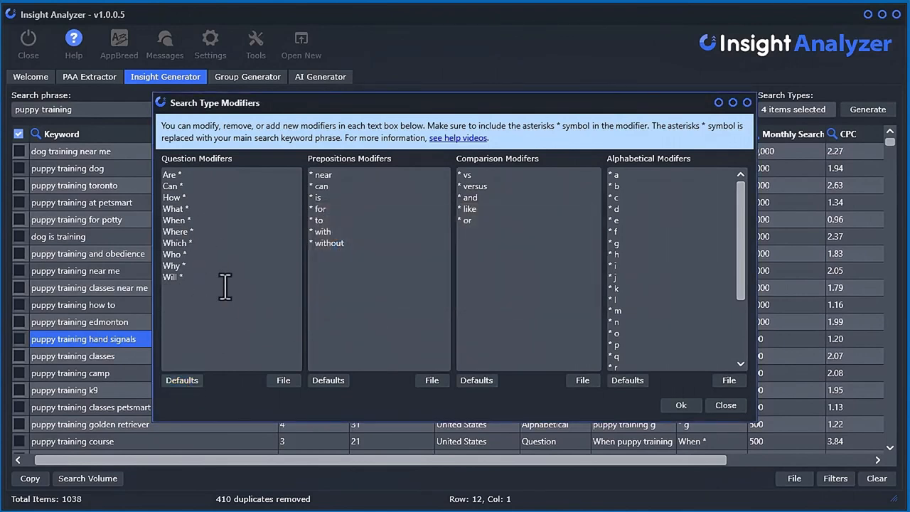
{"action": "left_click", "coordinate": [282, 379]}
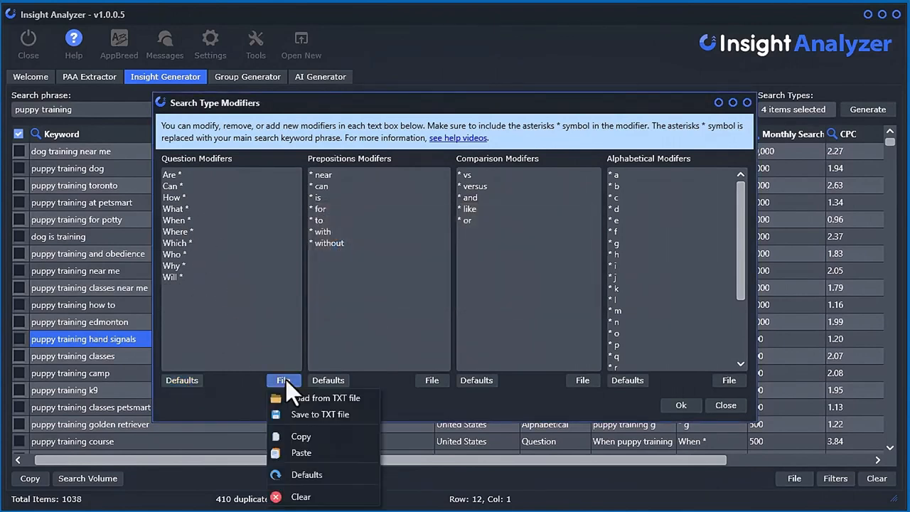
{"action": "mouse_move", "coordinate": [320, 413]}
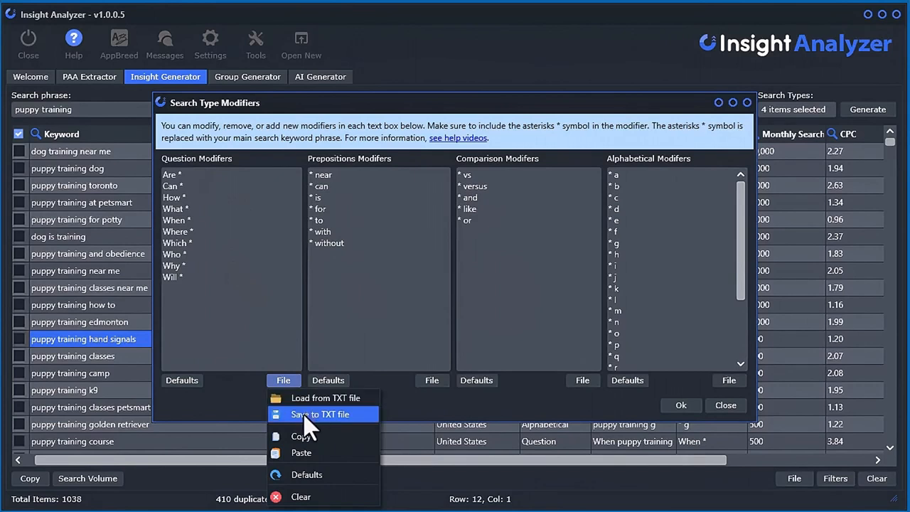
{"action": "mouse_move", "coordinate": [307, 474]}
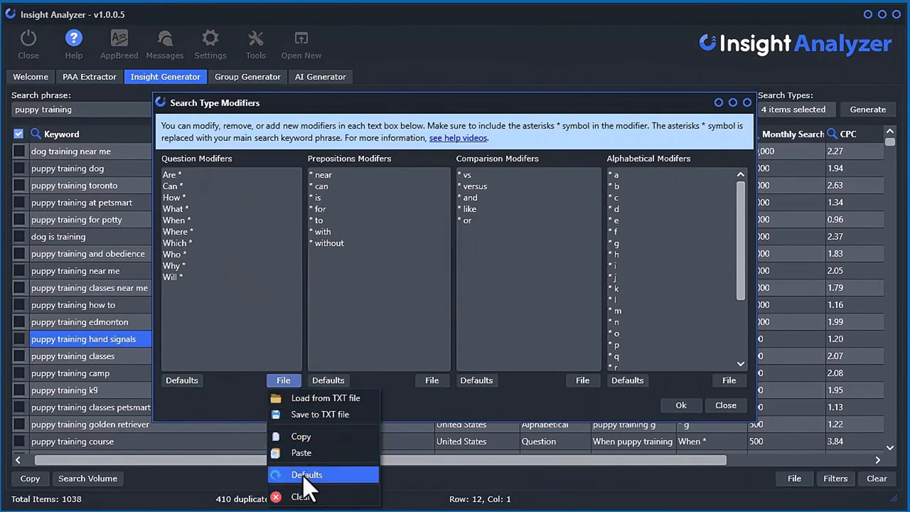
{"action": "mouse_move", "coordinate": [370, 316]}
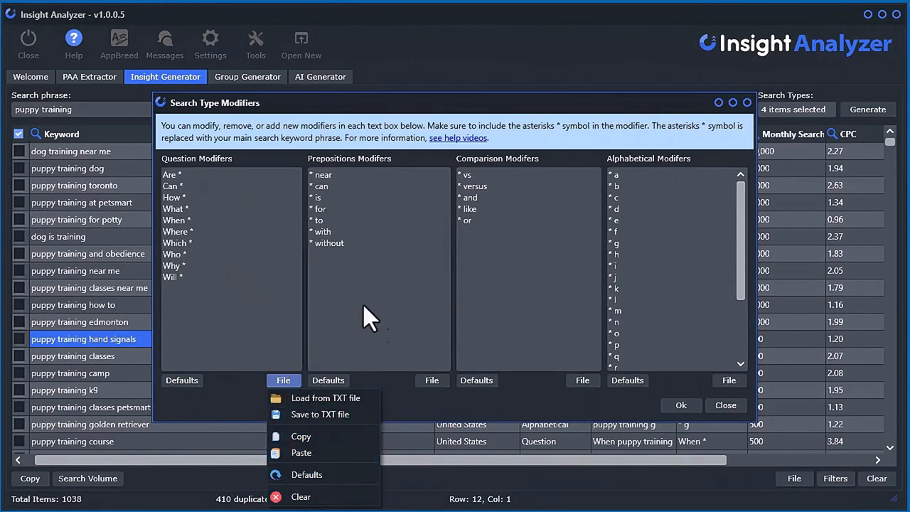
{"action": "left_click", "coordinate": [431, 380]}
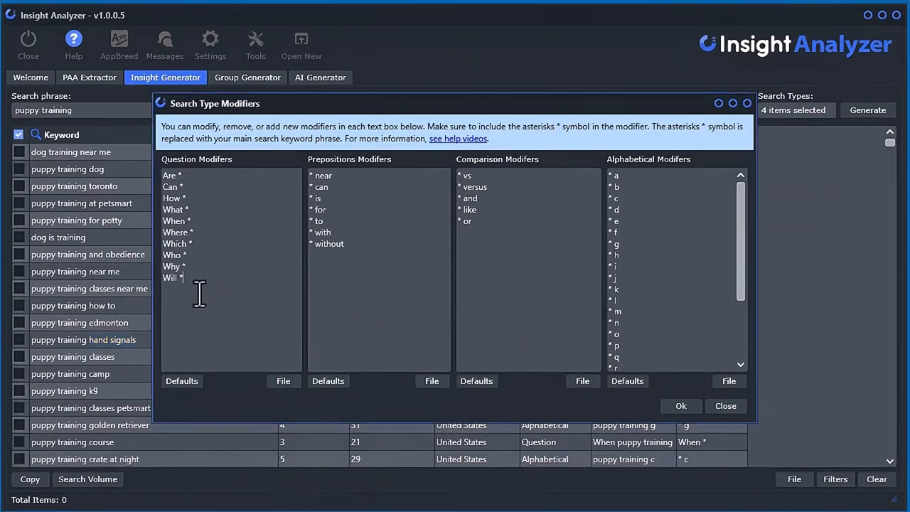
{"action": "mouse_move", "coordinate": [190, 281]}
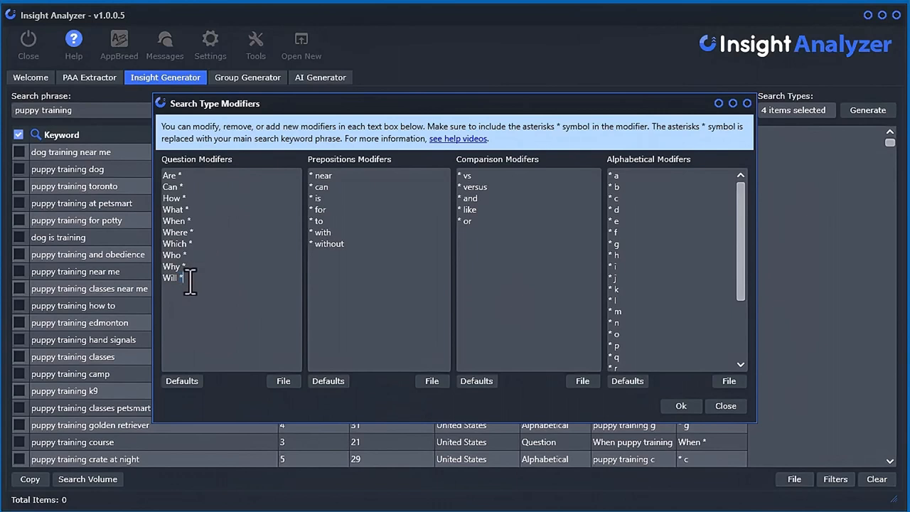
{"action": "mouse_move", "coordinate": [255, 393]}
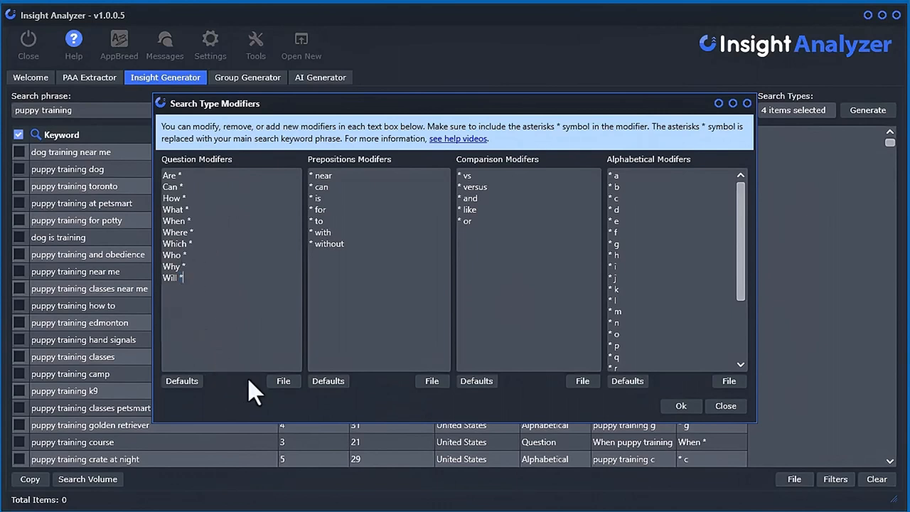
{"action": "mouse_move", "coordinate": [203, 298]}
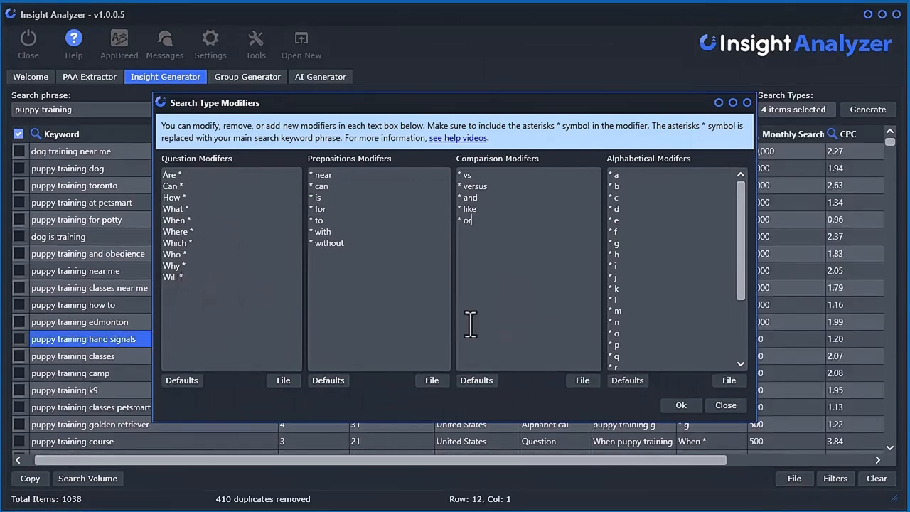
{"action": "mouse_move", "coordinate": [213, 288]}
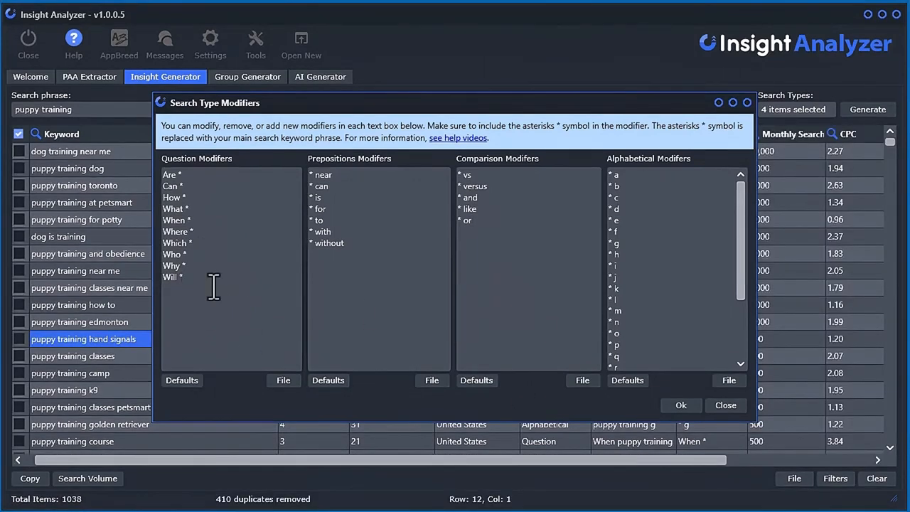
{"action": "type", "text": "Did *"}
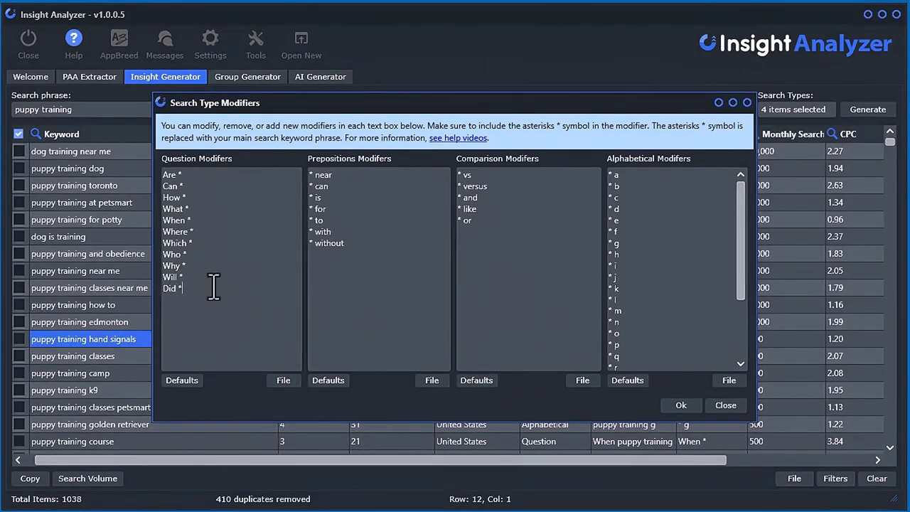
{"action": "mouse_move", "coordinate": [681, 405]}
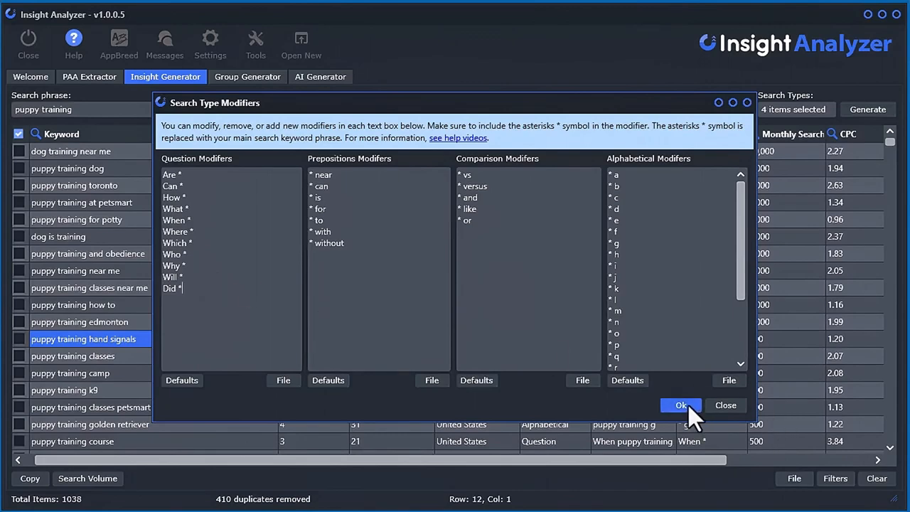
{"action": "left_click", "coordinate": [680, 405]}
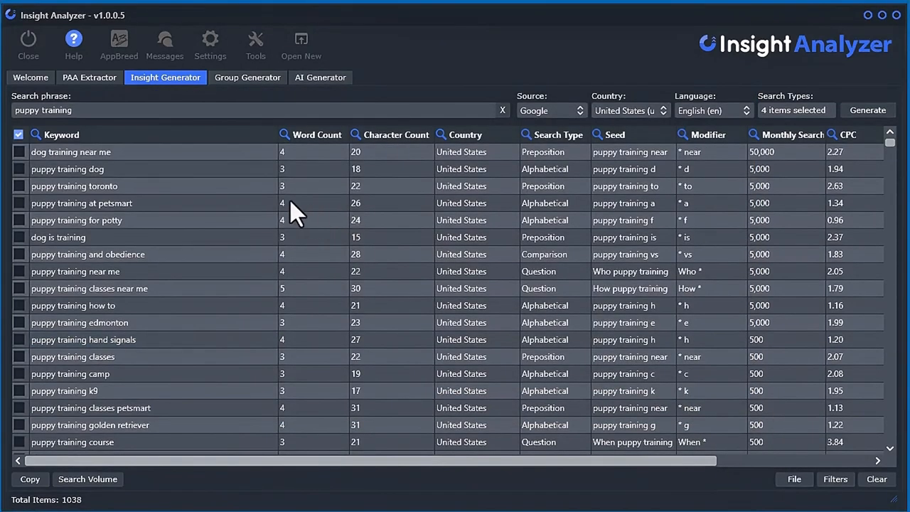
{"action": "mouse_move", "coordinate": [157, 309]}
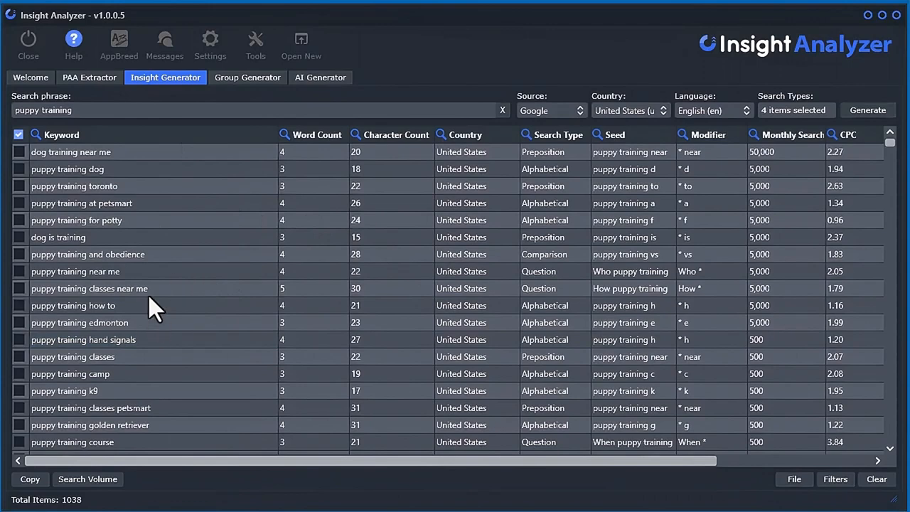
{"action": "mouse_move", "coordinate": [416, 25]}
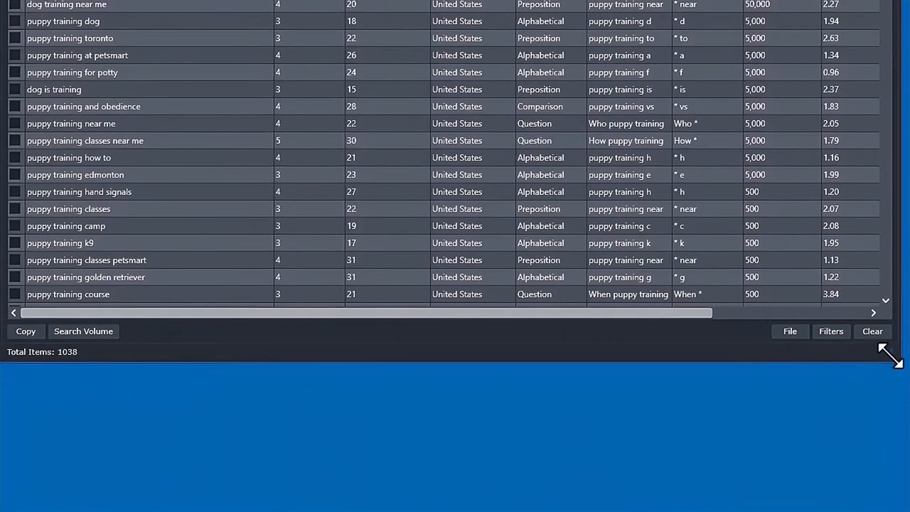
- Choose Save to CSV file from the File menu to export the 1,038-keyword table
{"action": "left_click", "coordinate": [790, 331]}
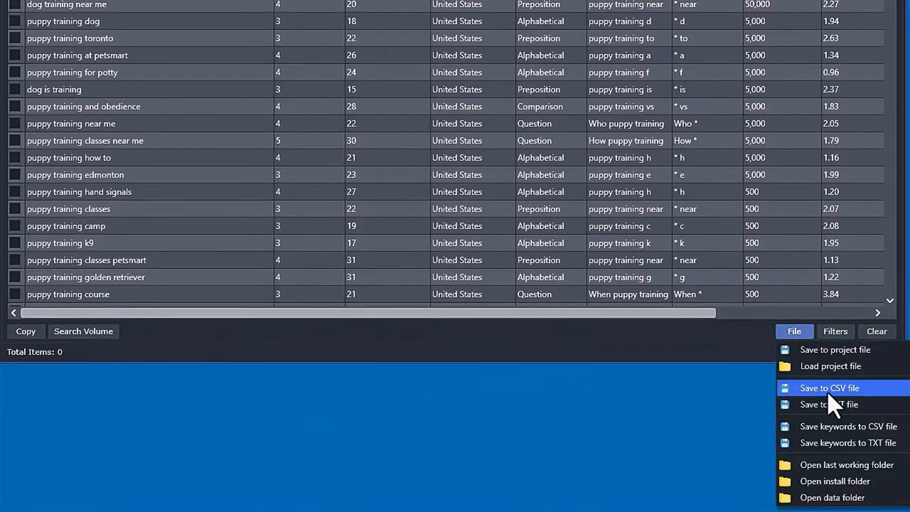
{"action": "mouse_move", "coordinate": [832, 426]}
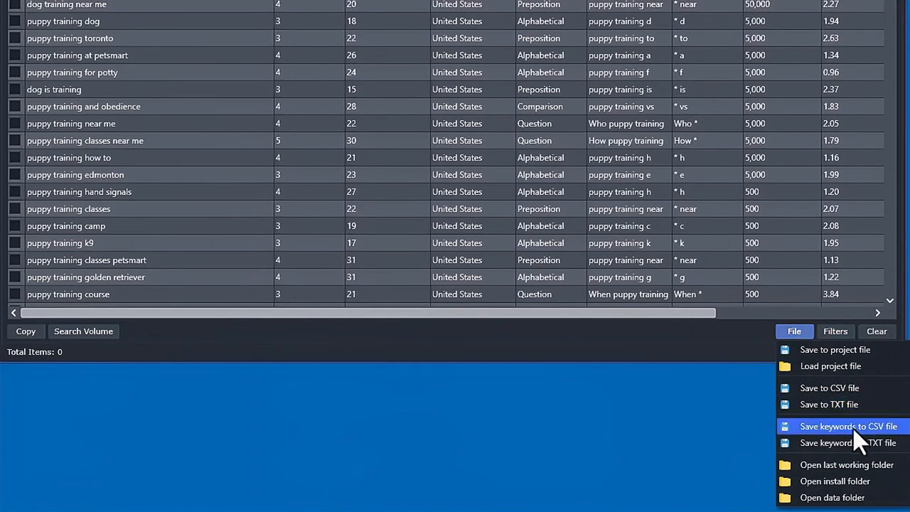
{"action": "mouse_move", "coordinate": [803, 373]}
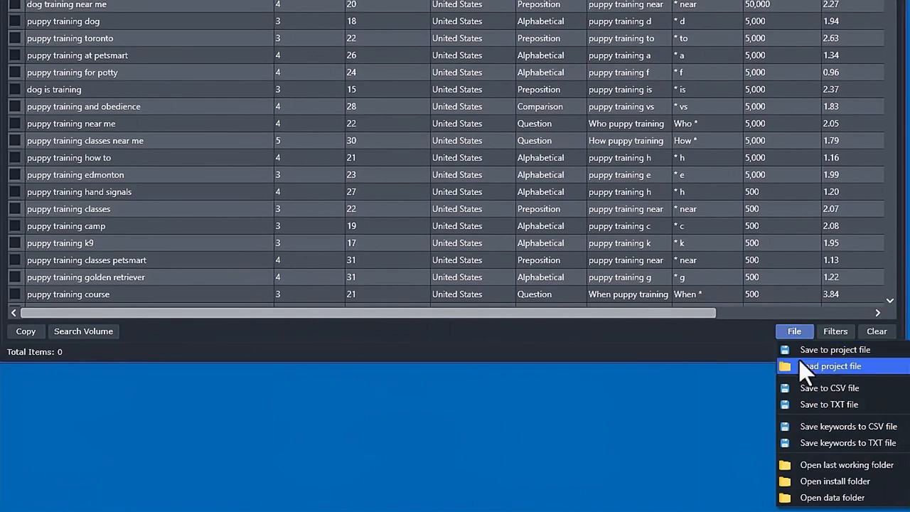
{"action": "mouse_move", "coordinate": [842, 349]}
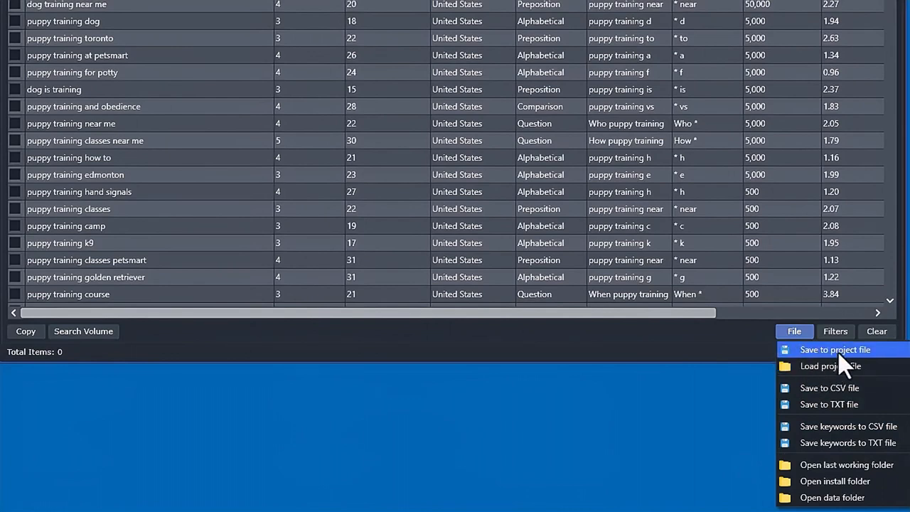
{"action": "mouse_move", "coordinate": [839, 387]}
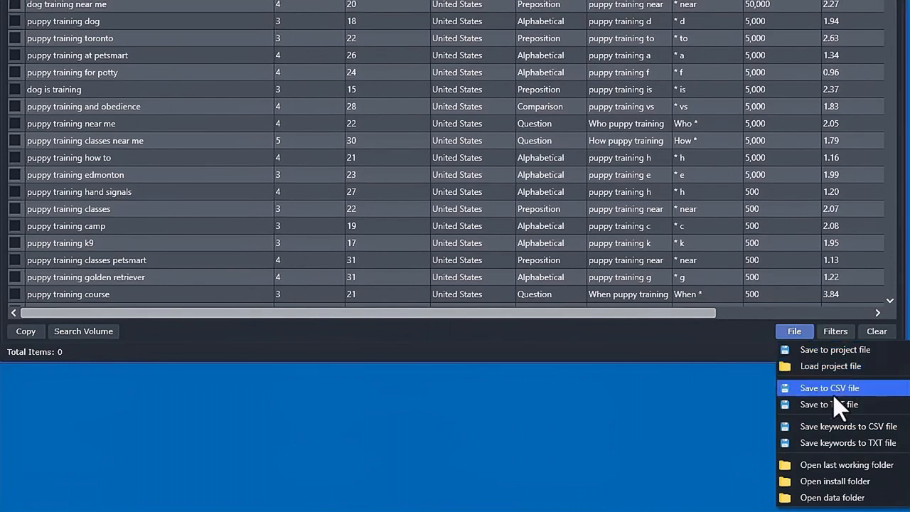
{"action": "left_click", "coordinate": [830, 387]}
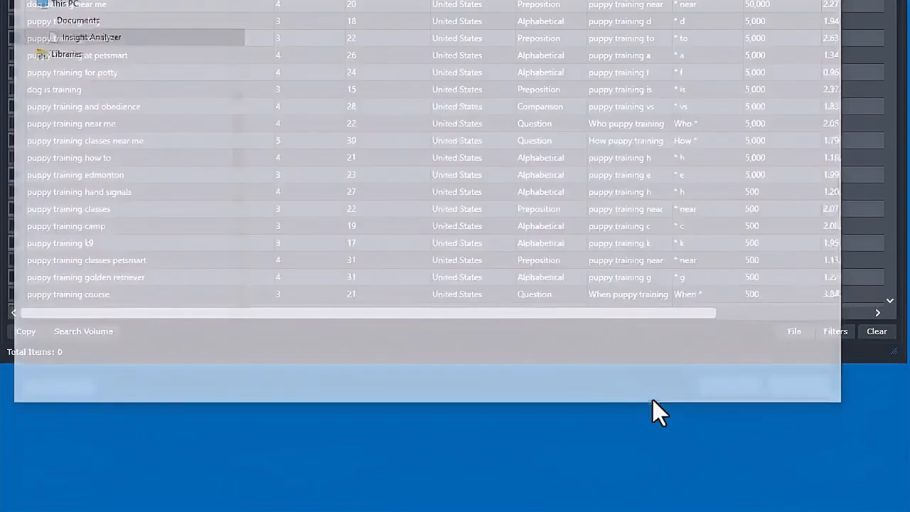
- Save the export as 'puppy training.csv' in the Insight Analyzer documents folder
{"action": "left_click", "coordinate": [794, 330]}
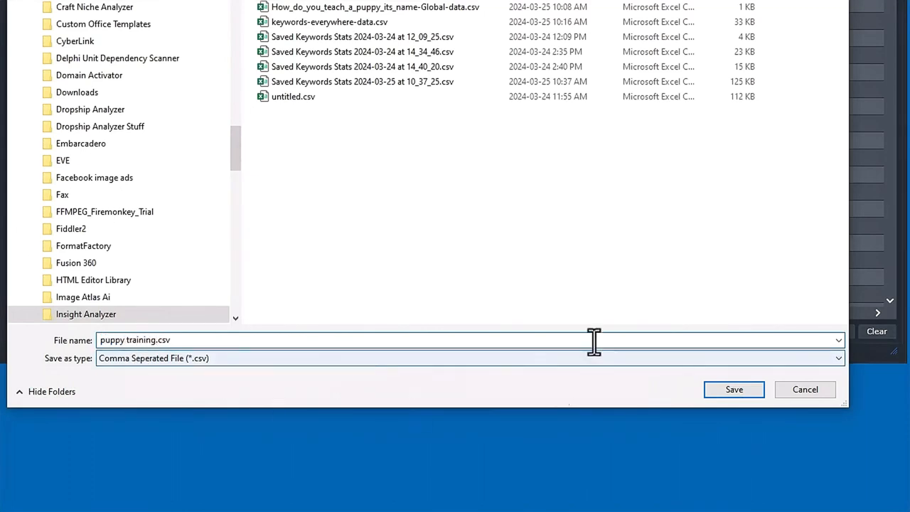
{"action": "left_click", "coordinate": [733, 388]}
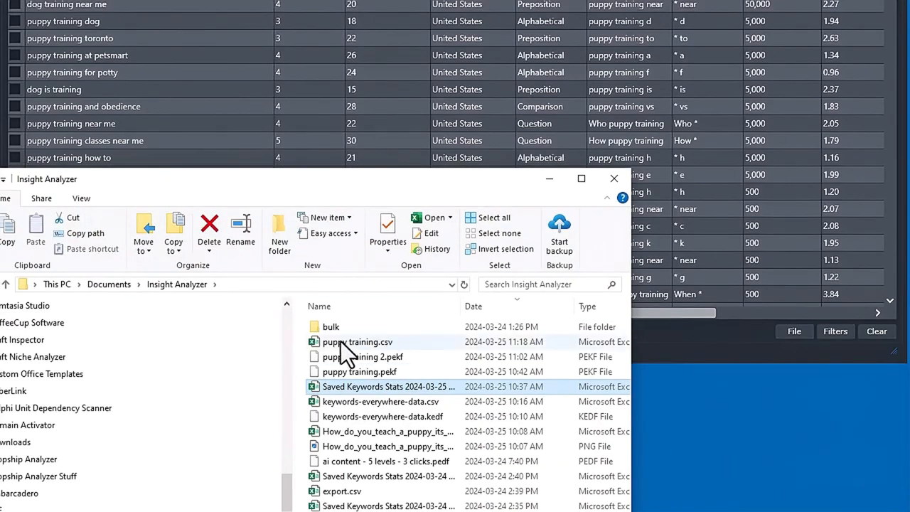
- Open puppy training.csv from File Explorer, then return to the Insight Analyzer keyword table
{"action": "double_click", "coordinate": [358, 341]}
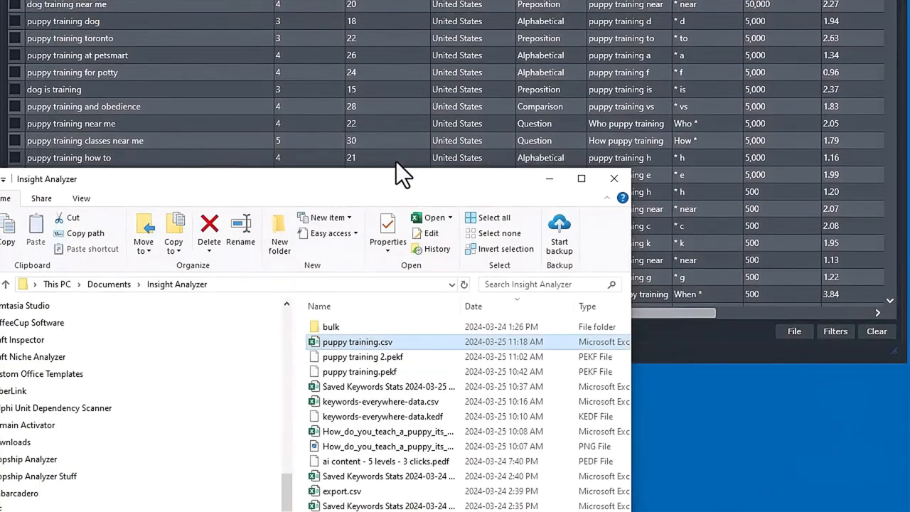
{"action": "left_click", "coordinate": [613, 178]}
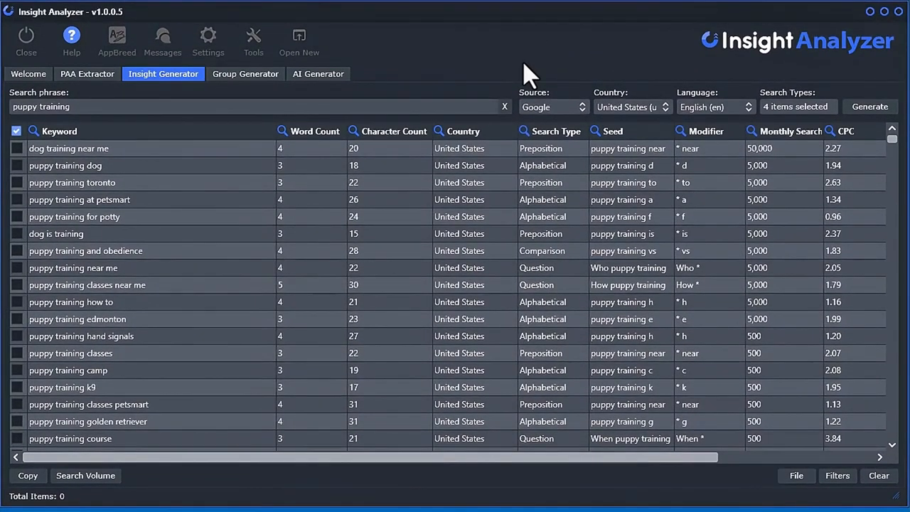
{"action": "mouse_move", "coordinate": [160, 195]}
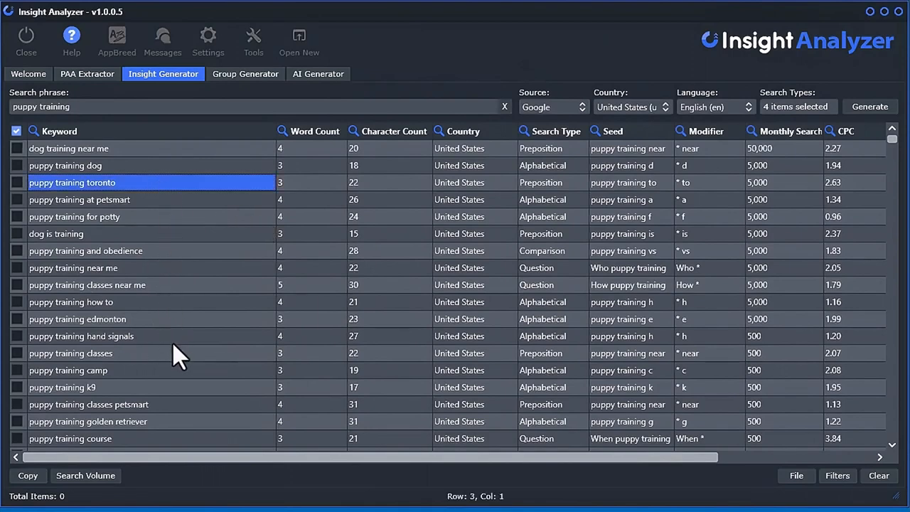
{"action": "mouse_move", "coordinate": [164, 344]}
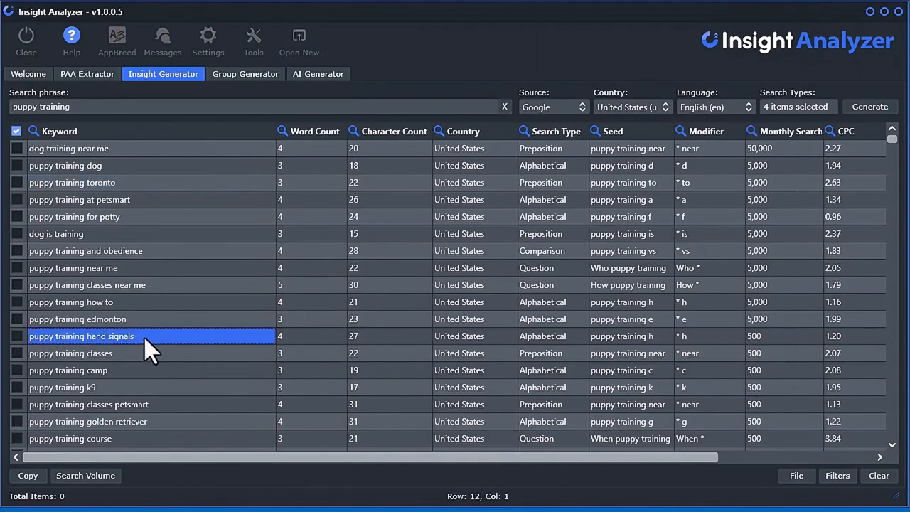
{"action": "right_click", "coordinate": [81, 335]}
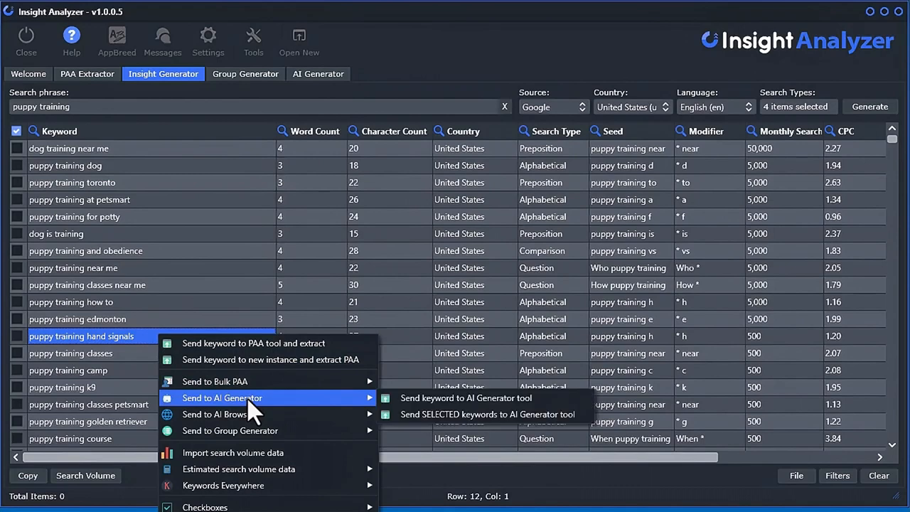
{"action": "mouse_move", "coordinate": [219, 414]}
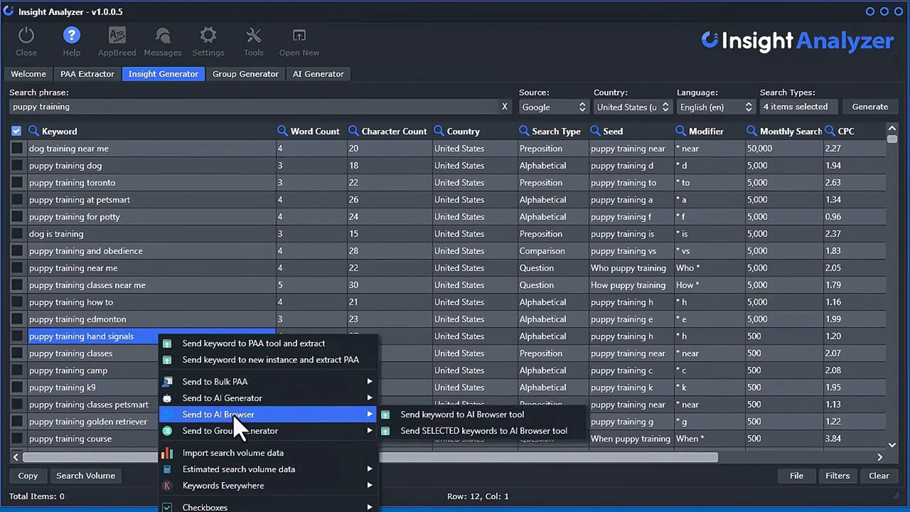
{"action": "mouse_move", "coordinate": [299, 435]}
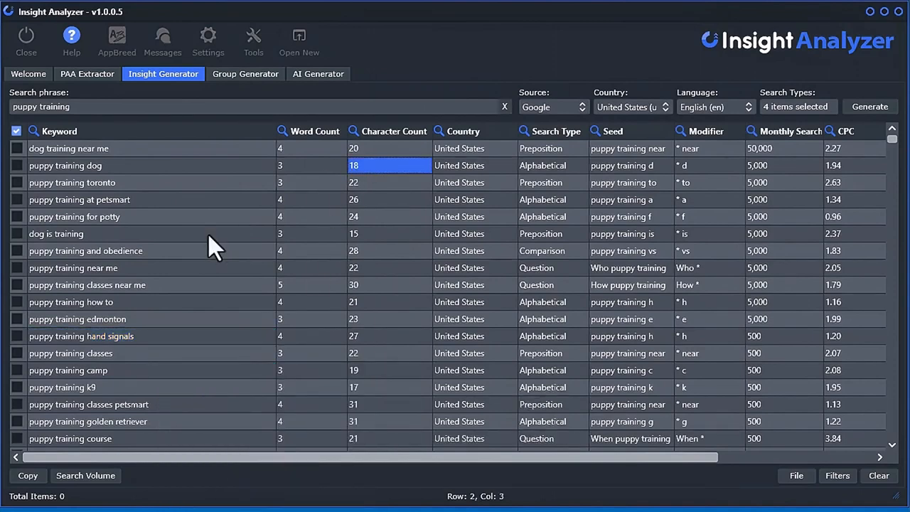
{"action": "mouse_move", "coordinate": [258, 226]}
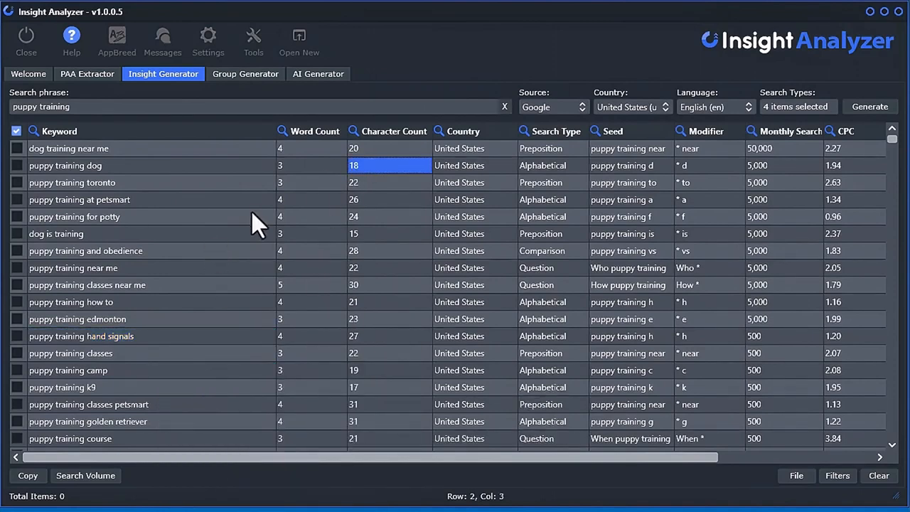
{"action": "mouse_move", "coordinate": [519, 57]}
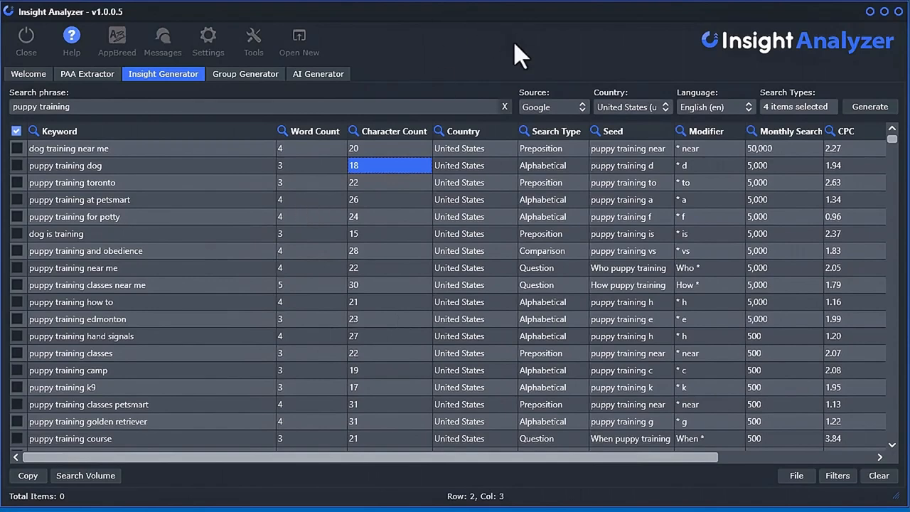
{"action": "mouse_move", "coordinate": [228, 238]}
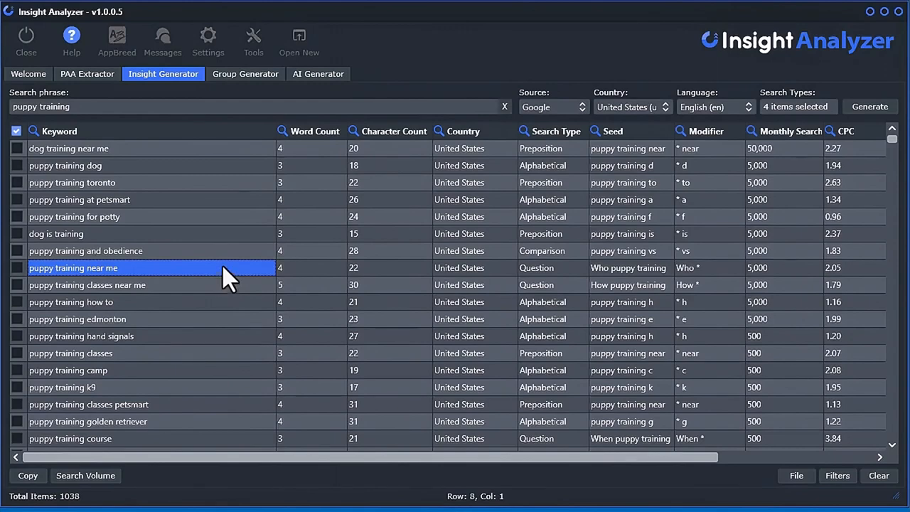
{"action": "mouse_move", "coordinate": [207, 331]}
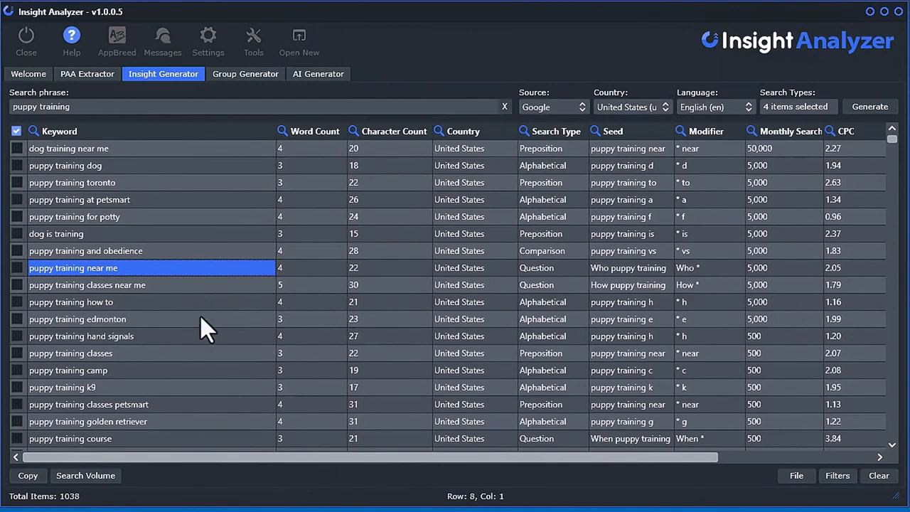
{"action": "mouse_move", "coordinate": [224, 320]}
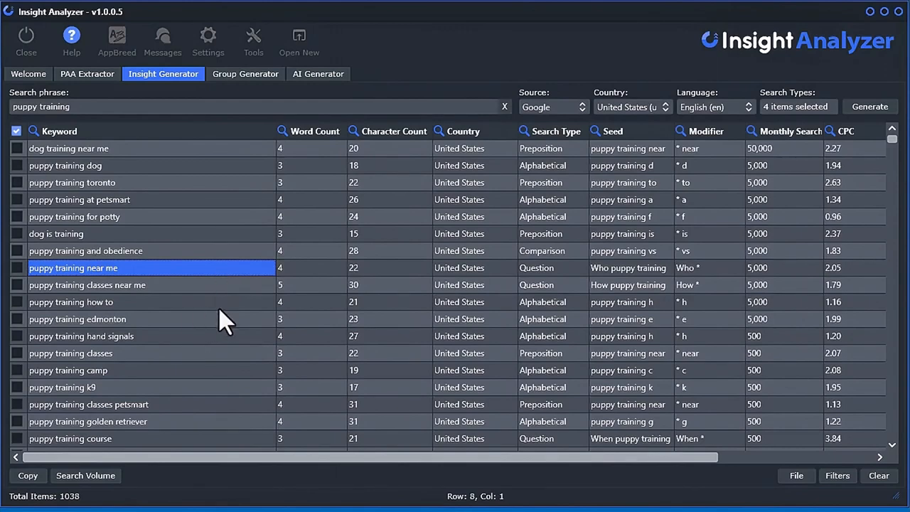